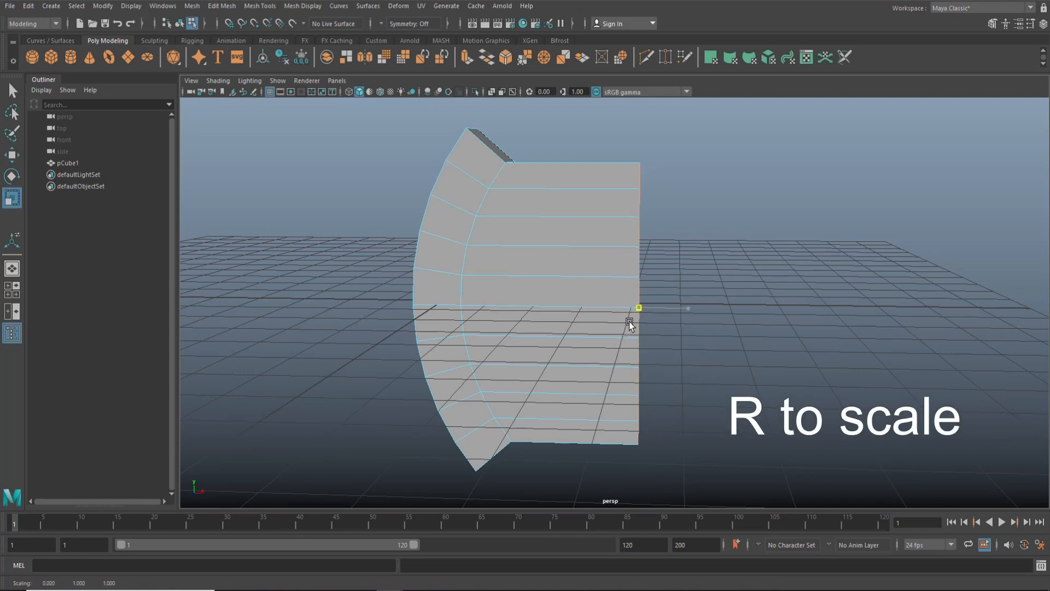
Switch to the Scale tool (R) on the selected cube mesh
key("r")
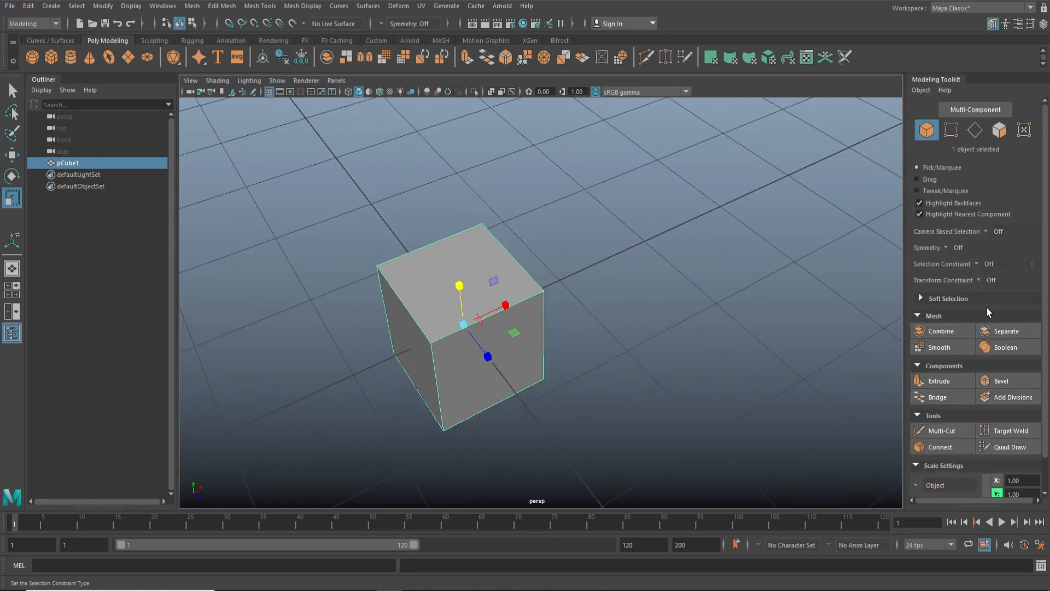
Pick Multi-Cut in the Modeling Toolkit to slice across the cube's top face
left_click(939, 430)
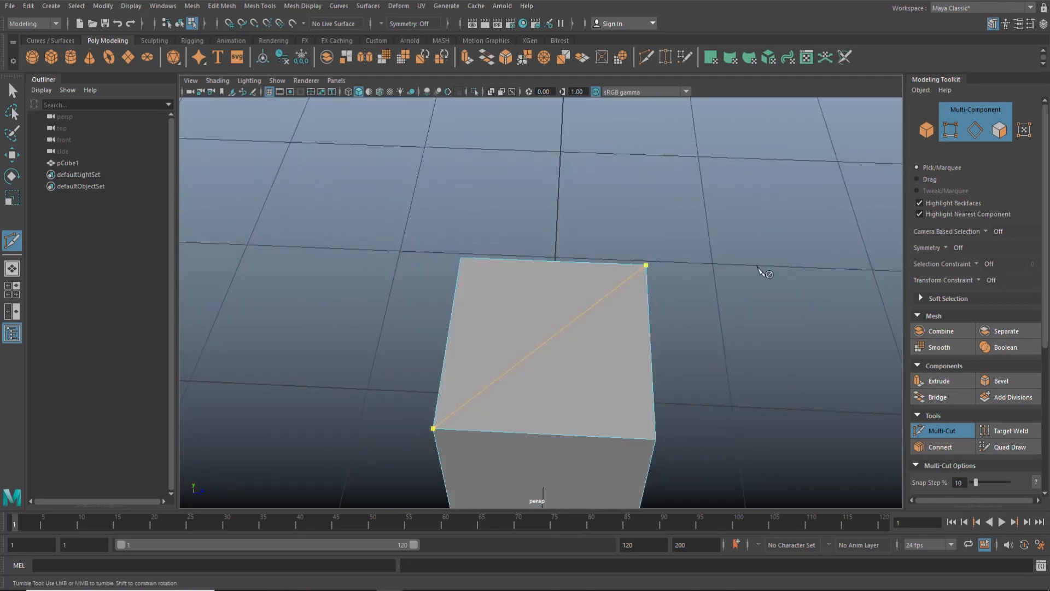
mouse_move(391, 357)
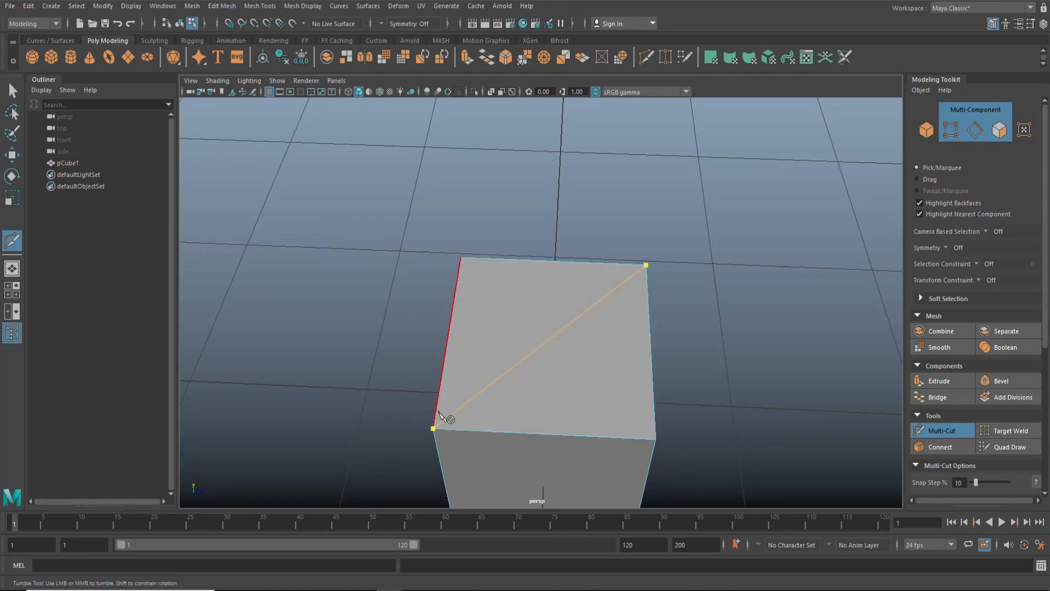
mouse_move(366, 361)
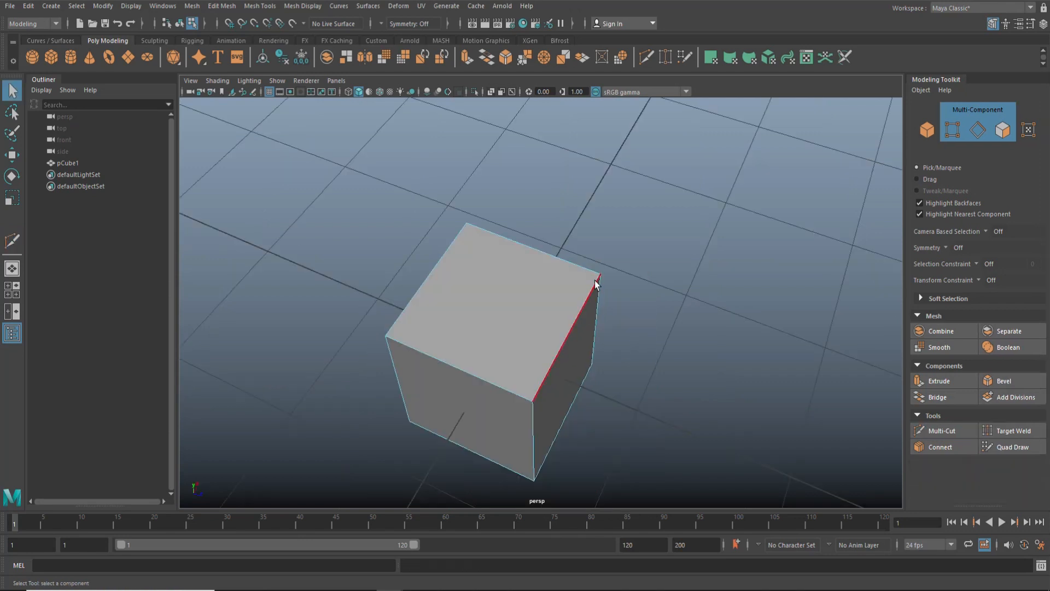
Select two opposite top-face corner vertices and join them with Connect Components
right_click(593, 283)
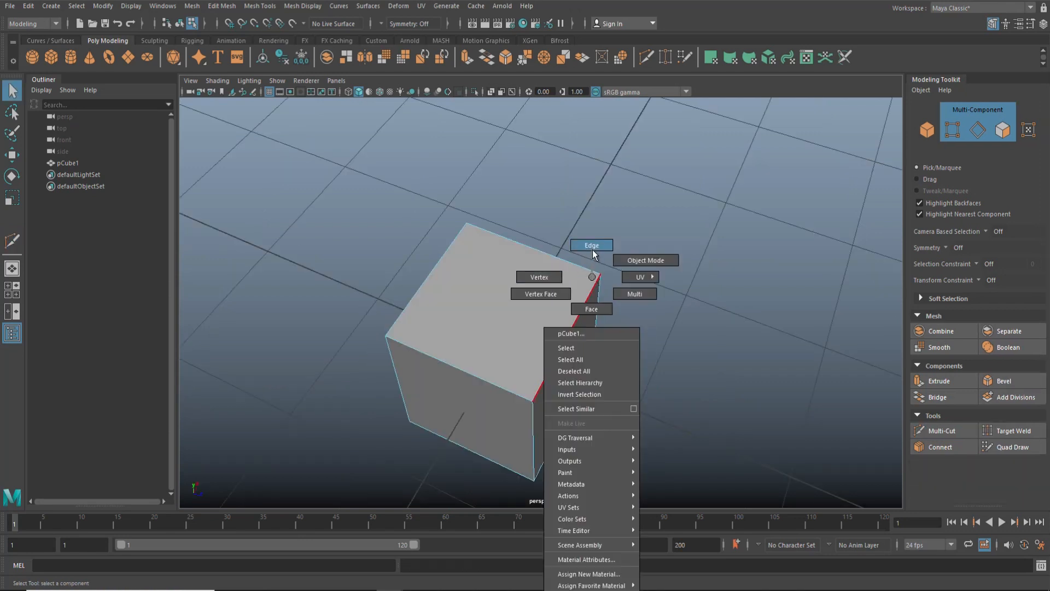
left_click(537, 277)
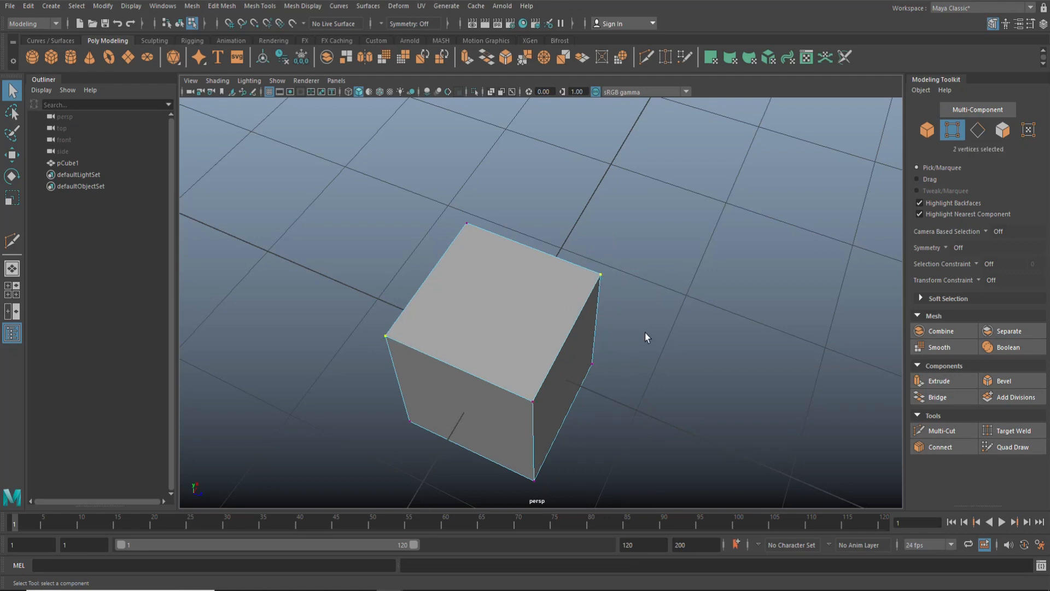
right_click(657, 321)
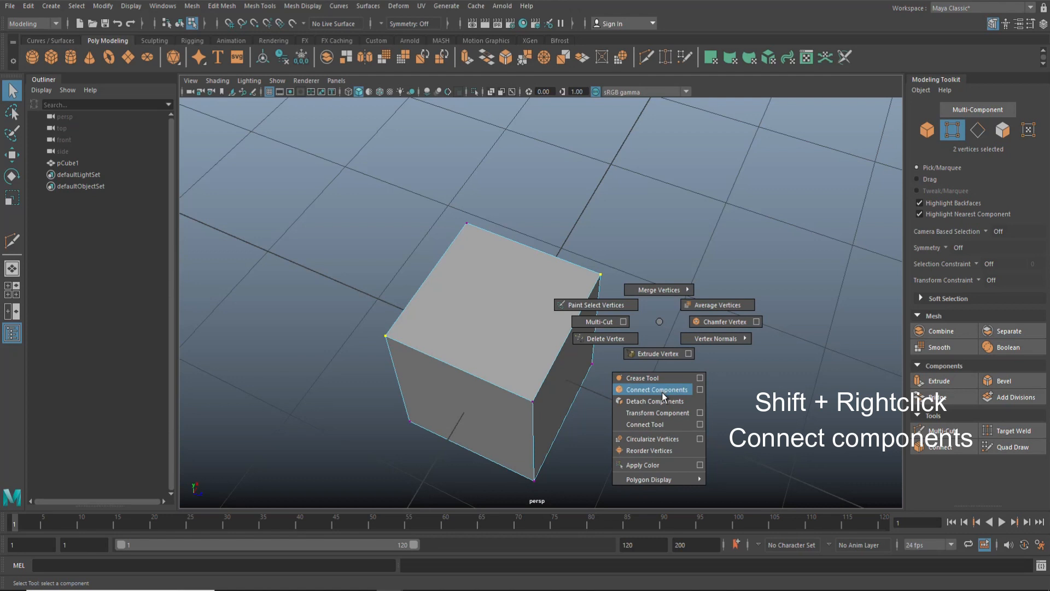
left_click(655, 389)
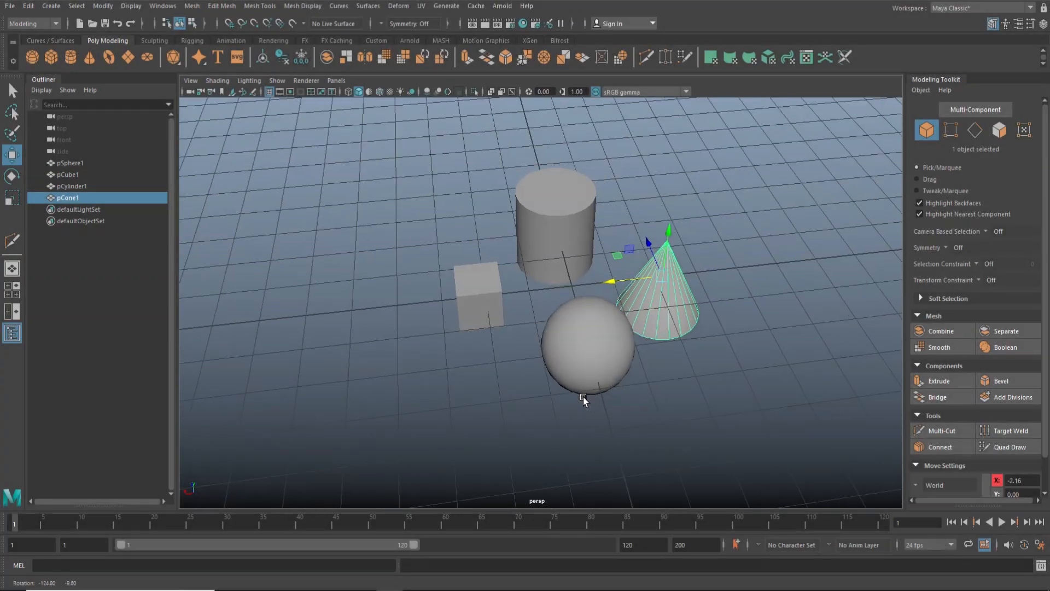
Orbit, pan and zoom around the primitives, then select the cylinder
left_click_drag(583, 402, 653, 400)
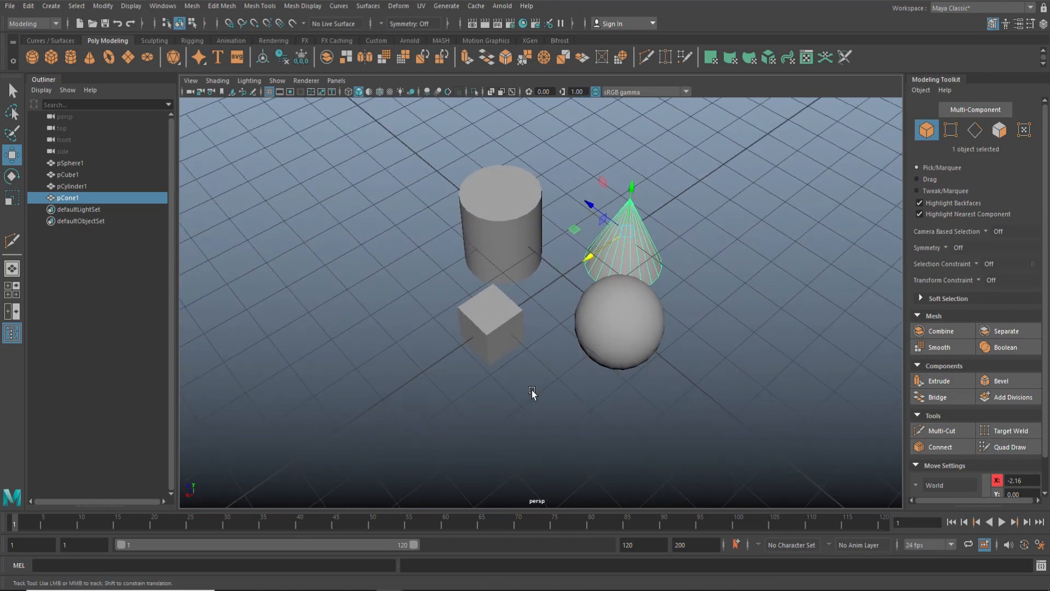
left_click_drag(532, 394, 491, 435)
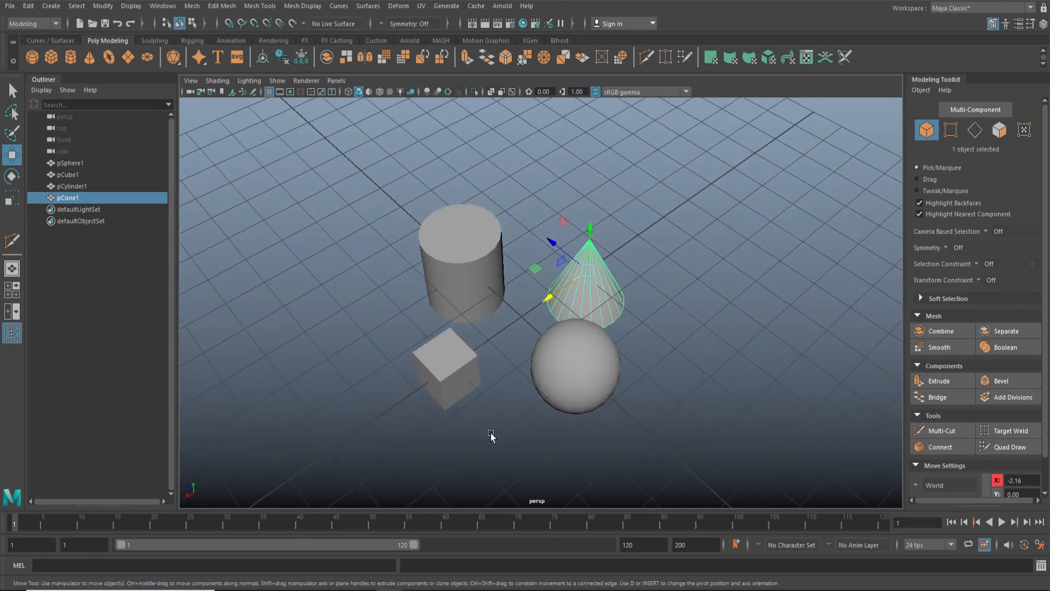
left_click_drag(491, 436, 519, 394)
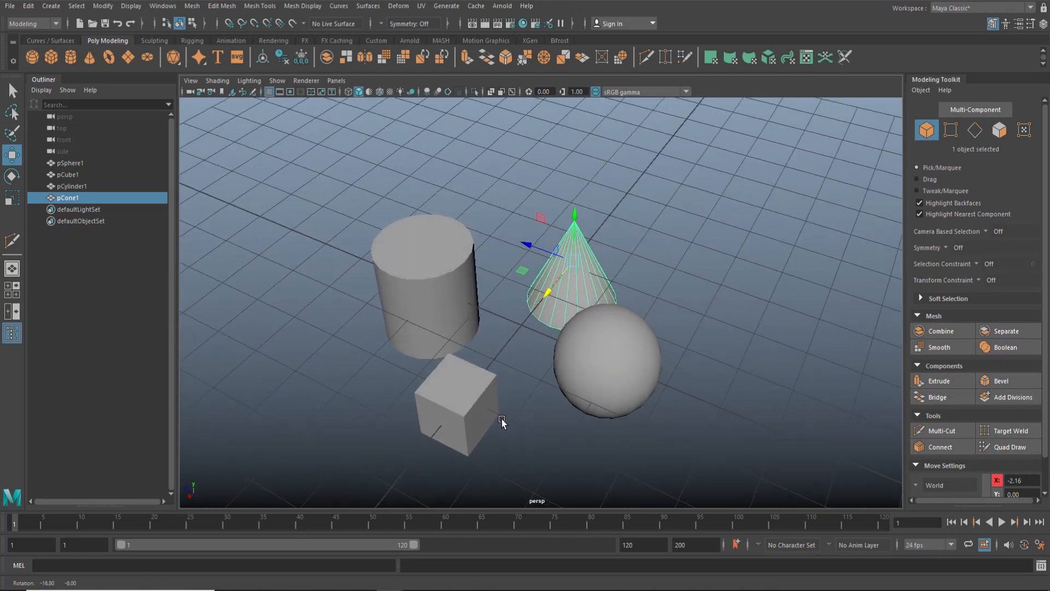
left_click_drag(502, 421, 546, 421)
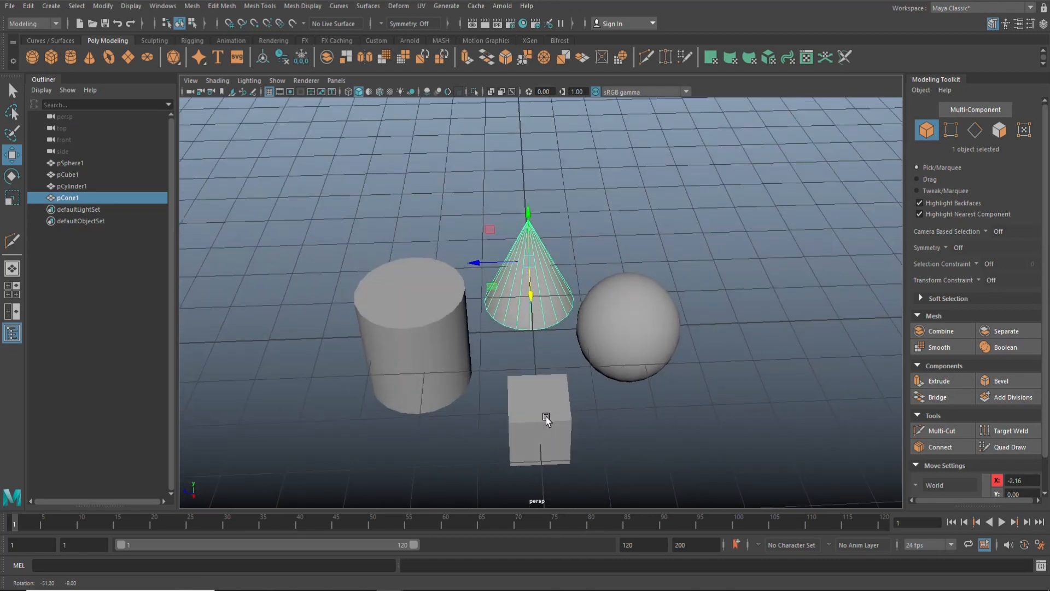
left_click_drag(545, 415, 529, 412)
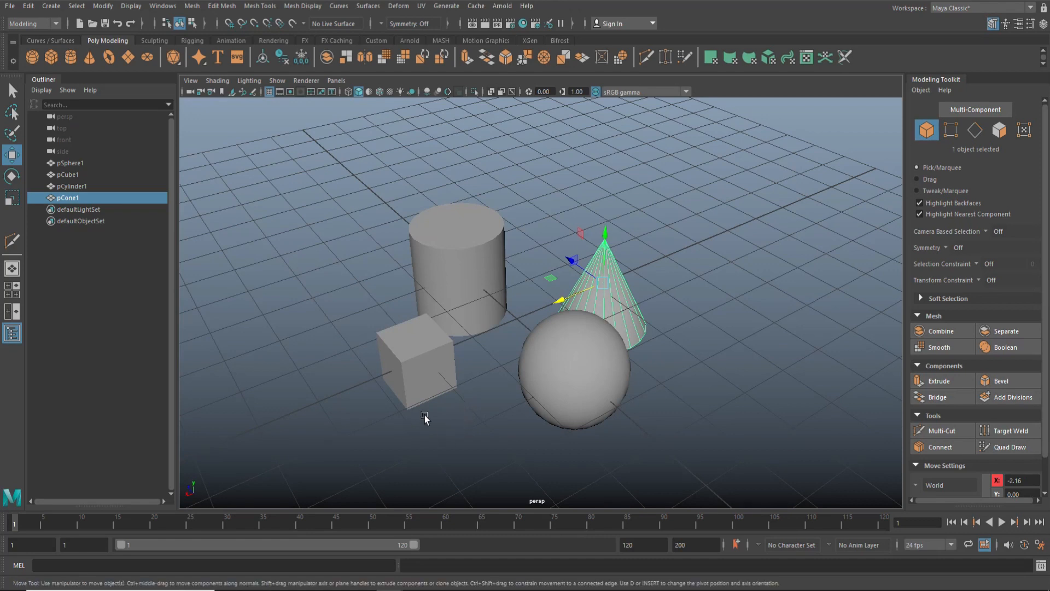
left_click(456, 268)
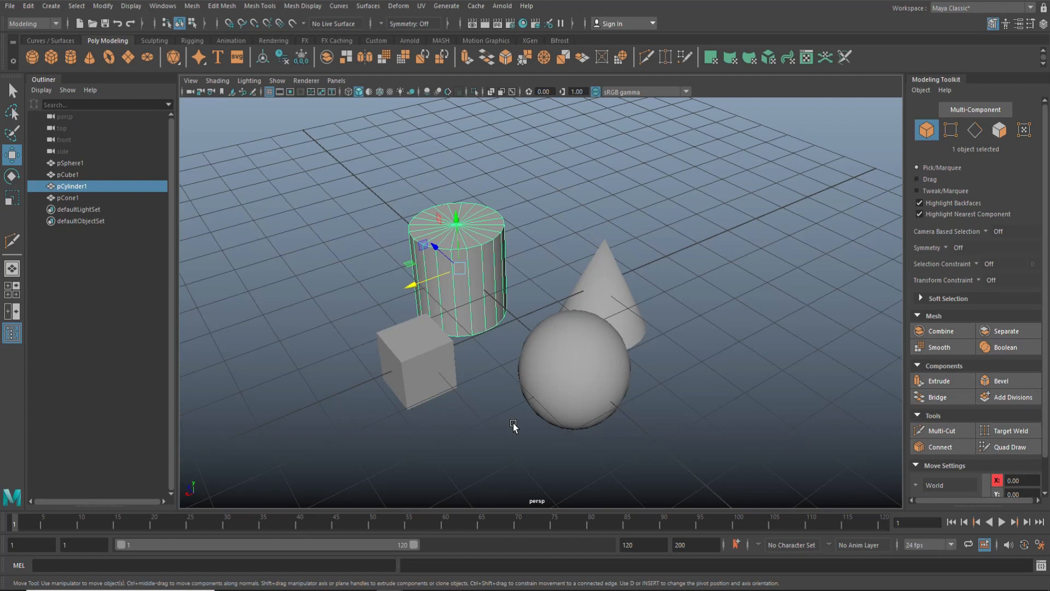
key("ctrl+1")
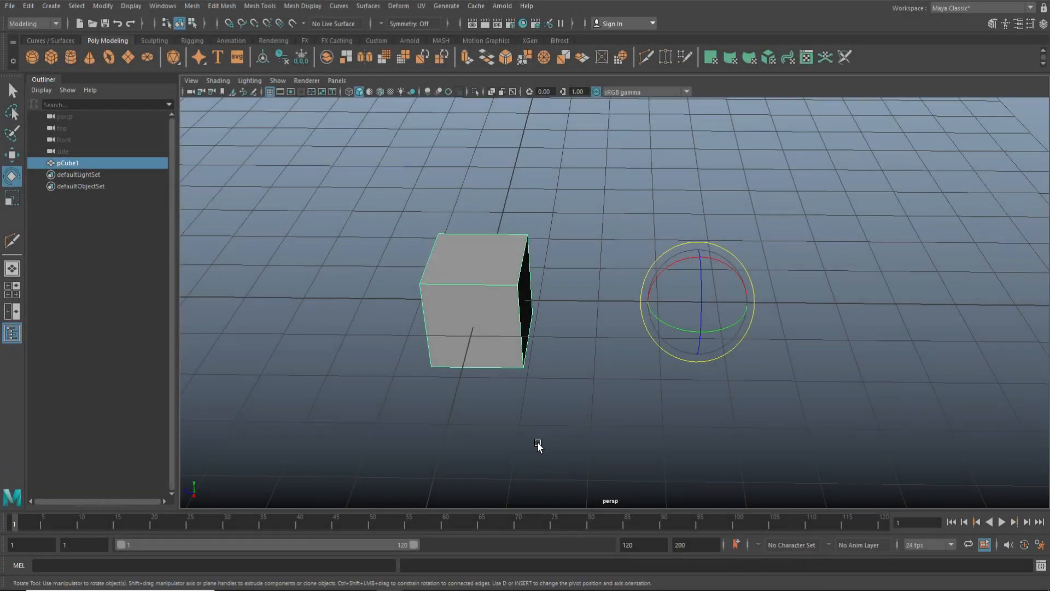
Rotate the cube and edit its pivot in D mode, returning it to the centre
left_click_drag(538, 446, 488, 417)
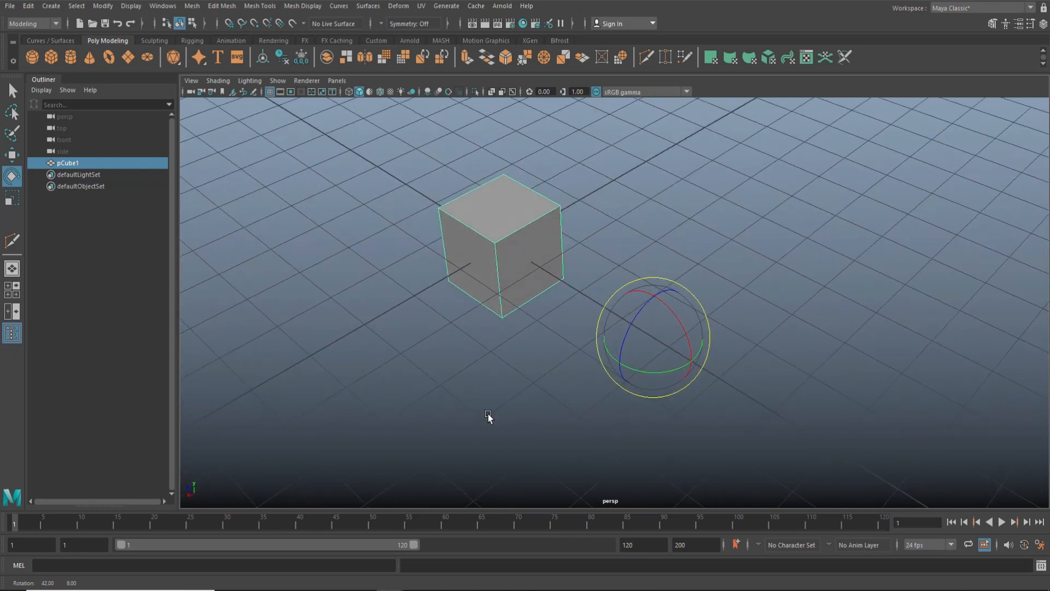
left_click_drag(489, 415, 512, 405)
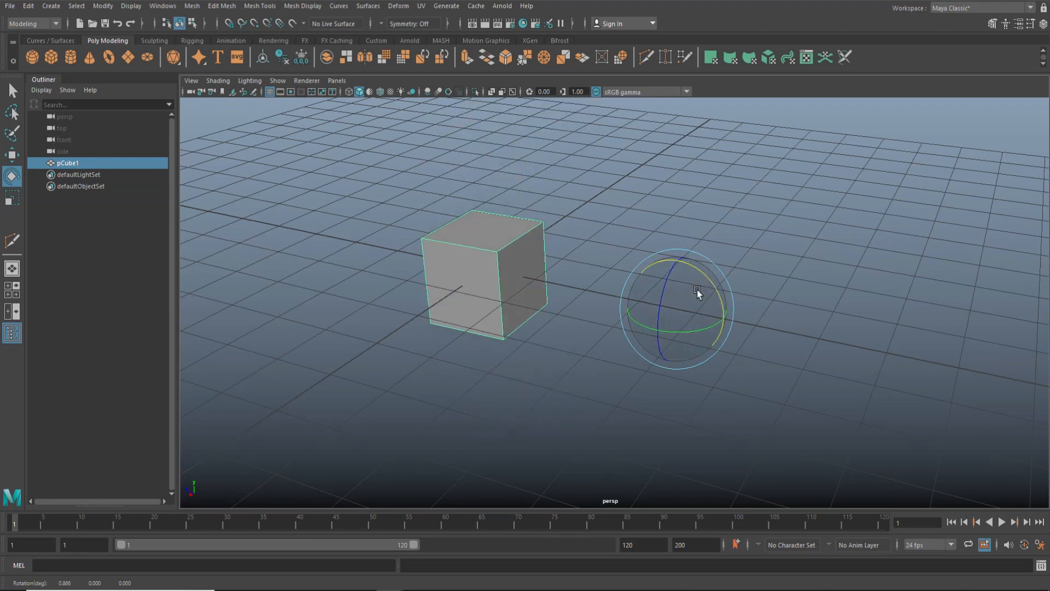
left_click_drag(696, 292, 627, 328)
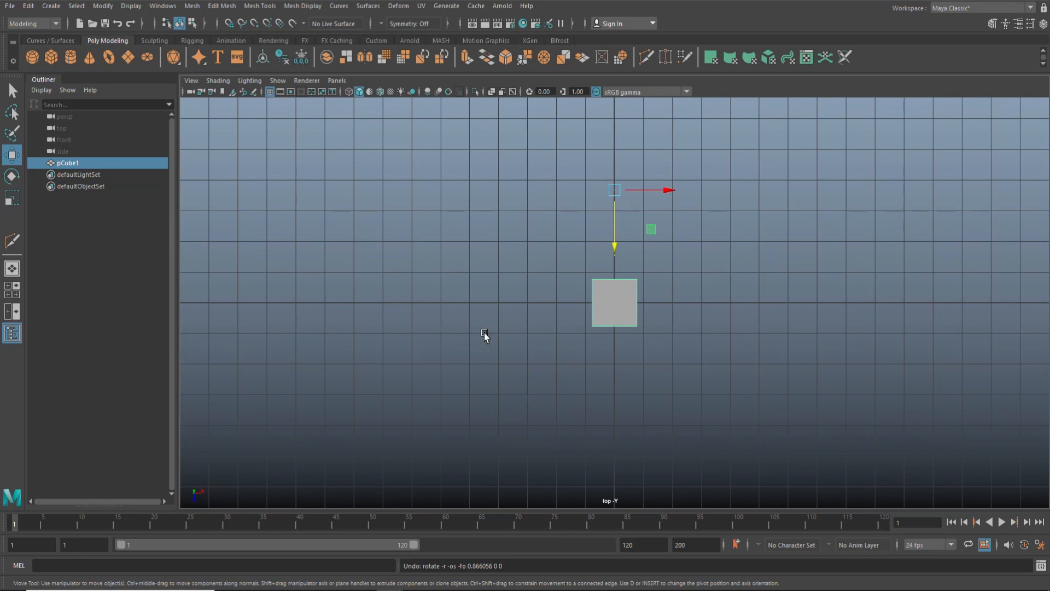
left_click(12, 153)
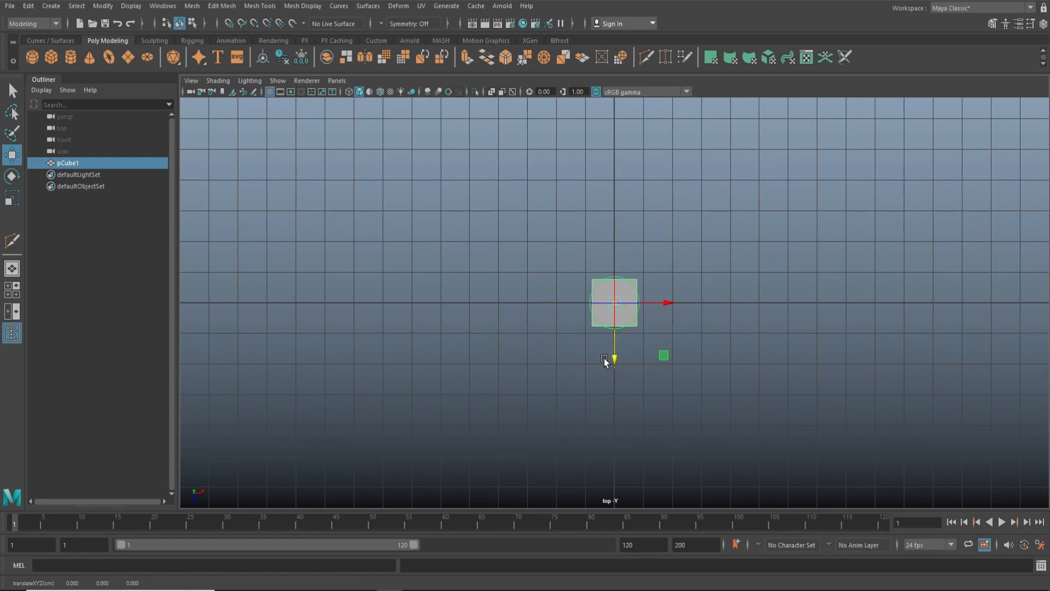
left_click(12, 286)
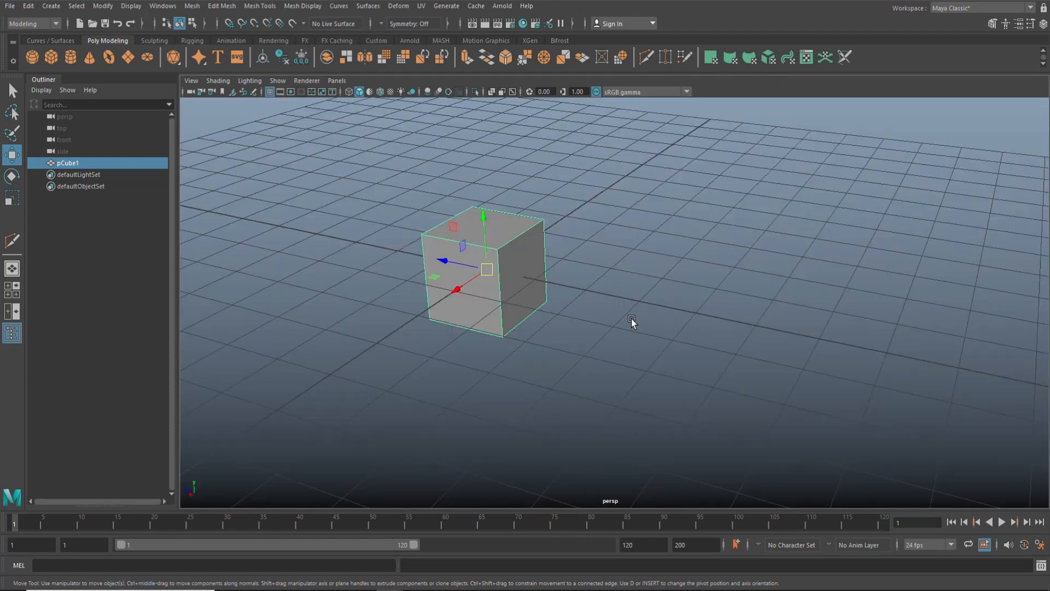
mouse_move(567, 328)
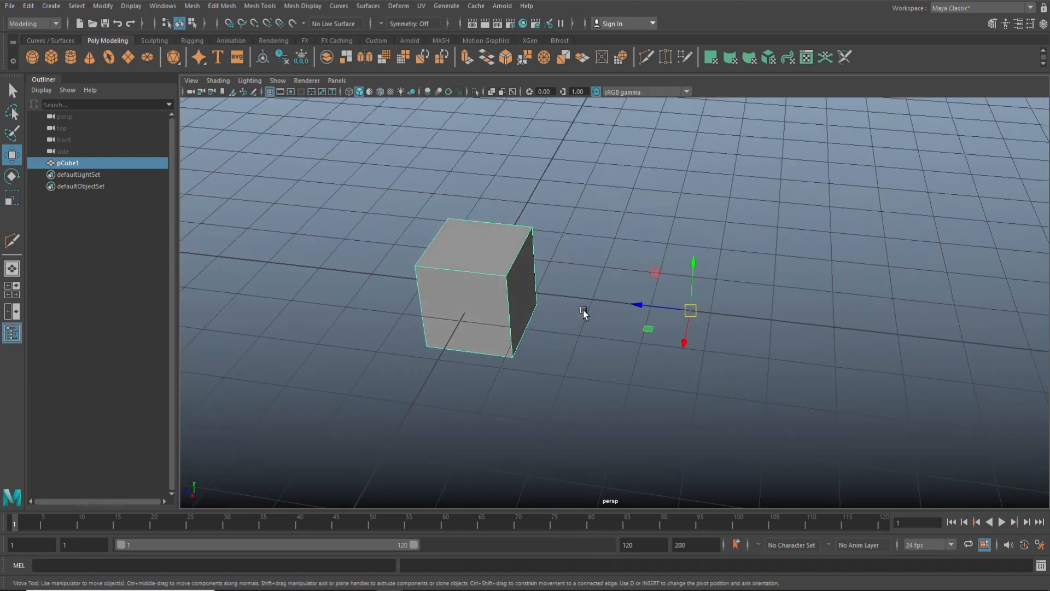
key("d")
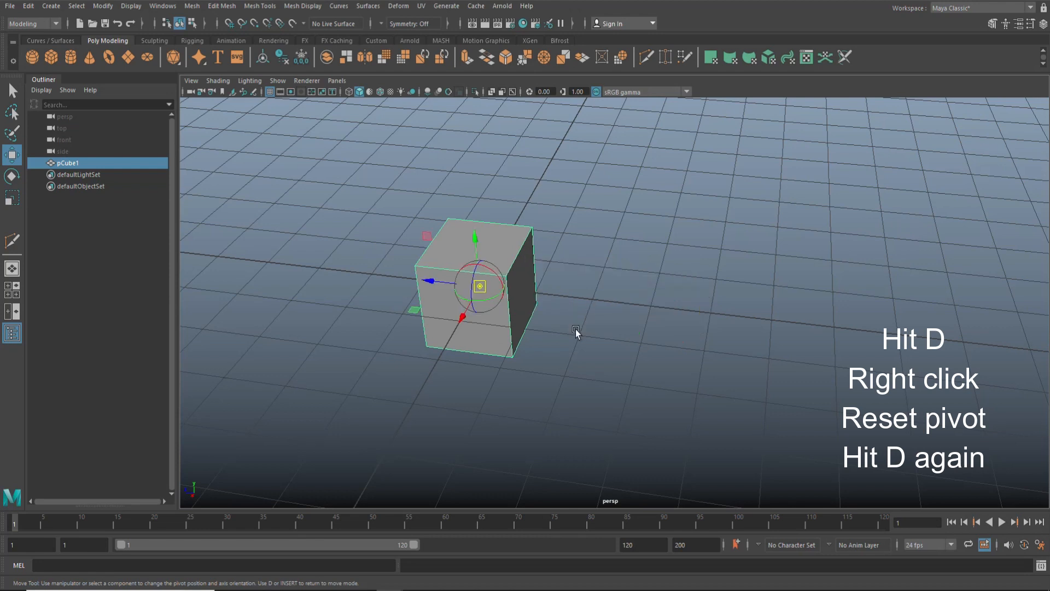
key("d")
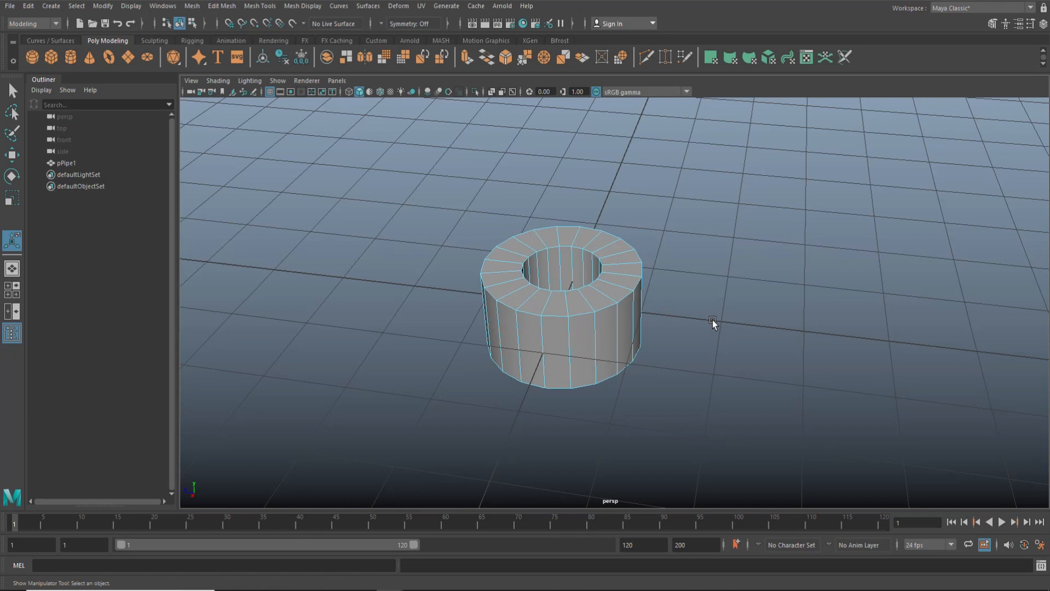
mouse_move(721, 330)
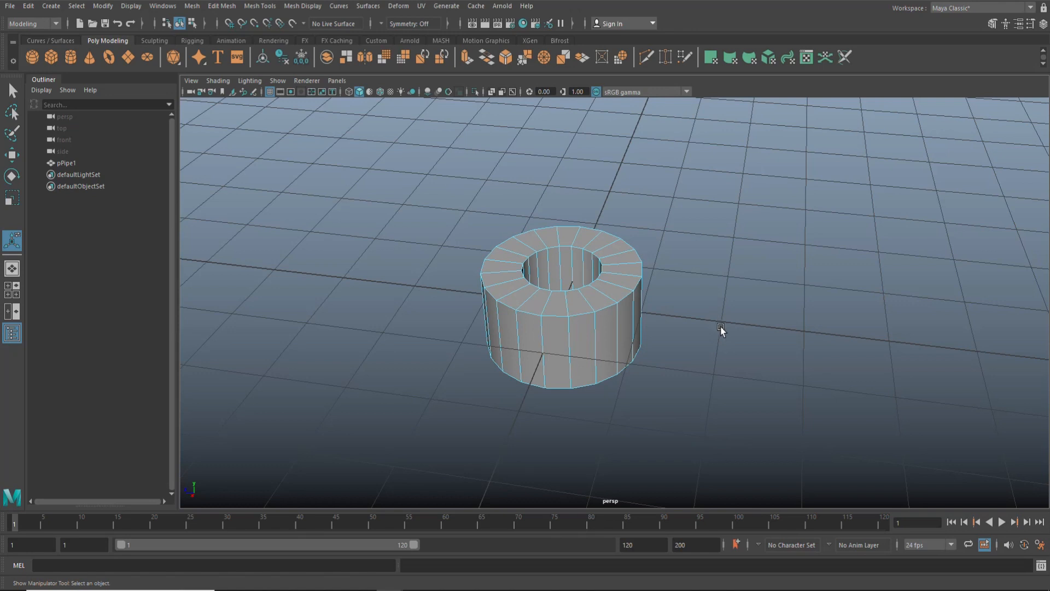
Select the pipe's top faces and extract them from the base
left_click(536, 284)
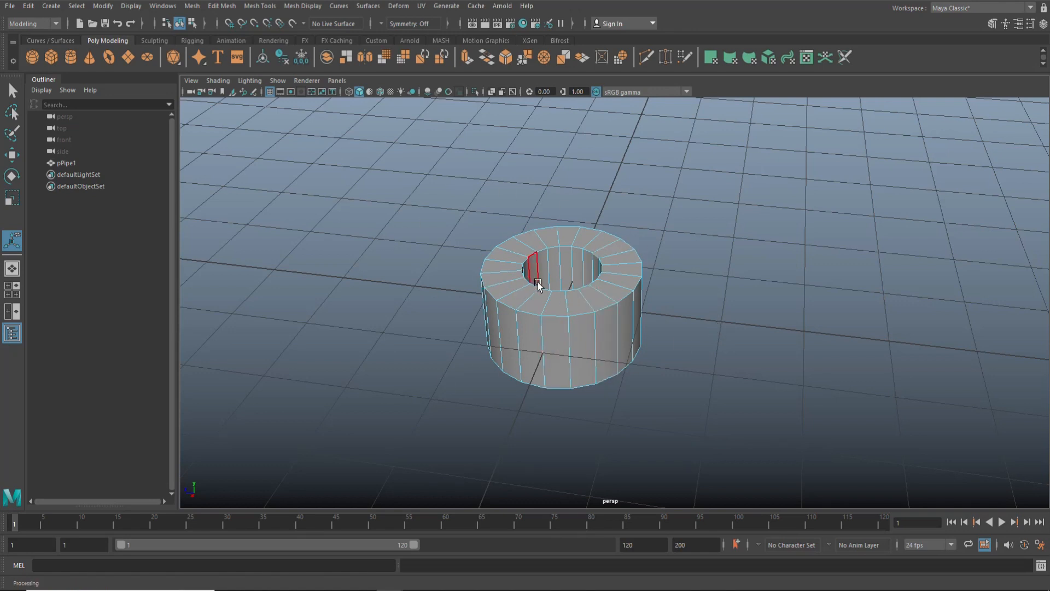
left_click(586, 298)
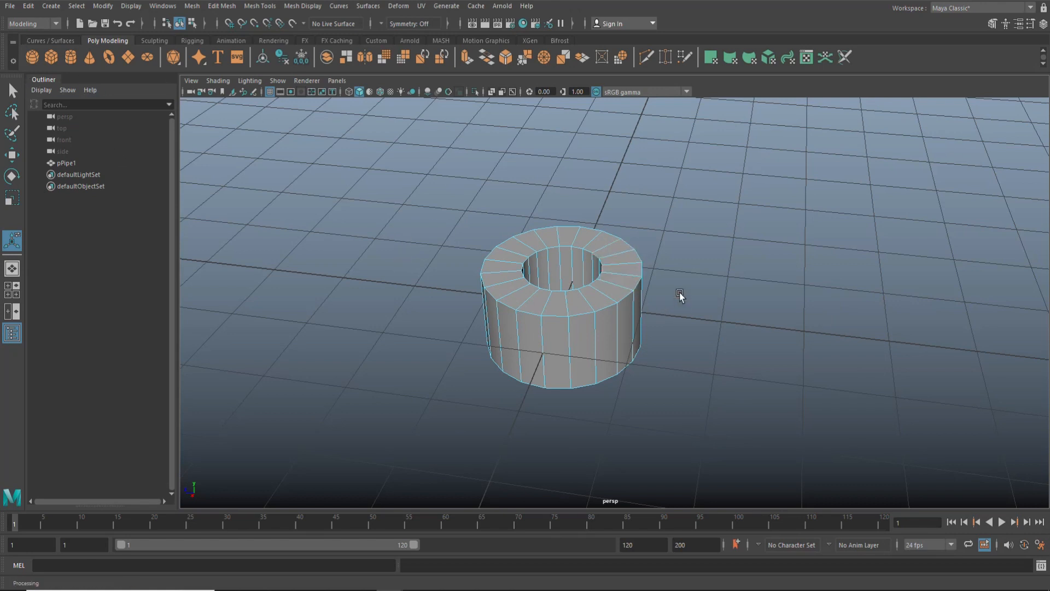
mouse_move(686, 295)
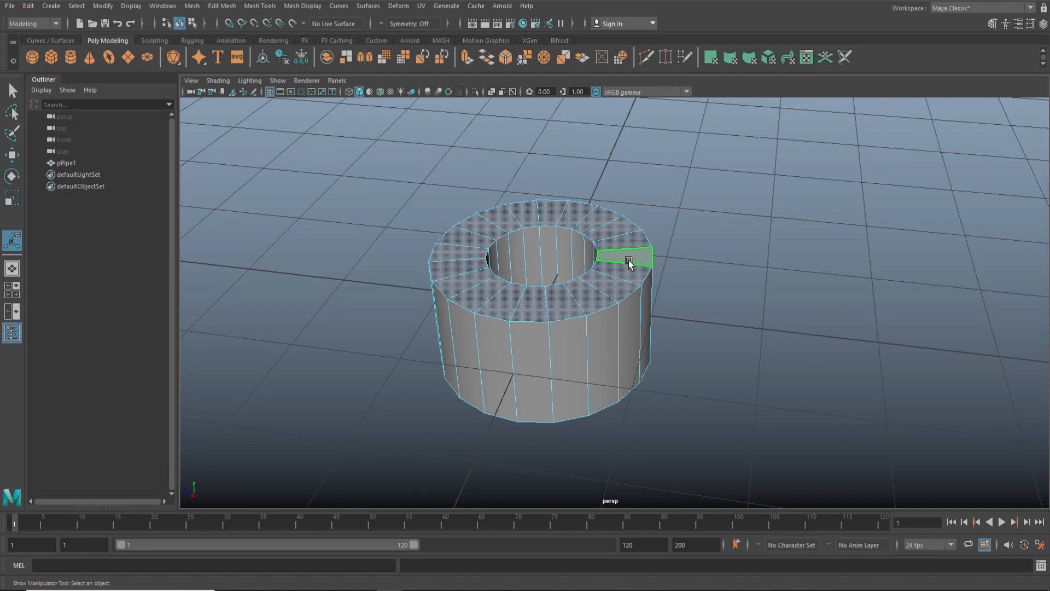
right_click(628, 260)
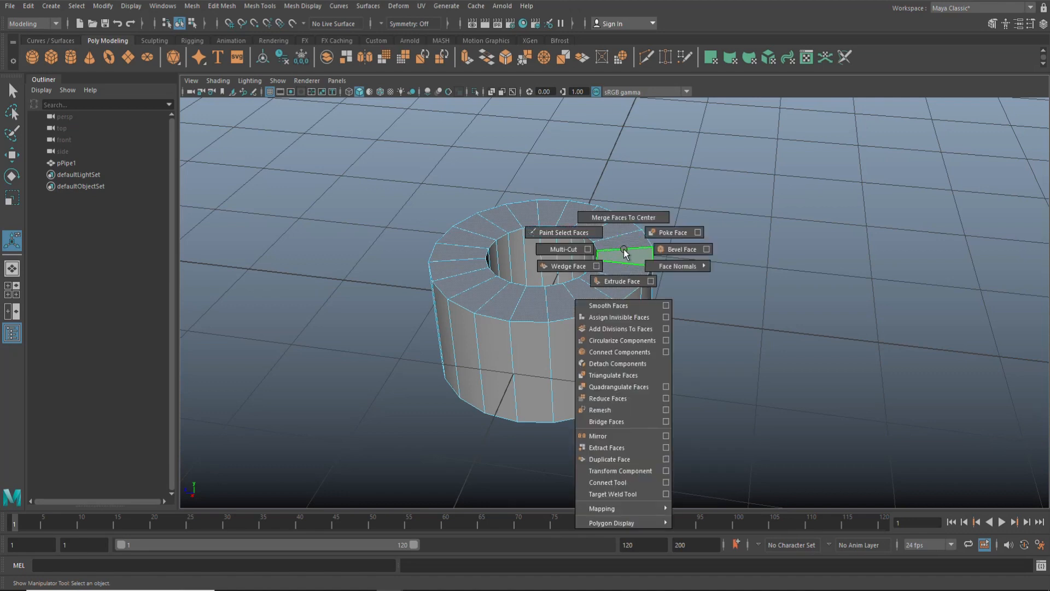
left_click(608, 459)
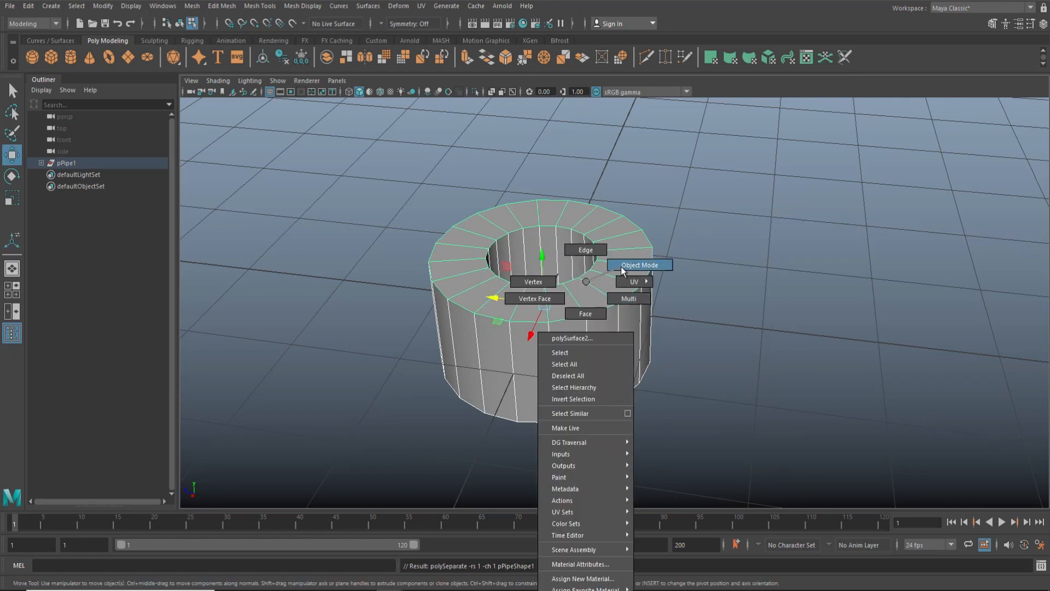
Lift the detached top ring and Shift-drag its edges into a tall tube
left_click(638, 265)
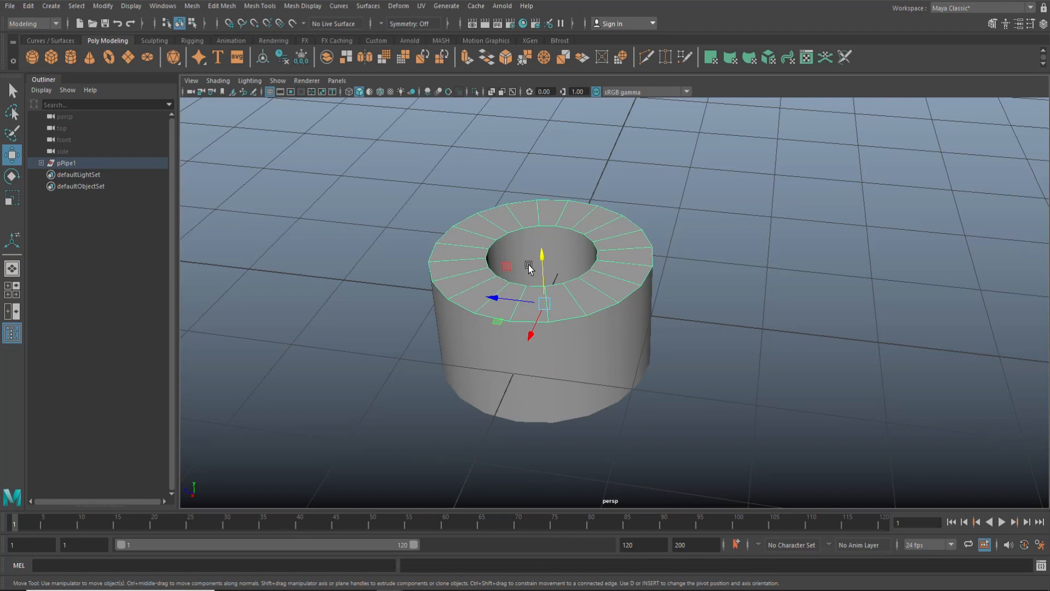
left_click_drag(541, 251, 537, 176)
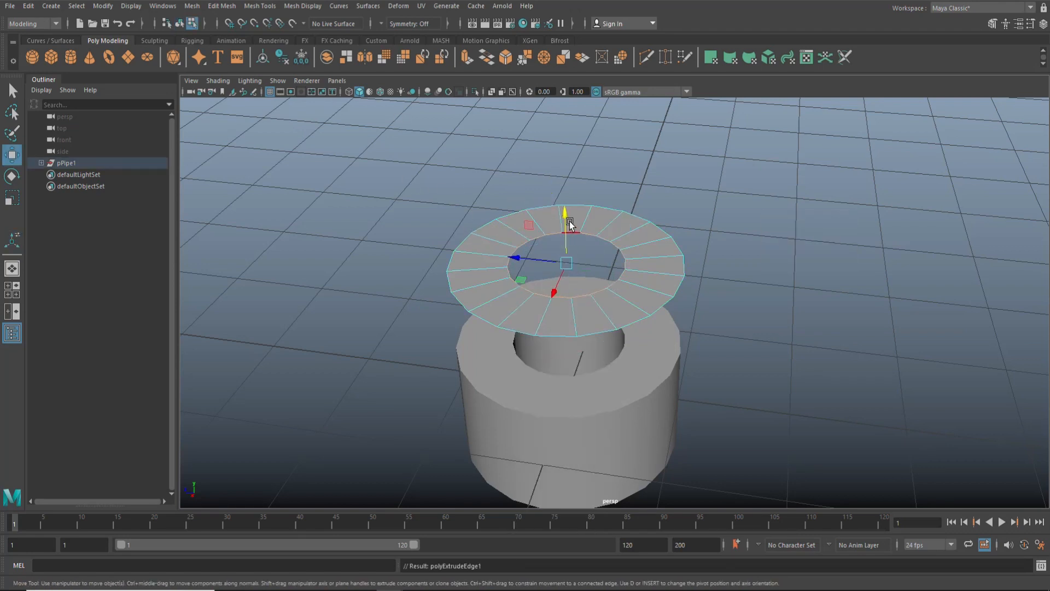
left_click_drag(567, 221, 561, 119)
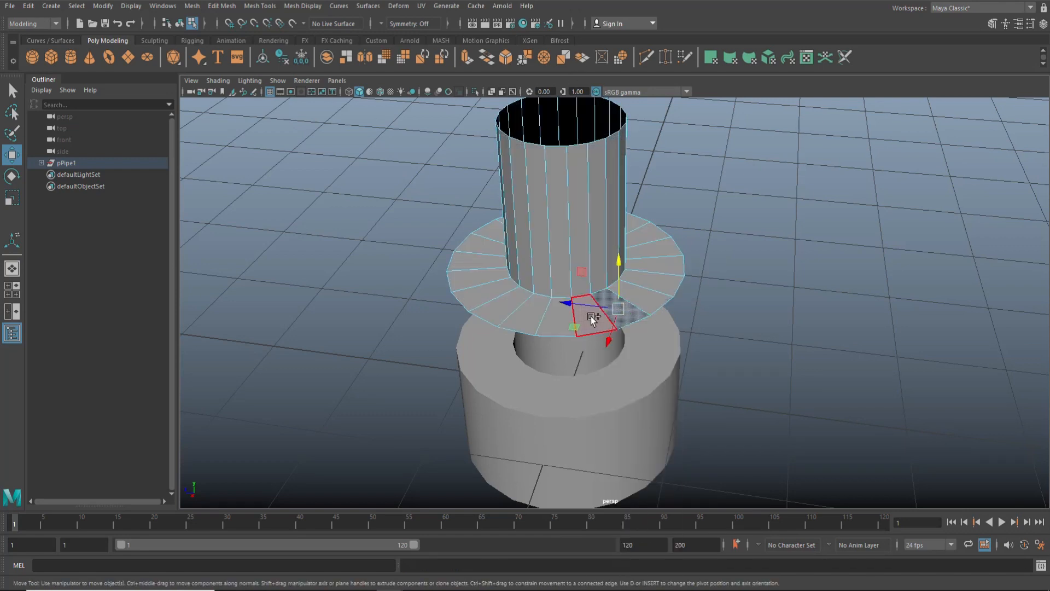
left_click_drag(592, 318, 669, 291)
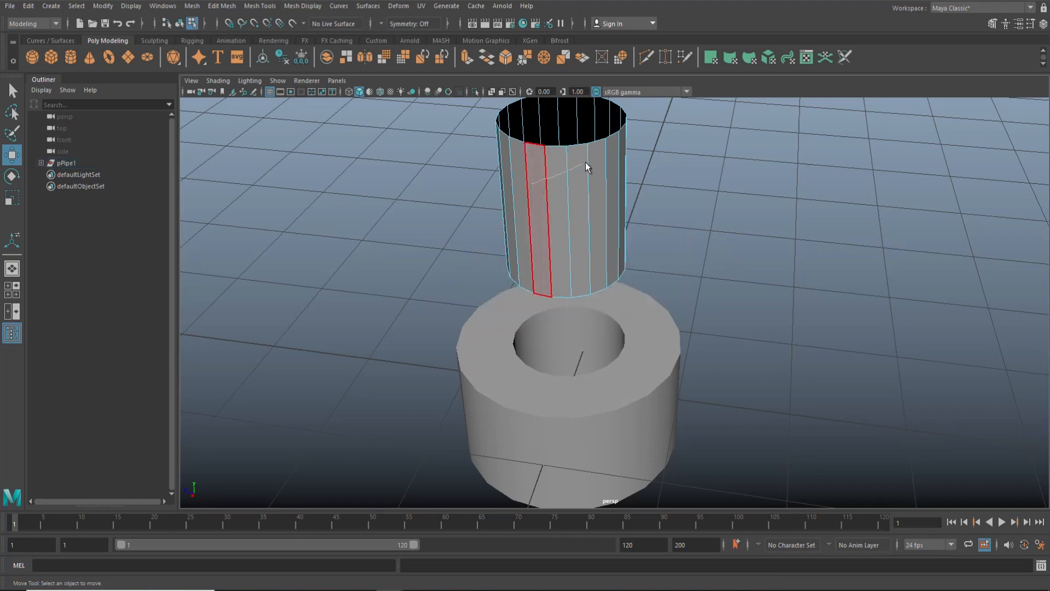
right_click(585, 166)
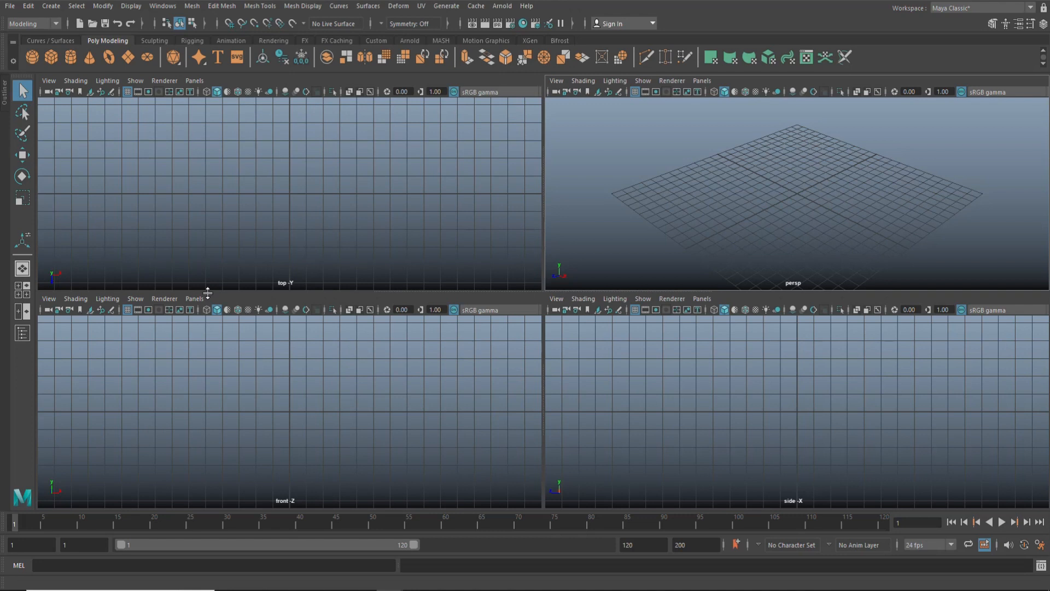
mouse_move(22, 333)
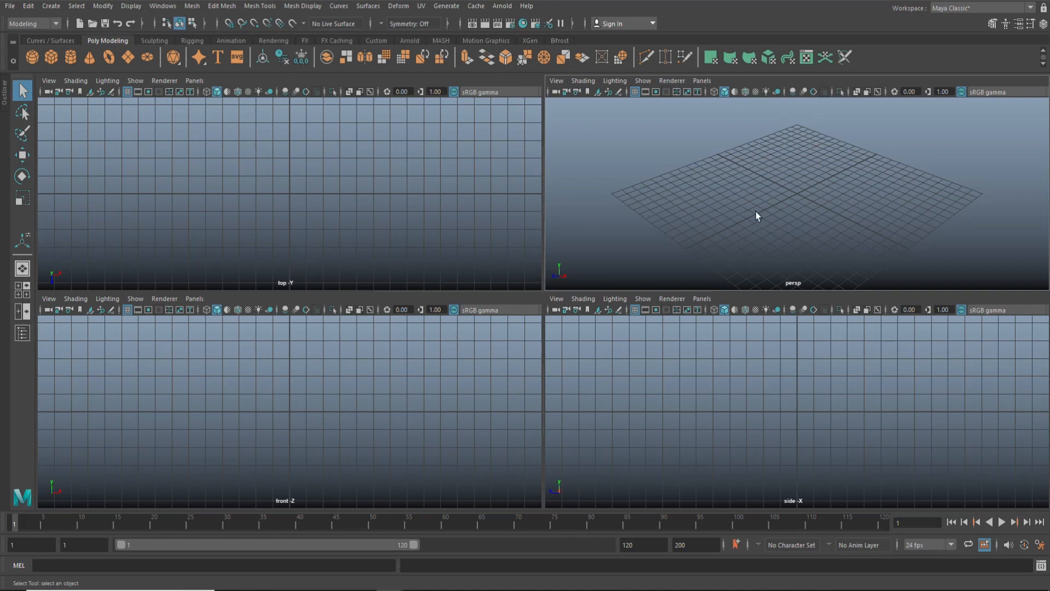
Toggle the four-view layout and dock the Outliner on the right edge
key("space")
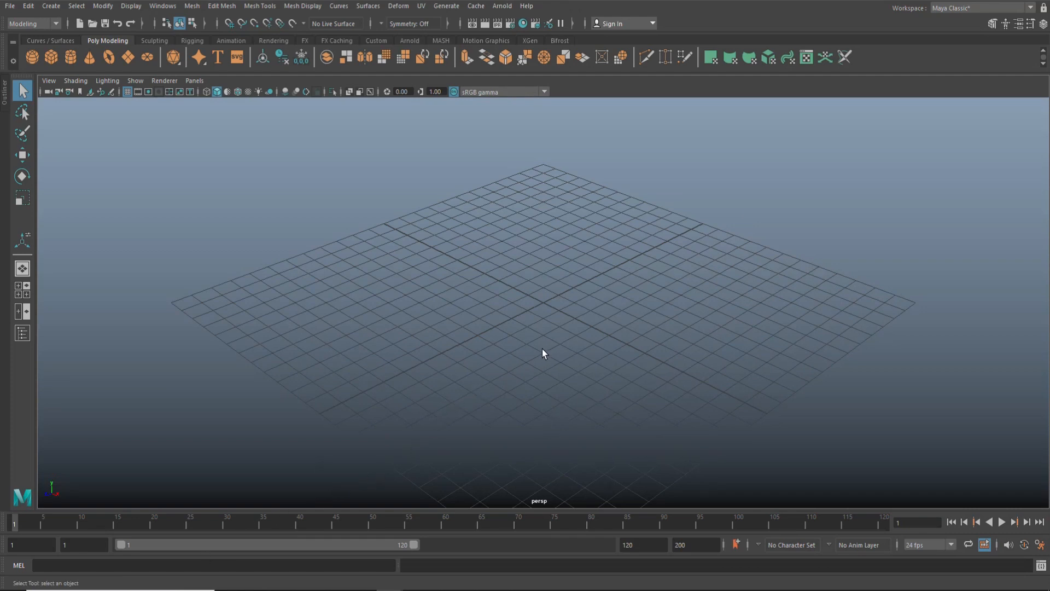
mouse_move(241, 479)
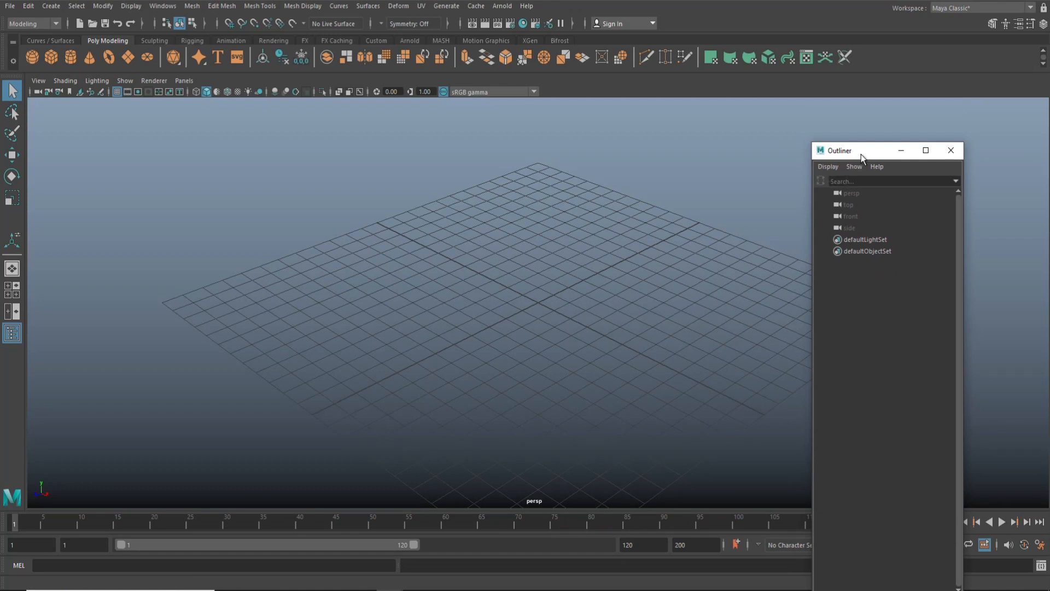
left_click_drag(863, 150, 1025, 136)
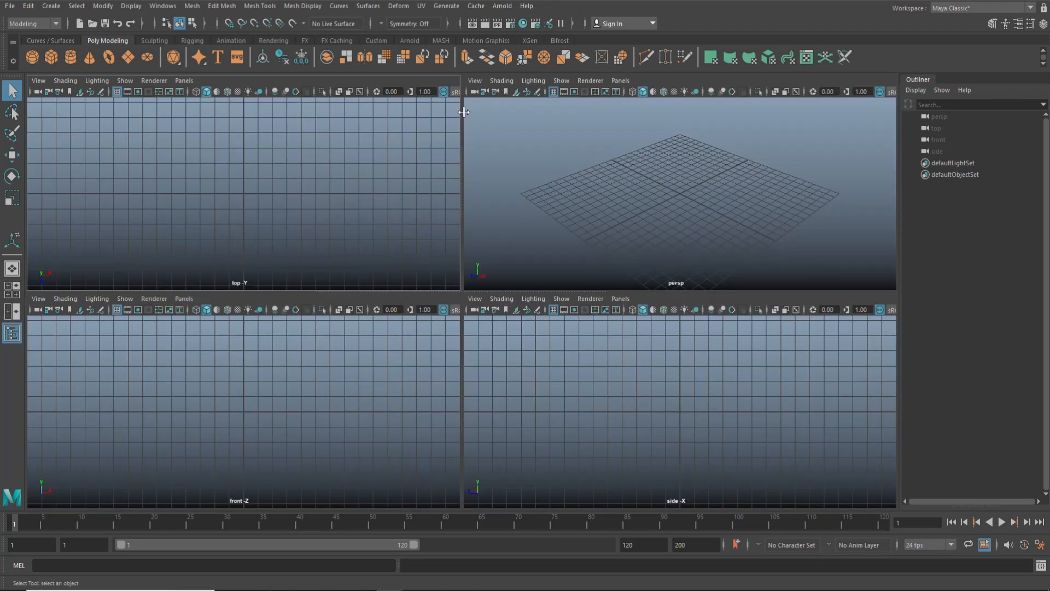
mouse_move(753, 104)
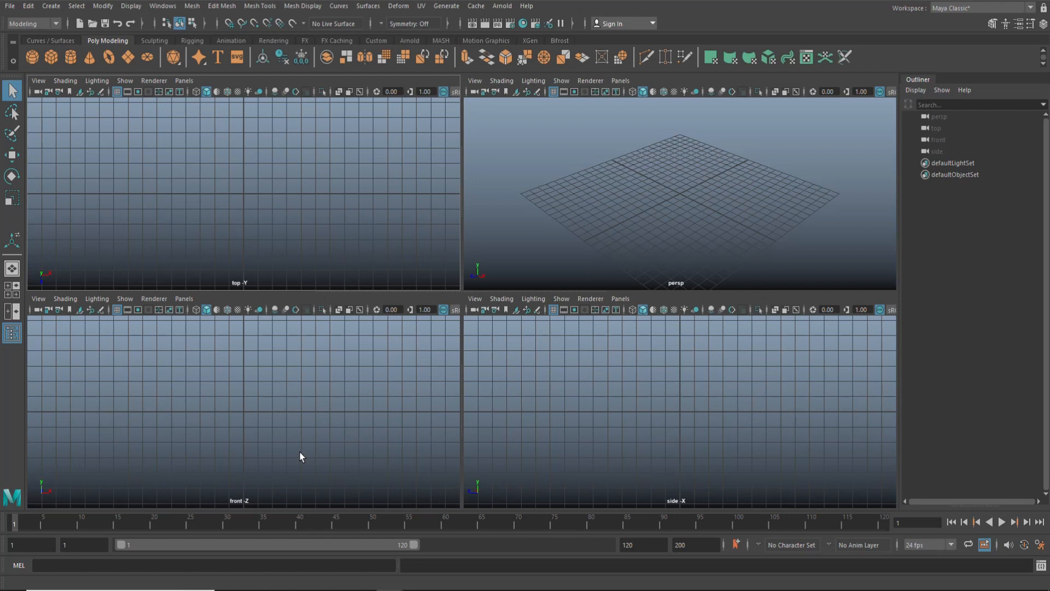
mouse_move(299, 473)
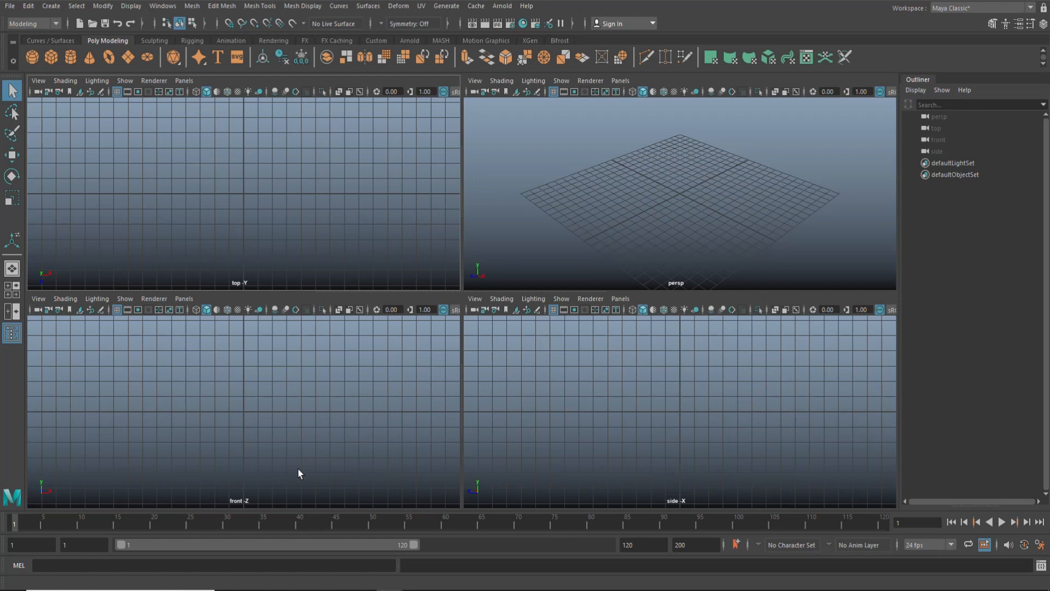
mouse_move(304, 454)
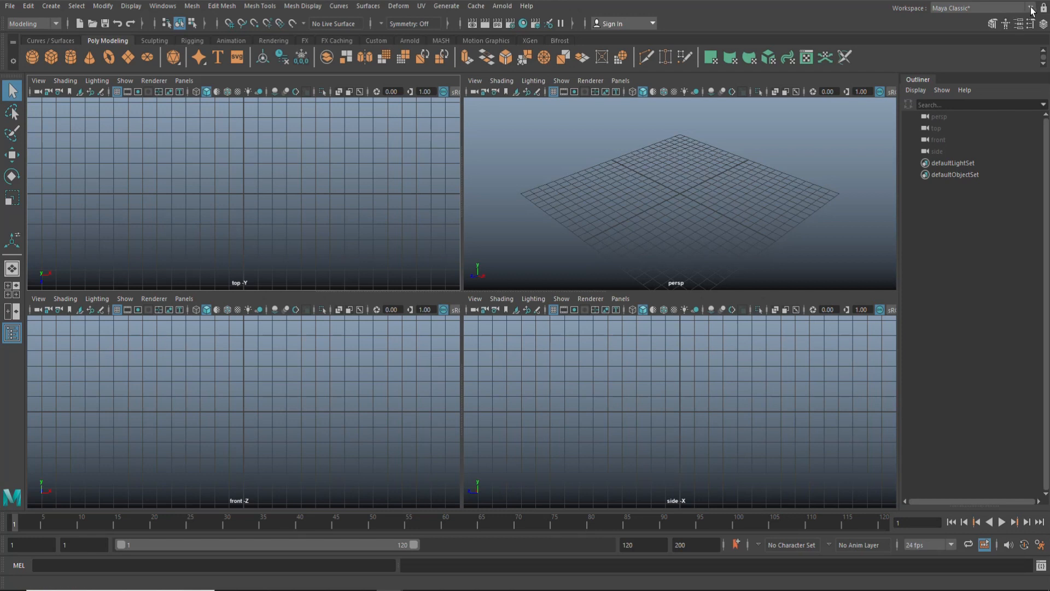
Save the current layout as a new workspace named 'Mike Pro'
left_click(1029, 7)
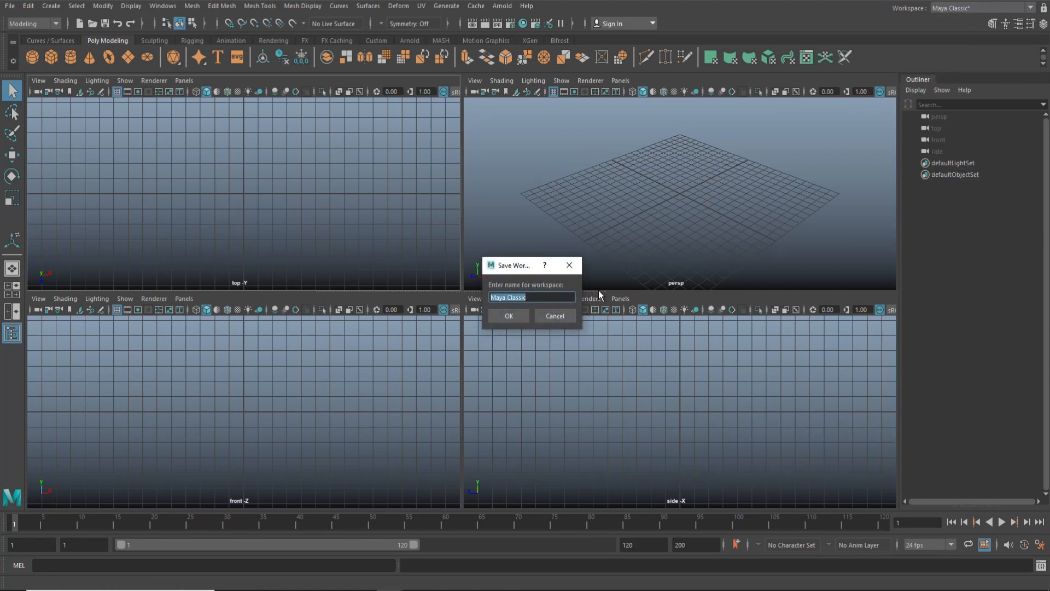
type("Mike Project")
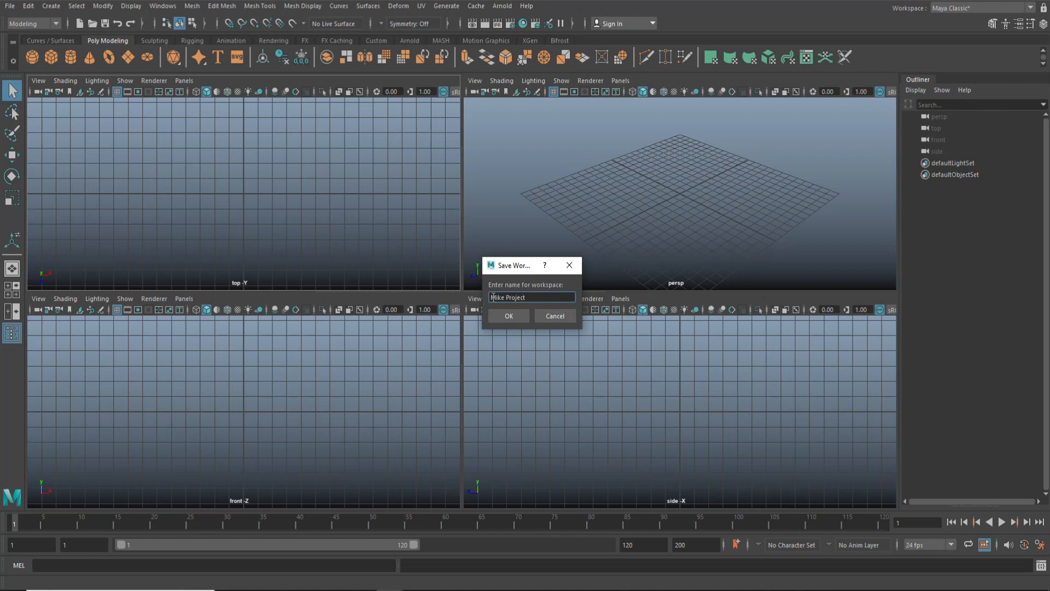
left_click(507, 316)
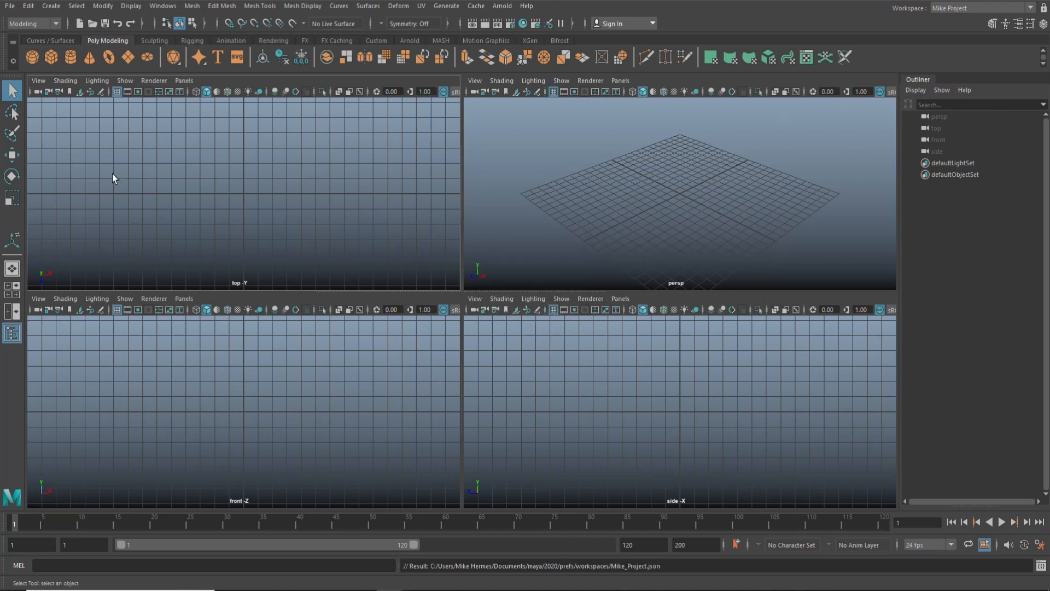
Try the Modeling - Expert preset, then switch back to the 'Mike Pro' workspace
left_click(981, 7)
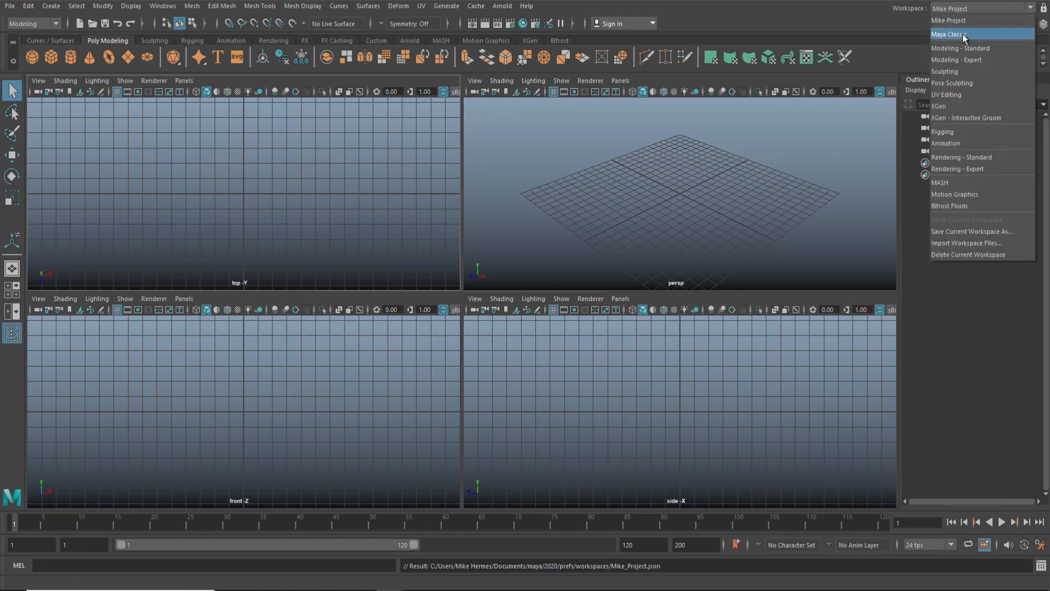
left_click(956, 59)
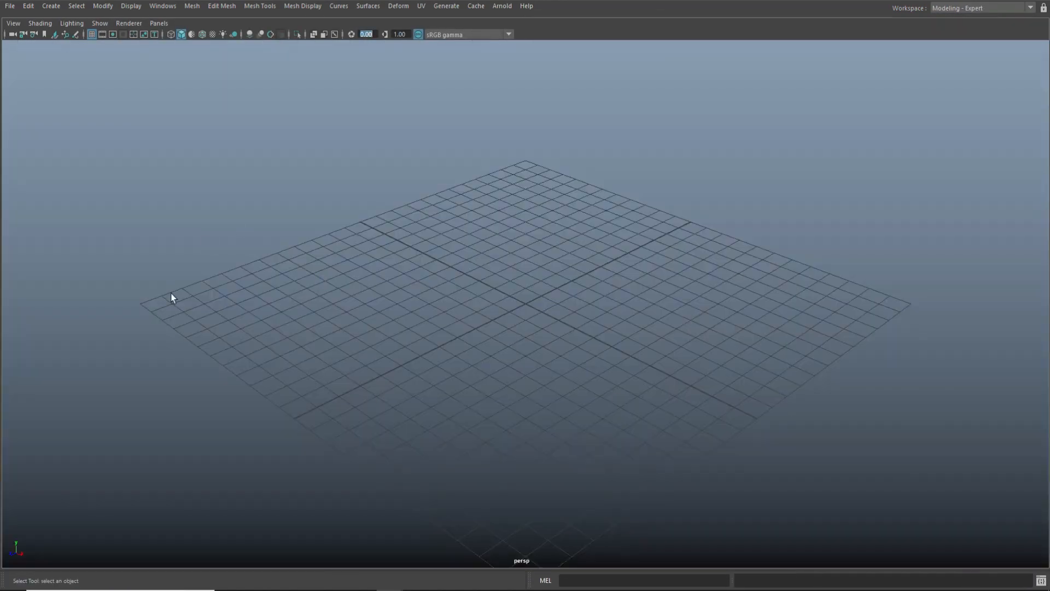
left_click(981, 7)
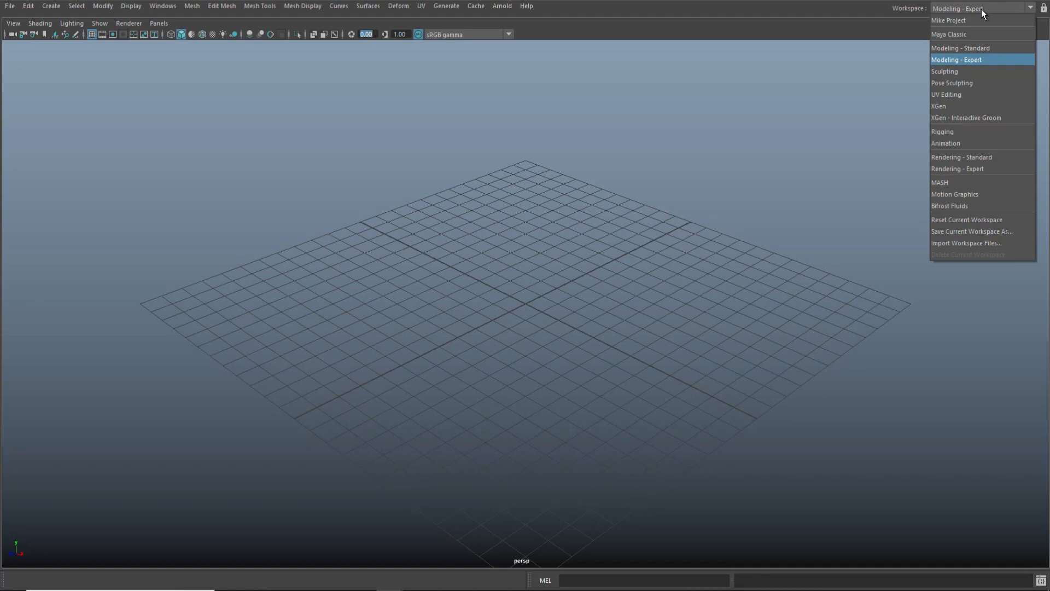
left_click(949, 20)
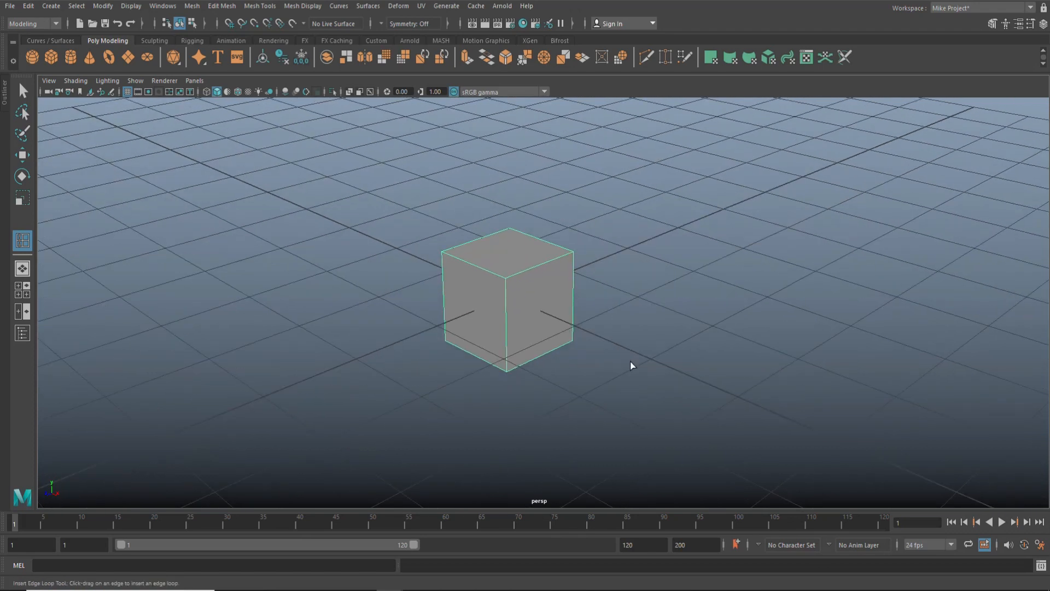
Orbit to view the cube's top and choose Insert Edge Loop Tool from the marking menu
left_click_drag(629, 365, 652, 366)
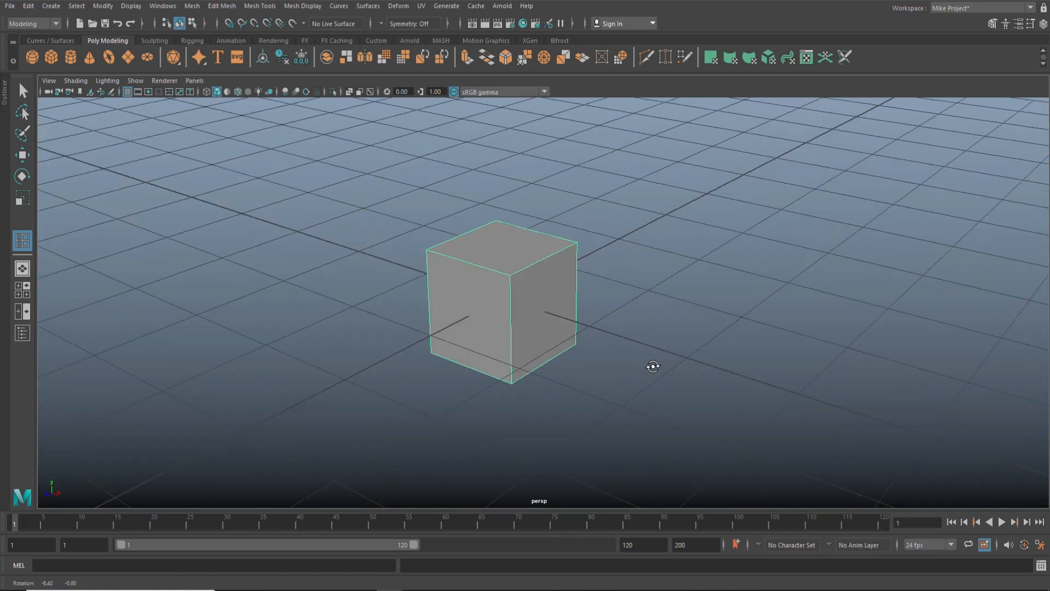
left_click_drag(653, 367, 643, 361)
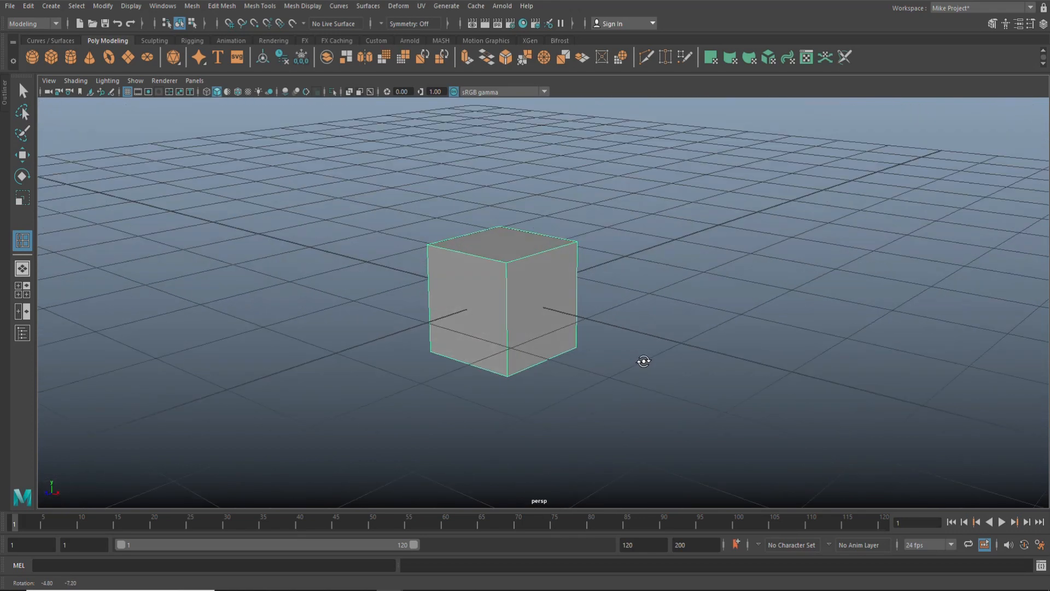
left_click_drag(643, 361, 639, 364)
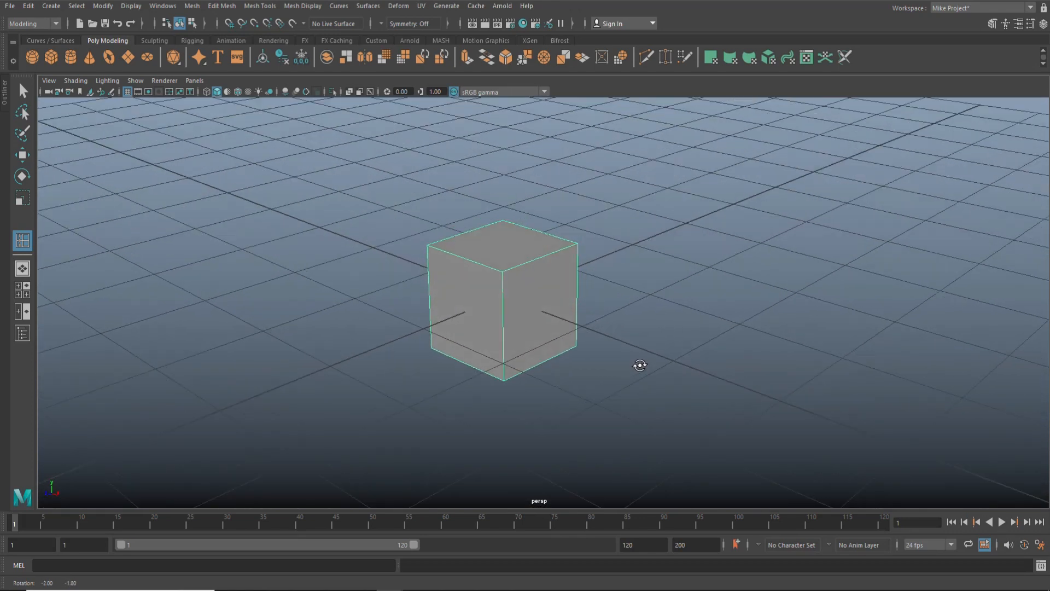
left_click_drag(639, 365, 762, 372)
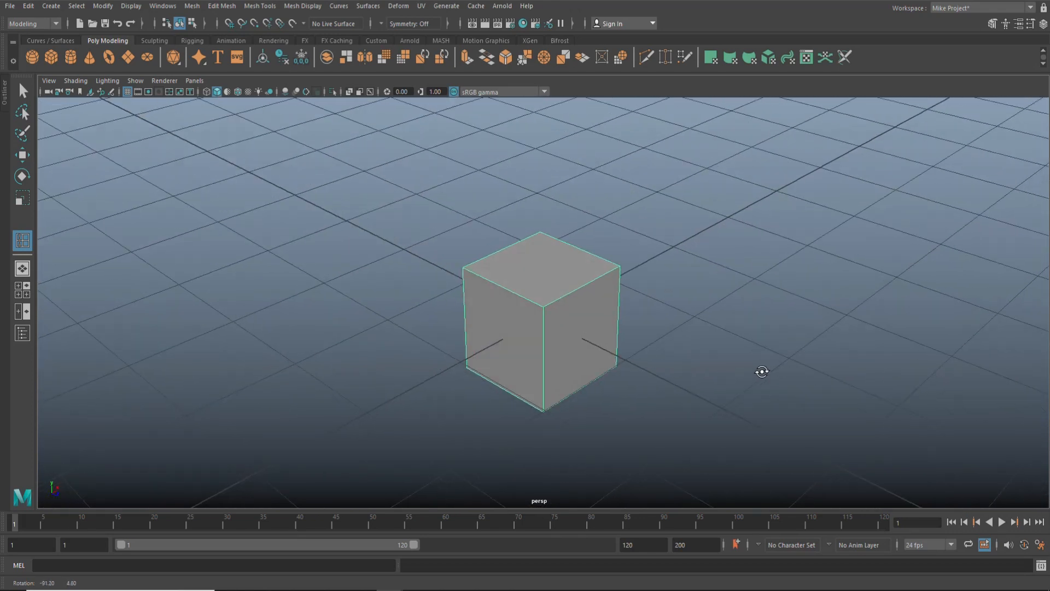
left_click_drag(762, 372, 670, 395)
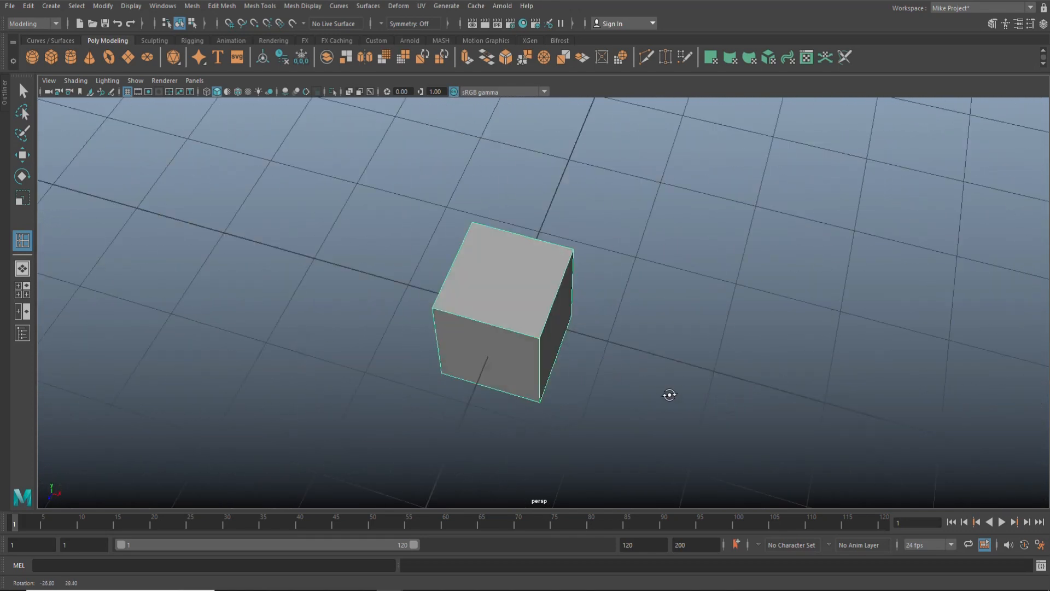
left_click_drag(669, 394, 629, 374)
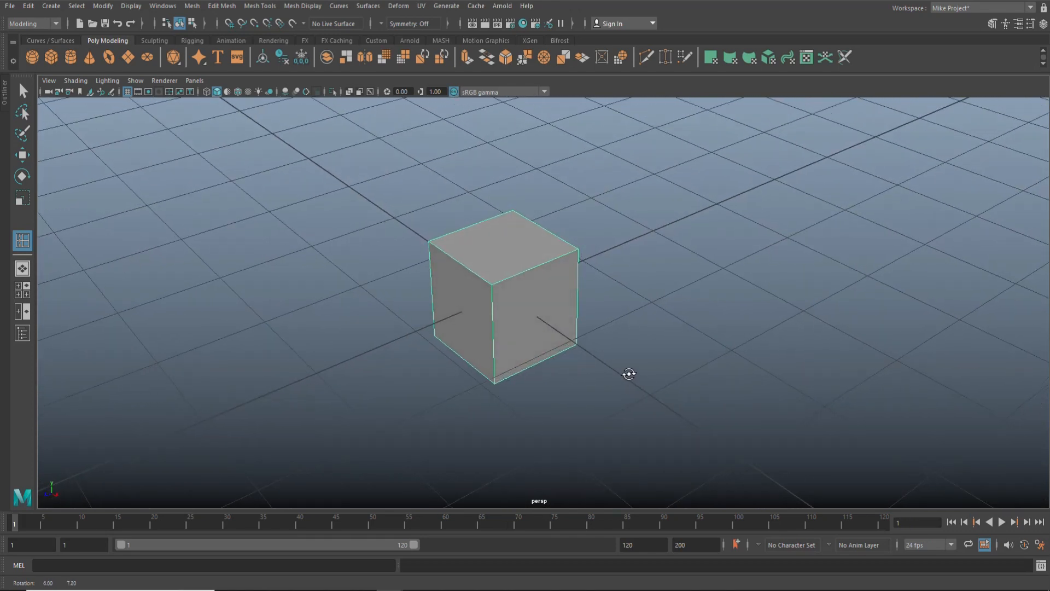
right_click(502, 295)
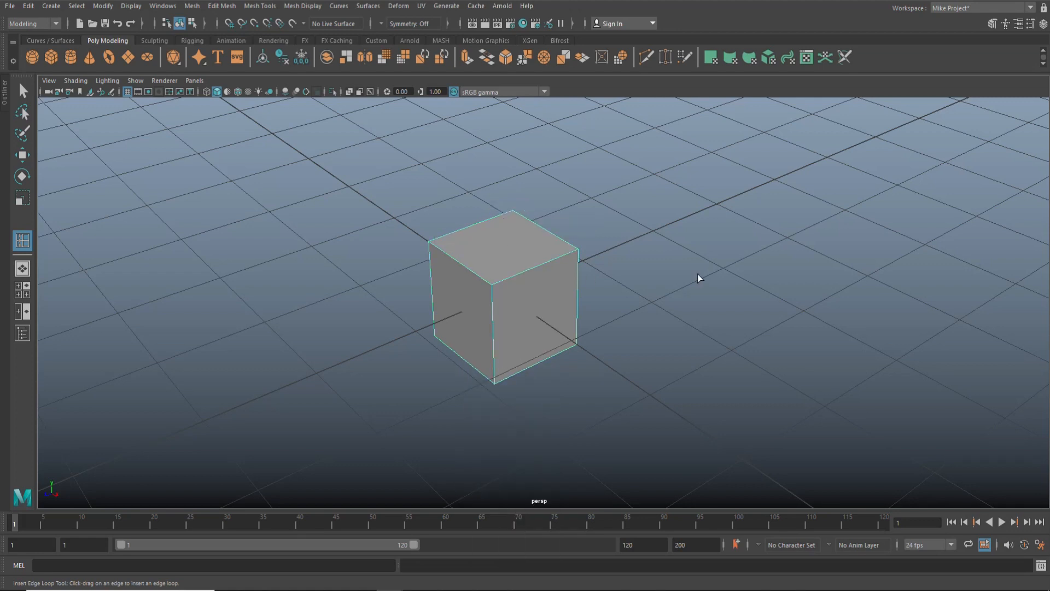
mouse_move(698, 341)
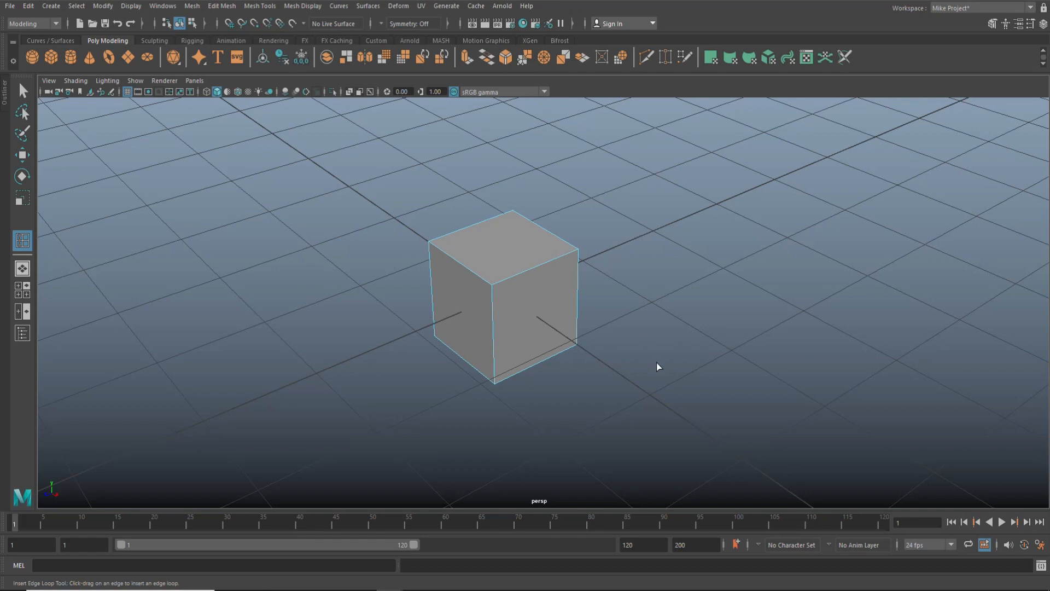
mouse_move(657, 362)
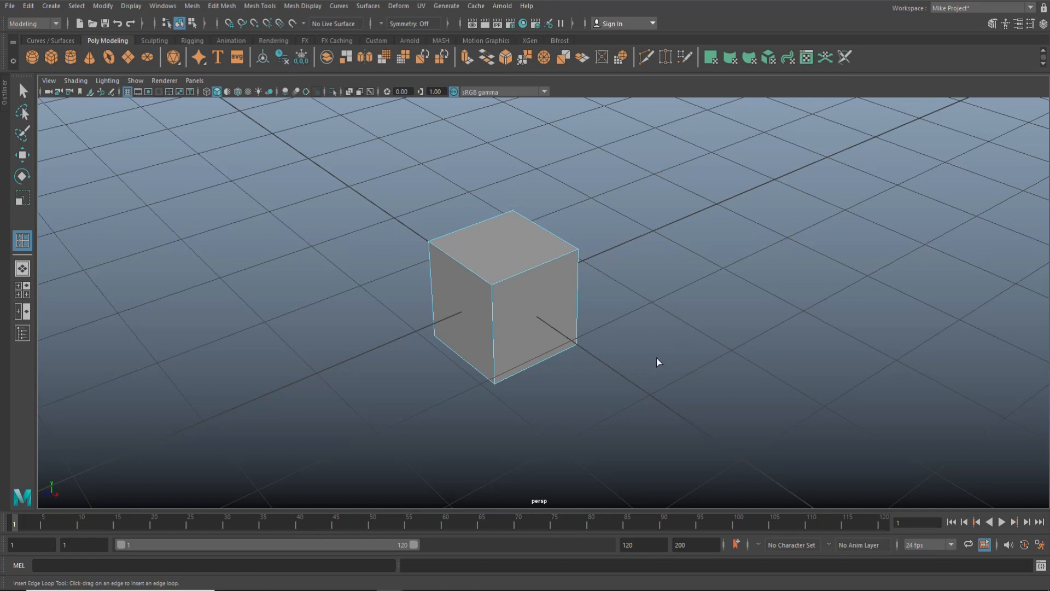
mouse_move(160, 13)
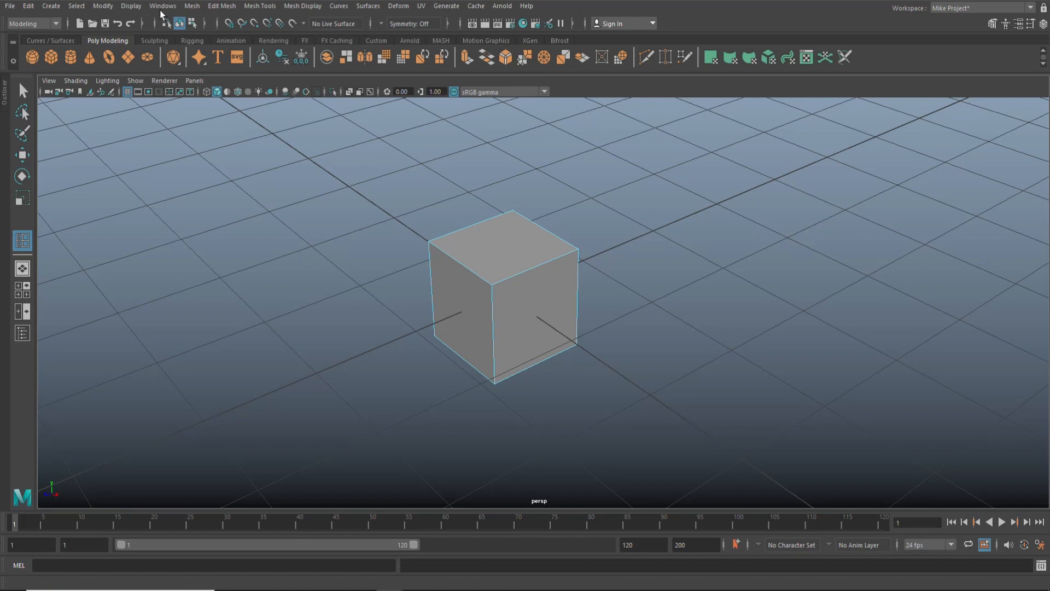
Assign Ctrl+K to Insert Edge Loop (Option) in the Hotkey Editor and save
left_click(162, 6)
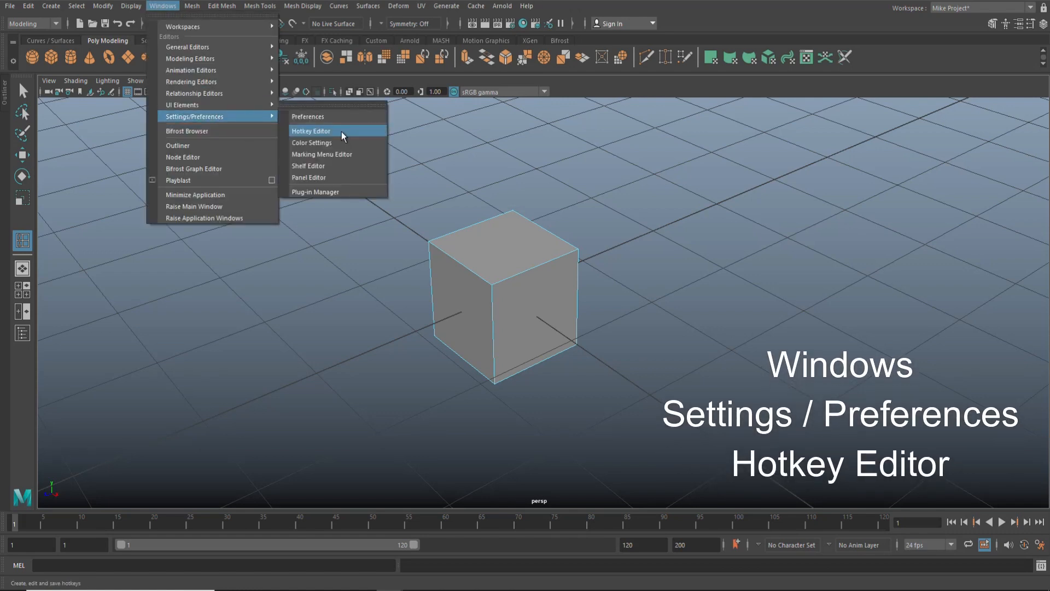
left_click(310, 131)
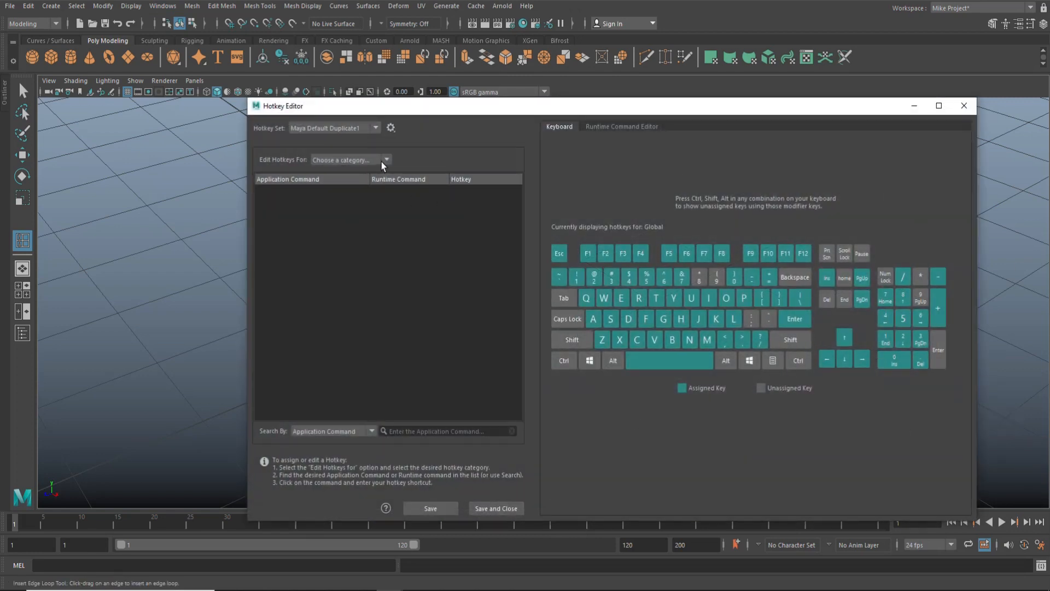
left_click(351, 159)
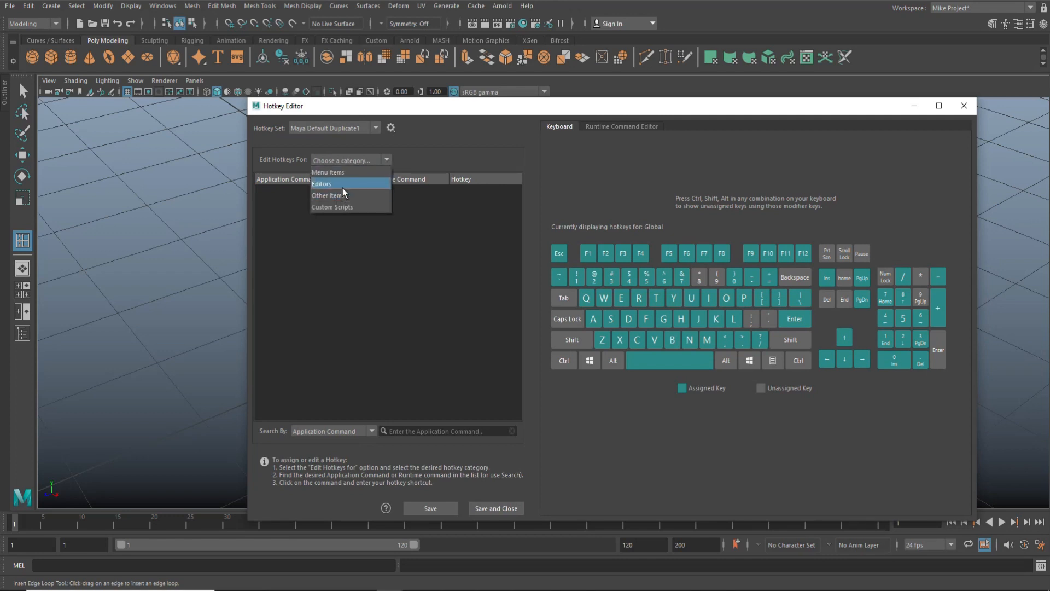
mouse_move(348, 175)
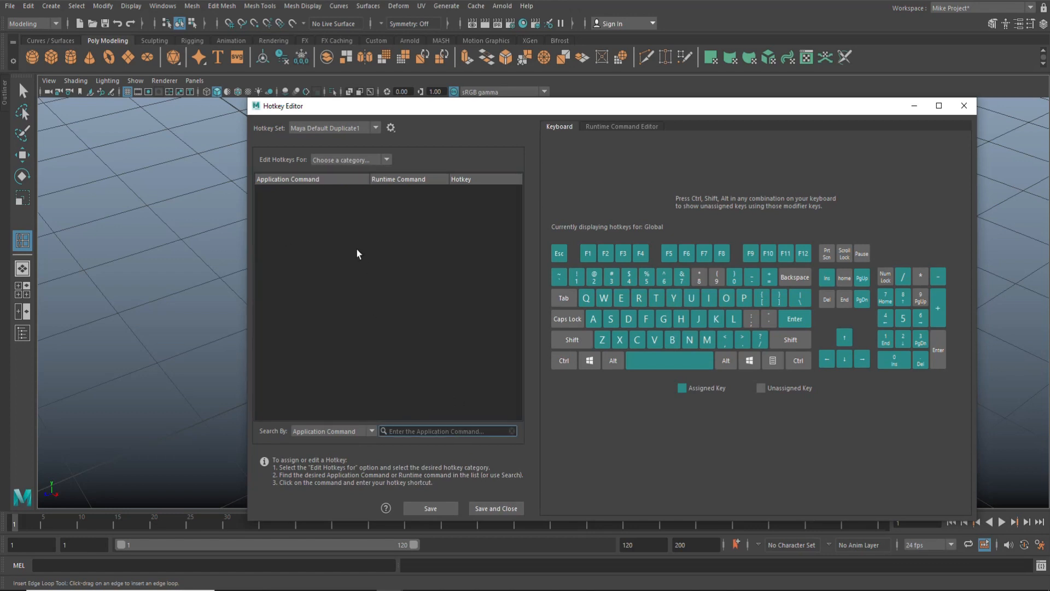
mouse_move(815, 83)
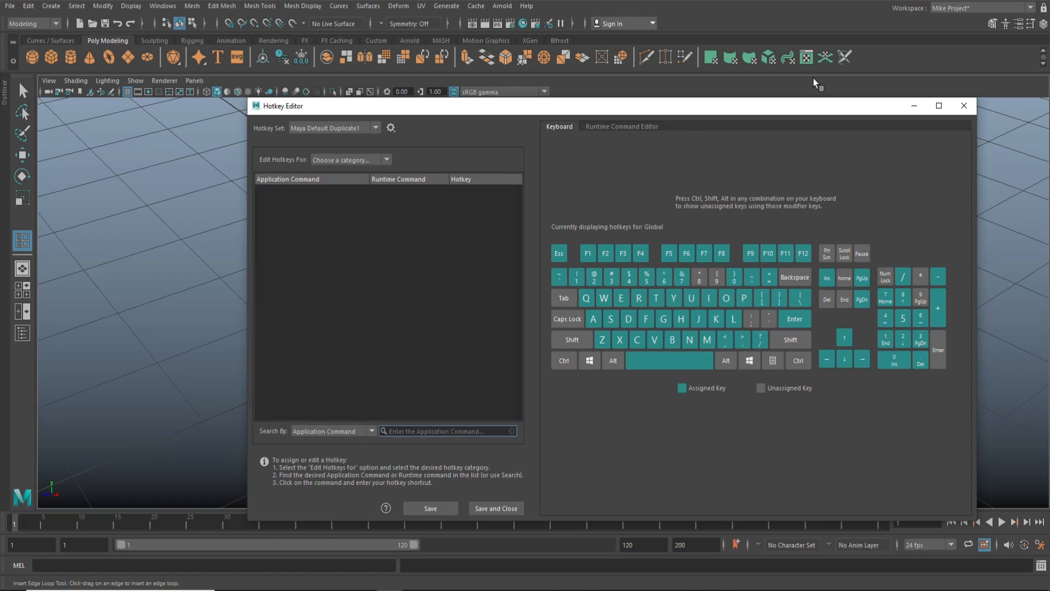
type("insert")
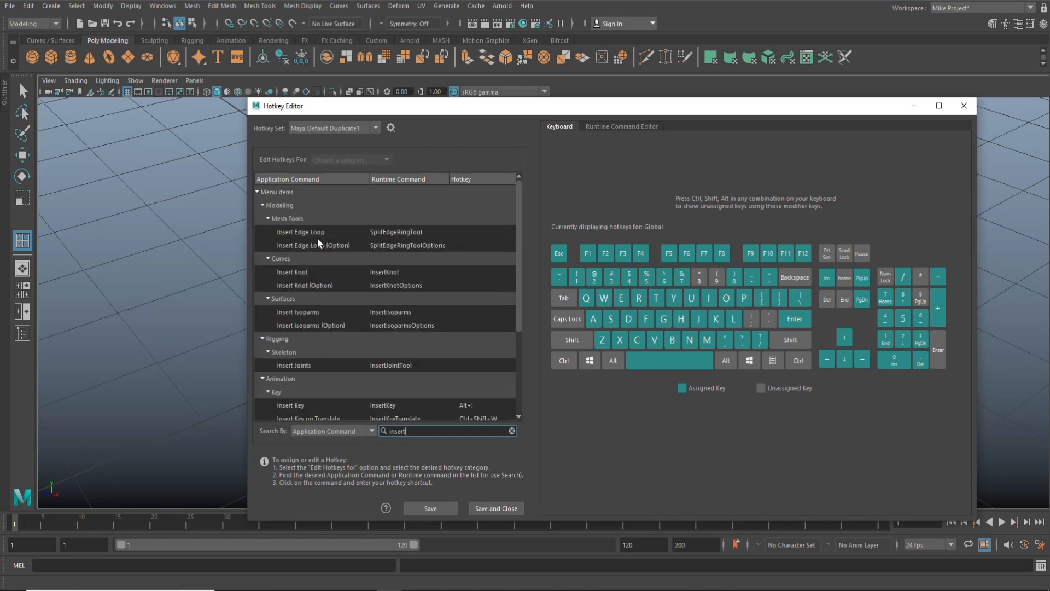
mouse_move(329, 256)
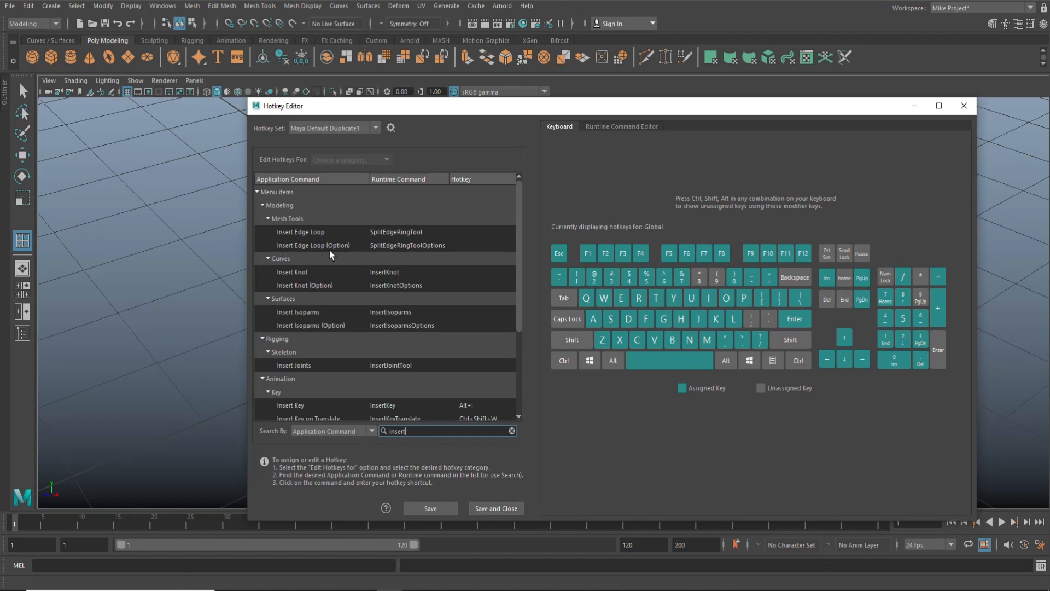
mouse_move(346, 256)
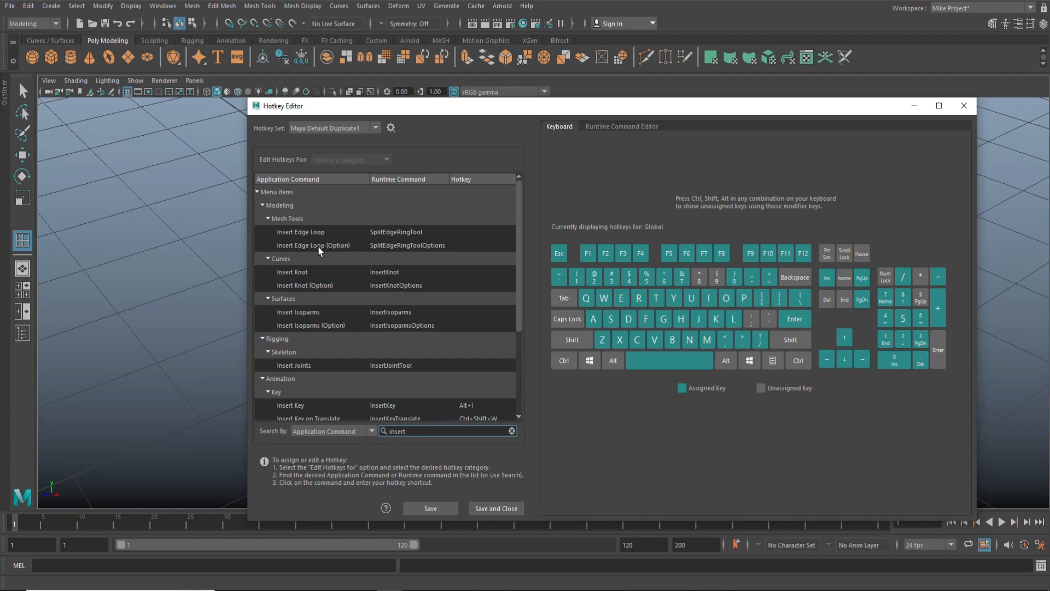
left_click(311, 245)
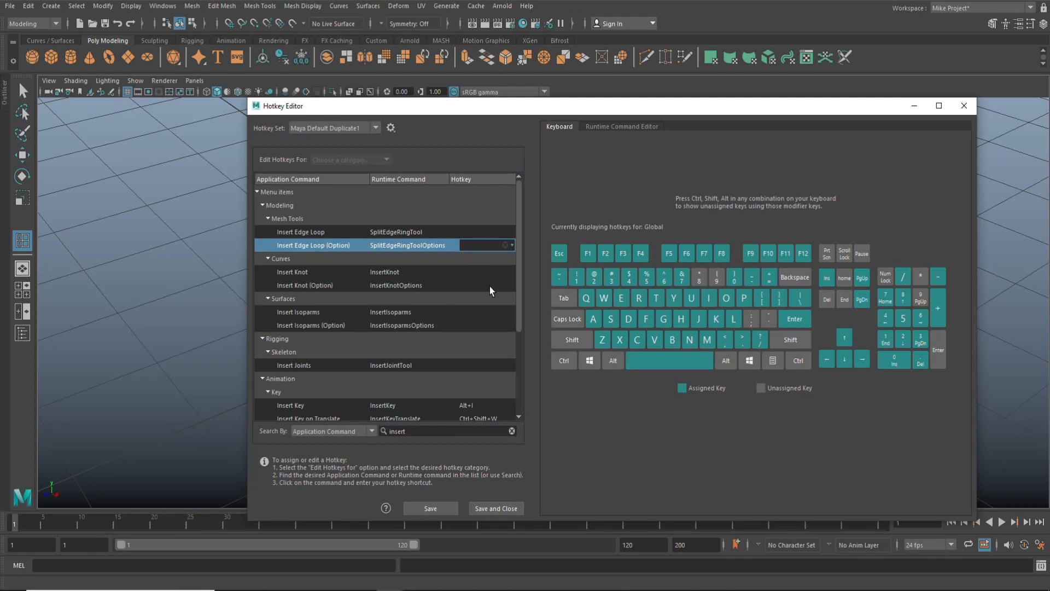
mouse_move(663, 439)
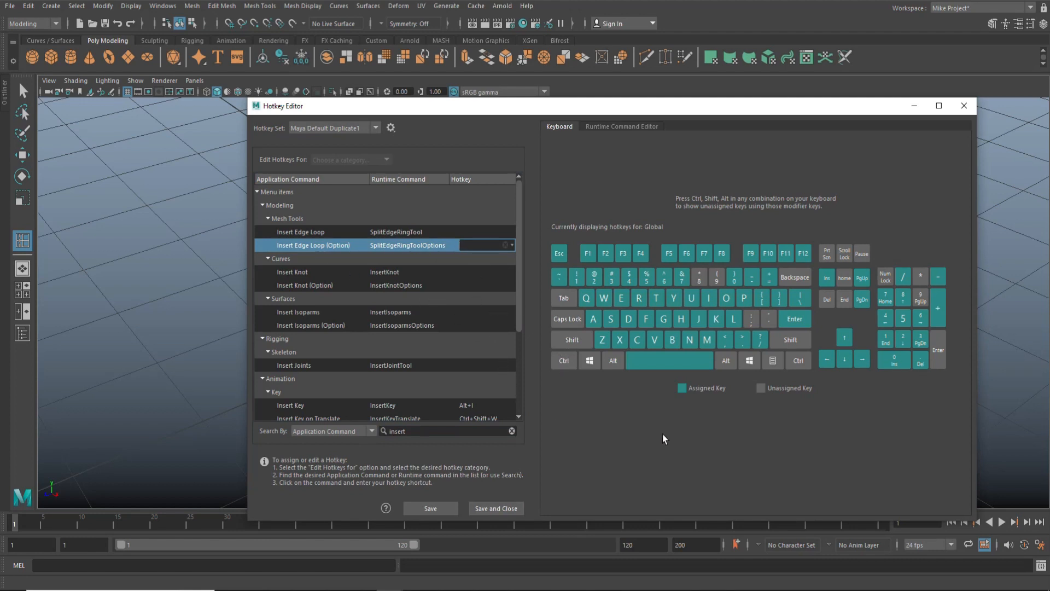
left_click(486, 245)
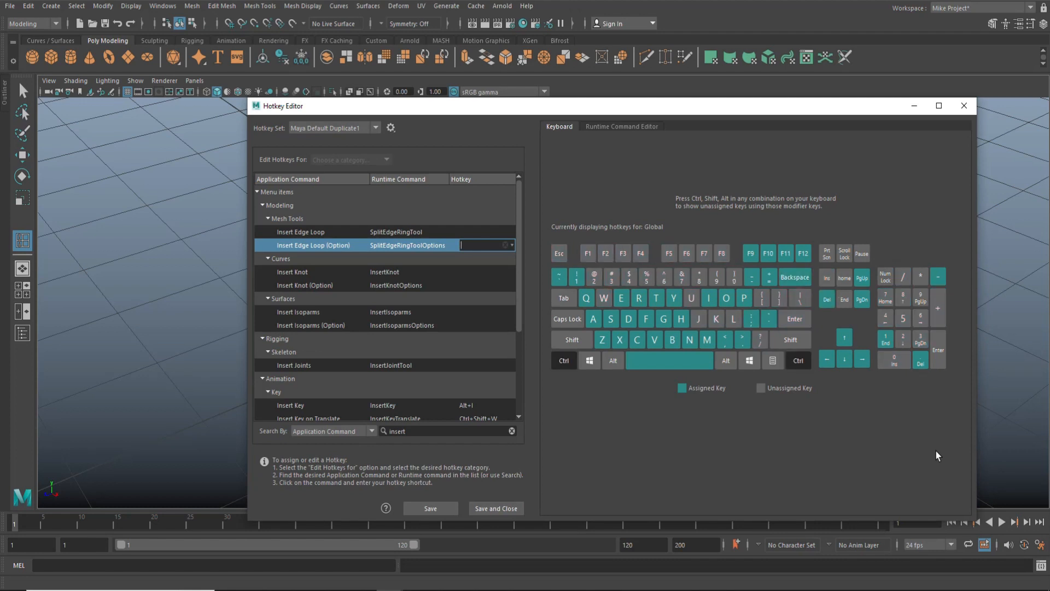
key("ctrl+k")
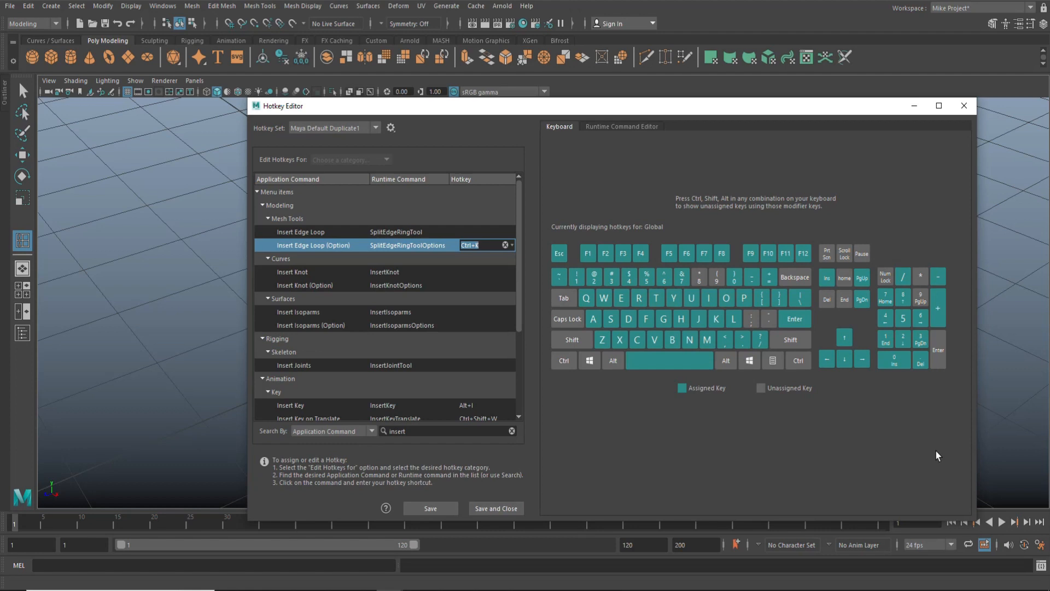
mouse_move(325, 486)
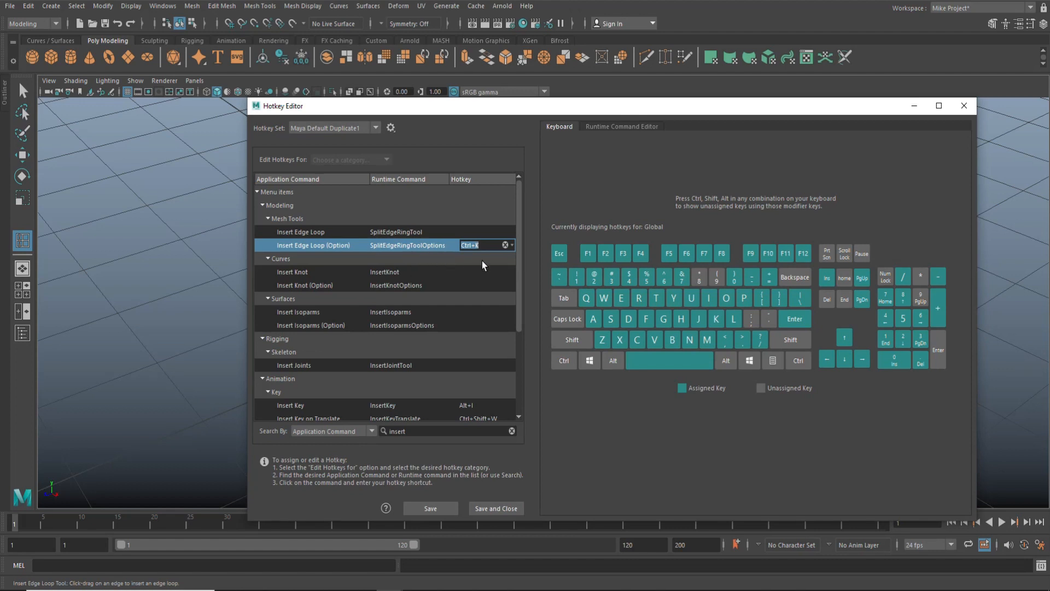
left_click(494, 508)
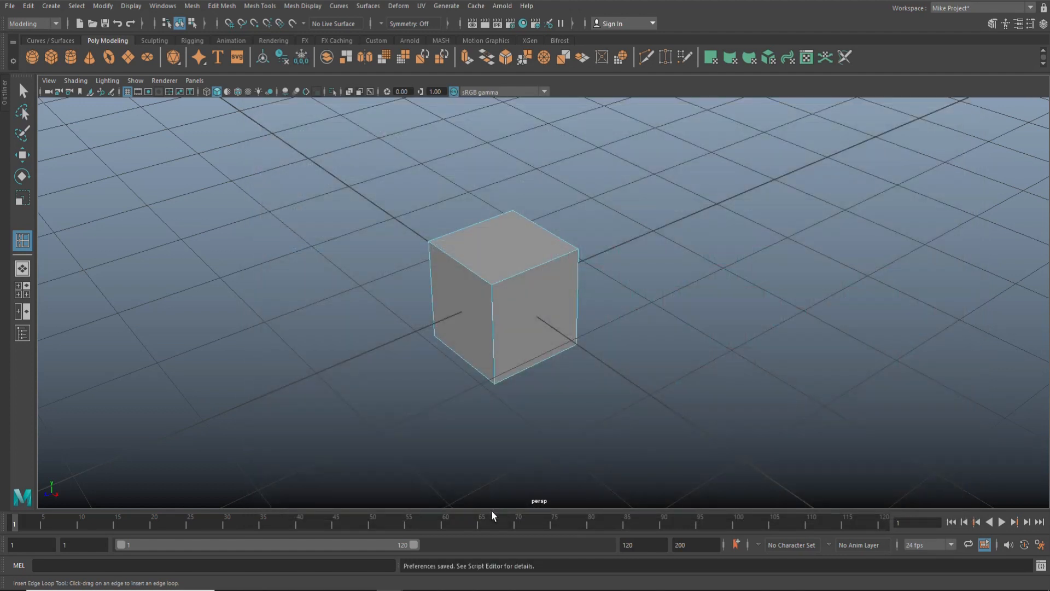
mouse_move(666, 301)
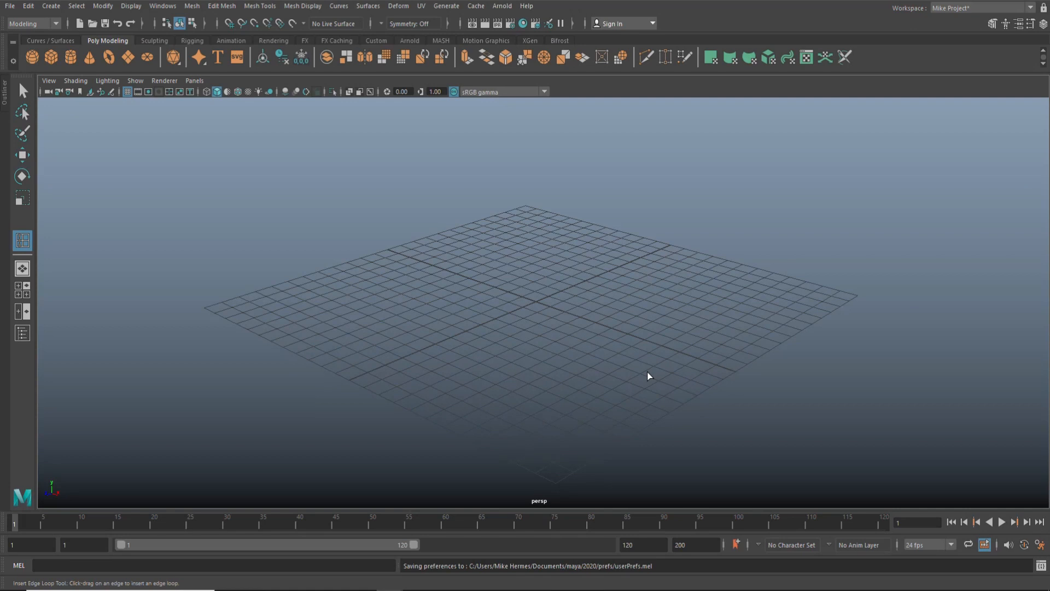
mouse_move(636, 318)
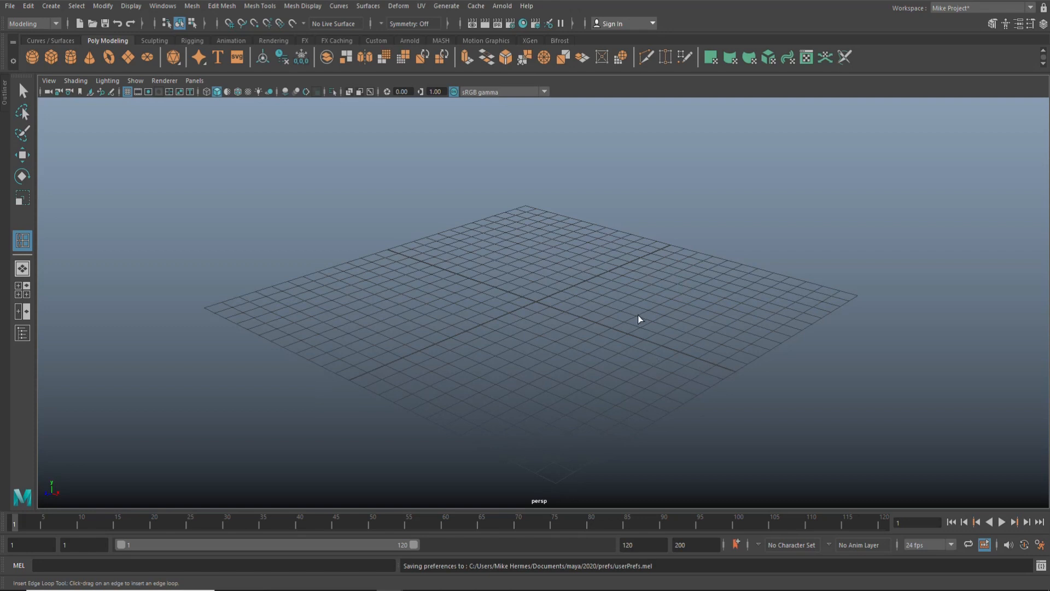
mouse_move(334, 239)
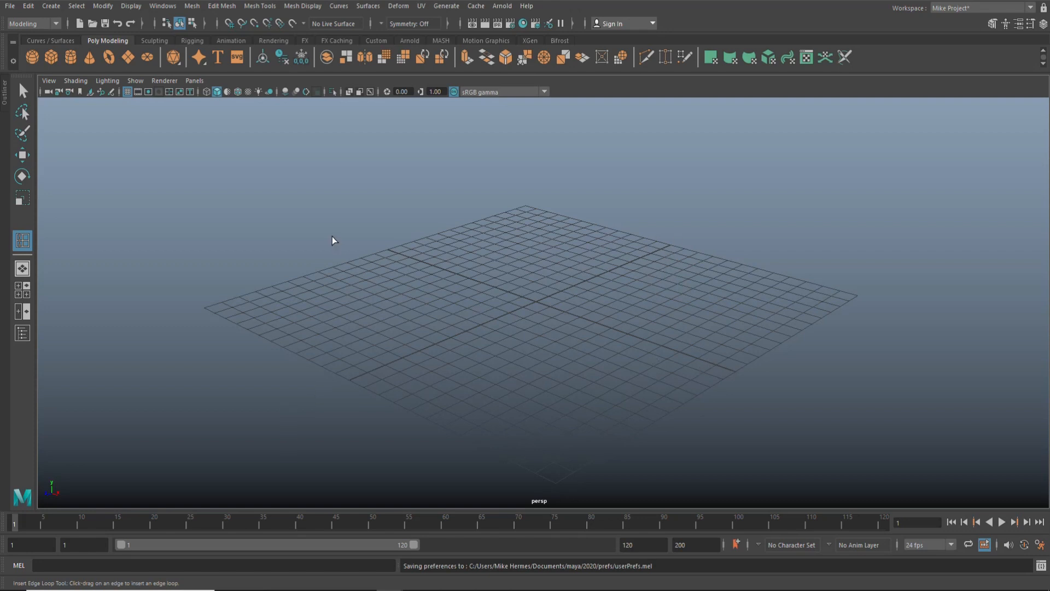
mouse_move(1013, 463)
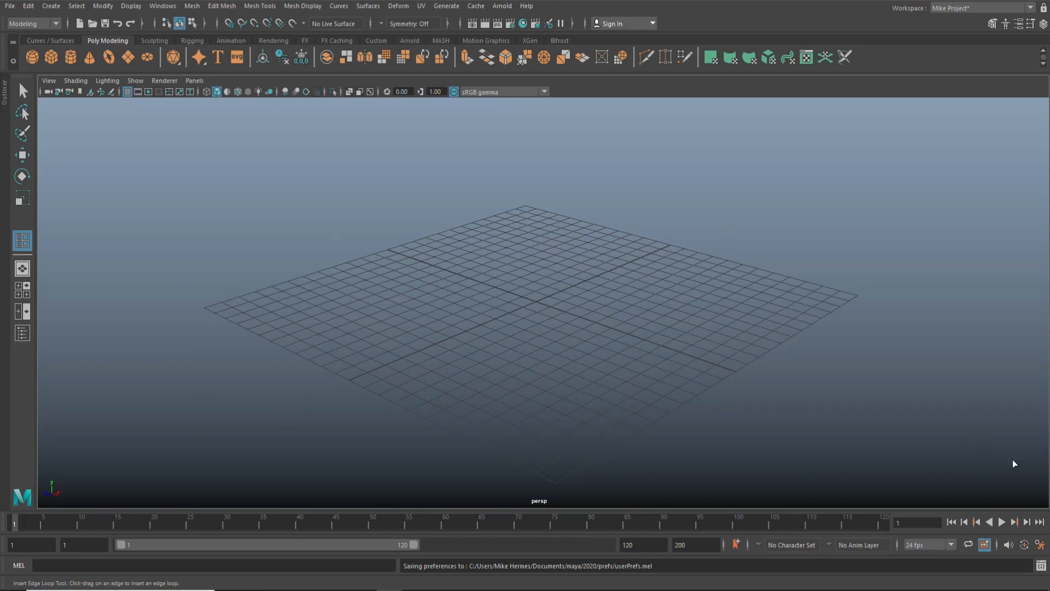
mouse_move(436, 466)
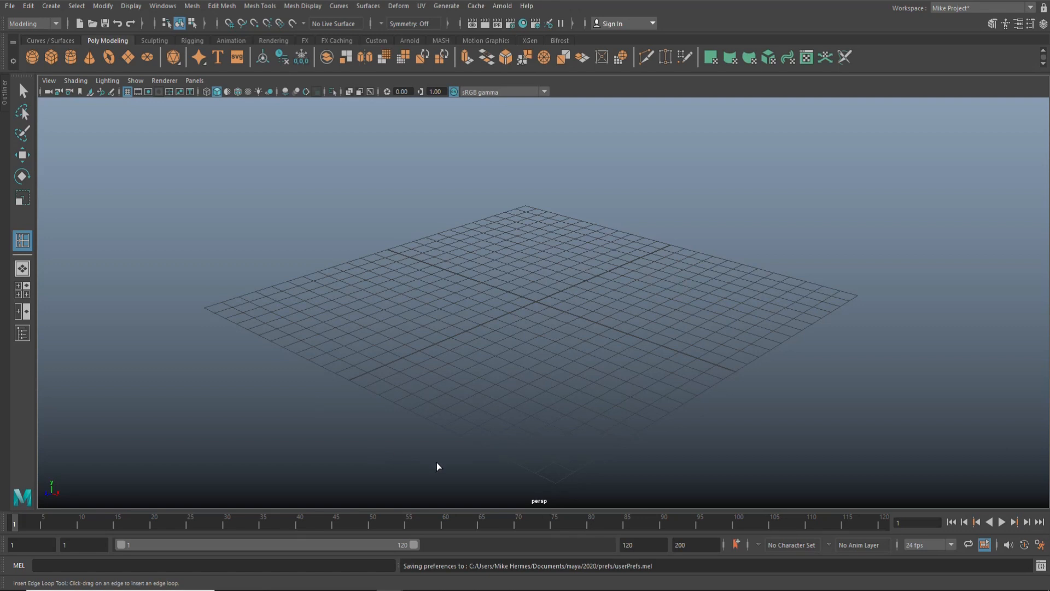
In Display > Grid options, slide the Axes colour to blue and apply
left_click(130, 6)
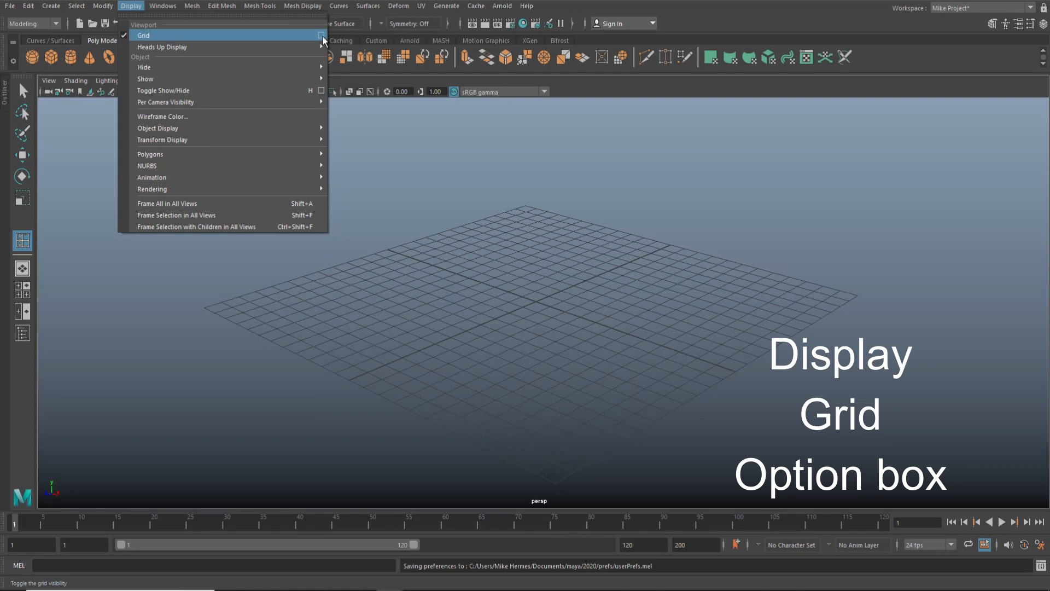
left_click(321, 36)
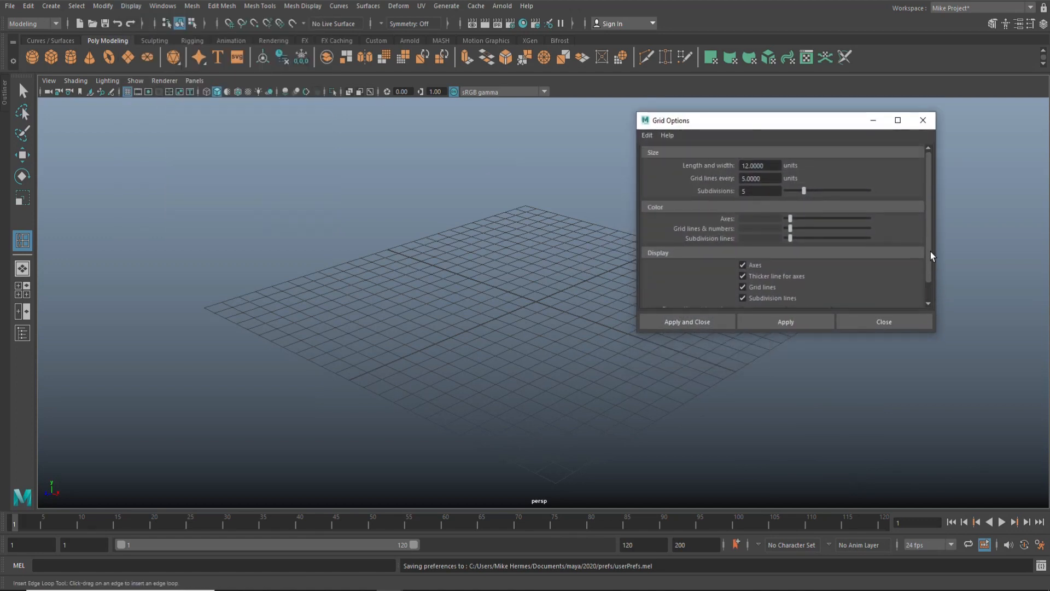
mouse_move(749, 227)
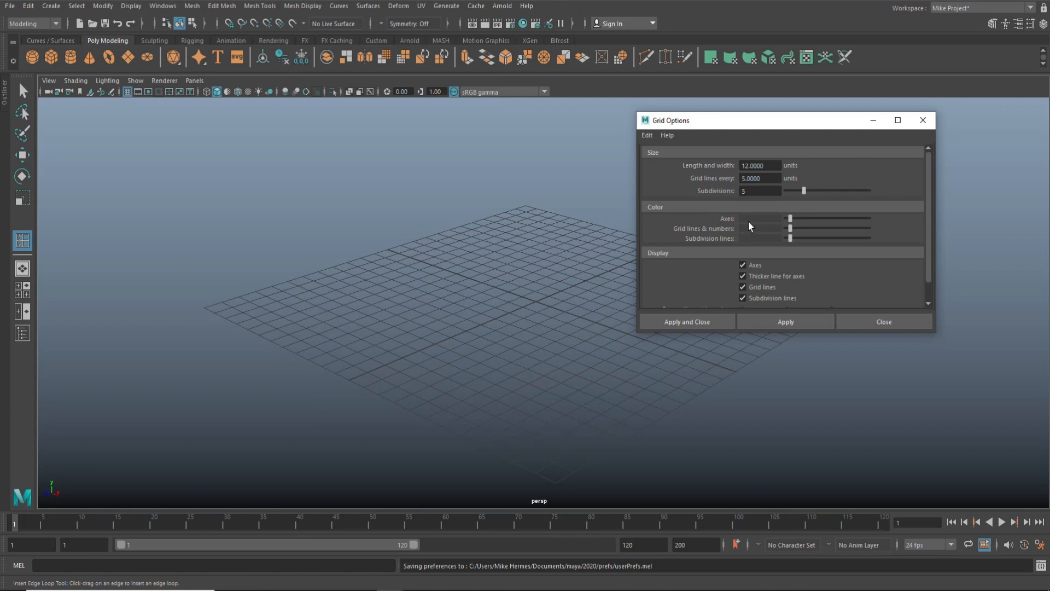
mouse_move(790, 250)
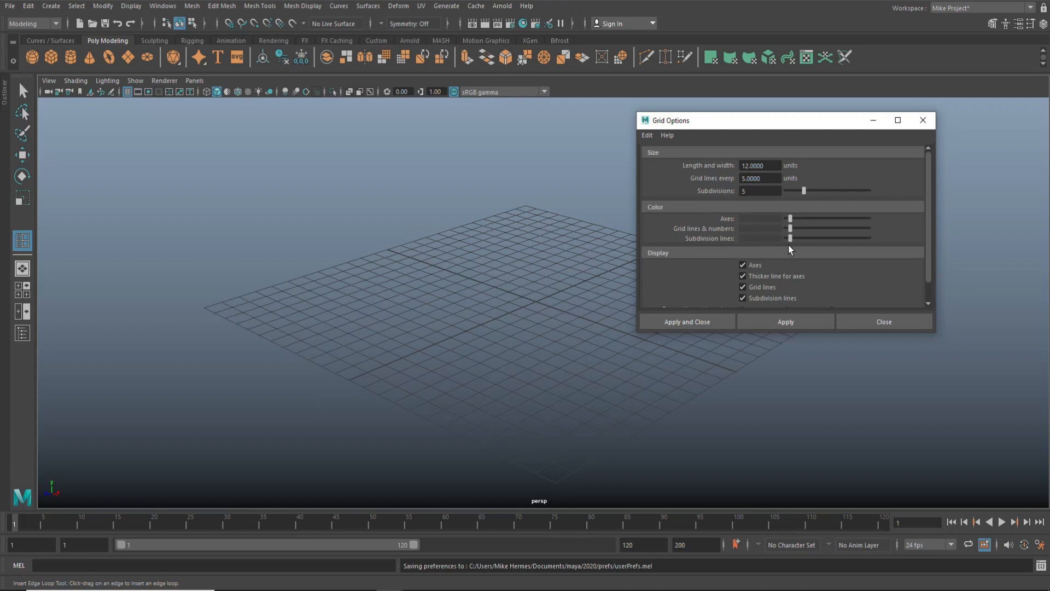
left_click(795, 217)
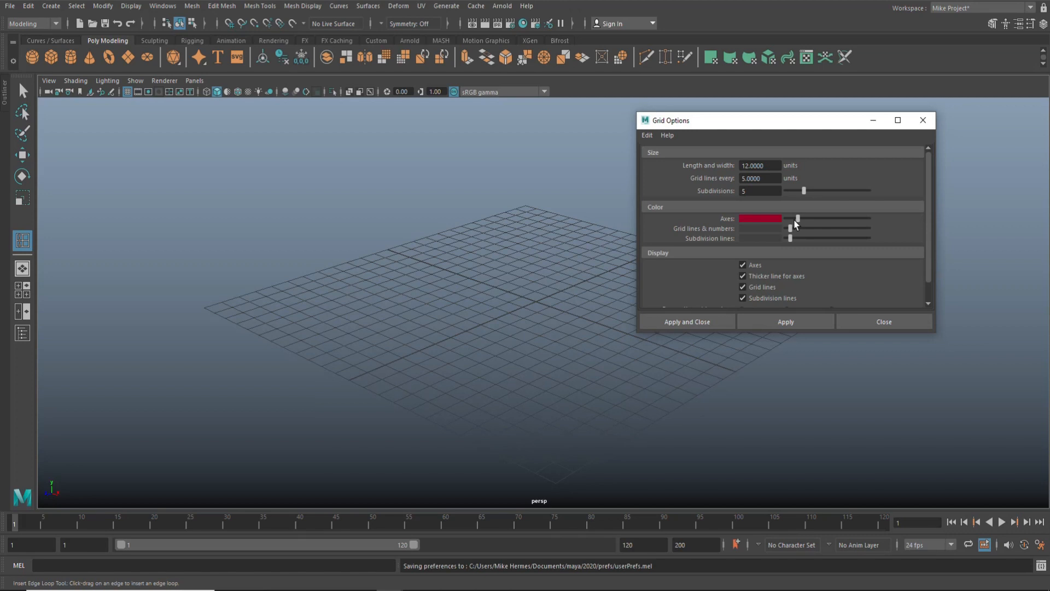
left_click_drag(796, 218, 815, 218)
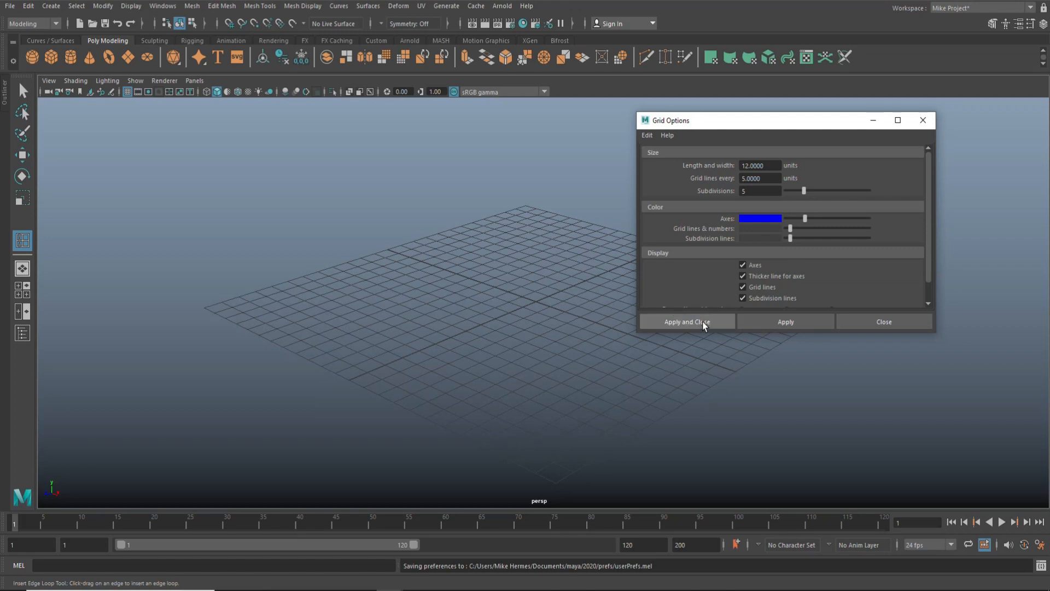
left_click(685, 322)
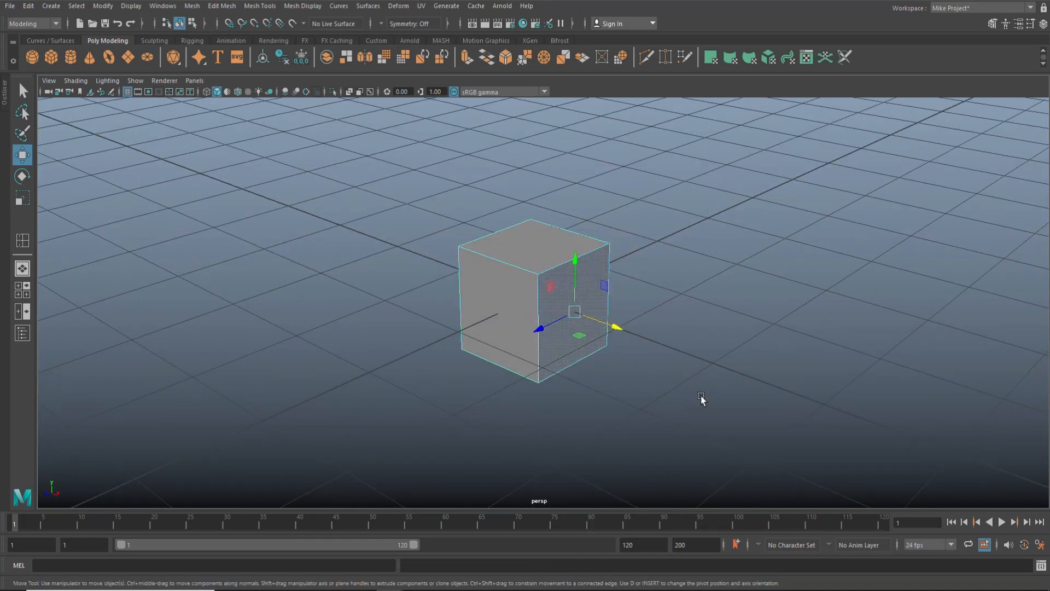
mouse_move(657, 391)
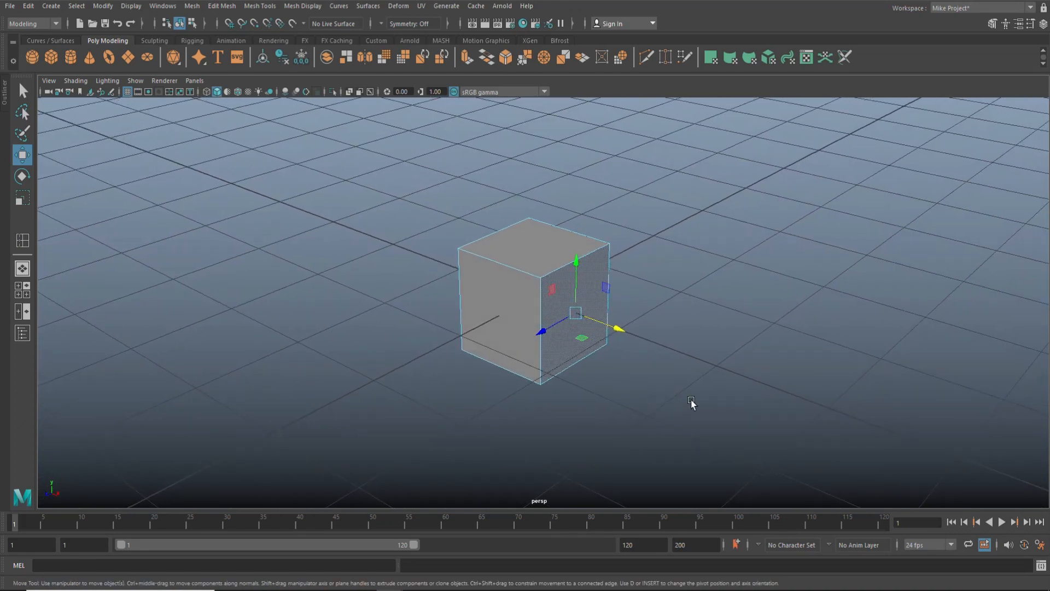
mouse_move(723, 392)
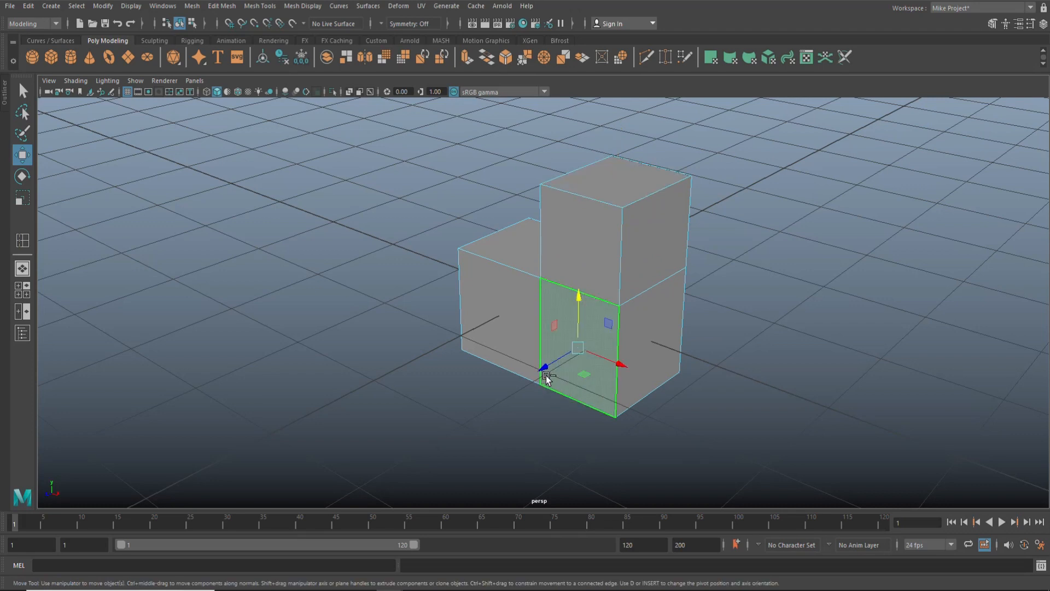
Create a new polygon cube at the grid centre from the shelf and select it
right_click(543, 376)
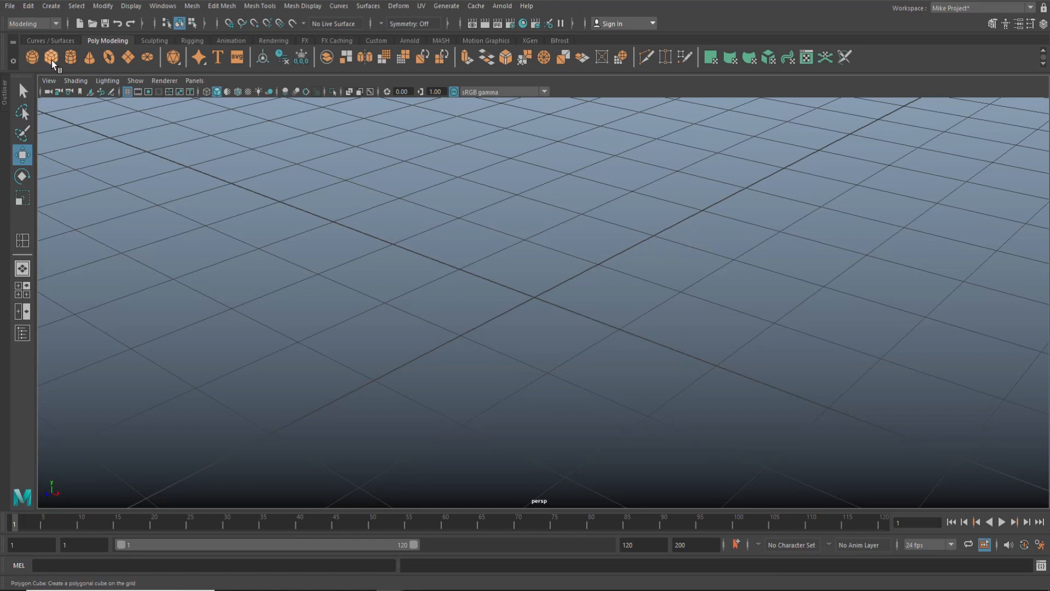
left_click(51, 57)
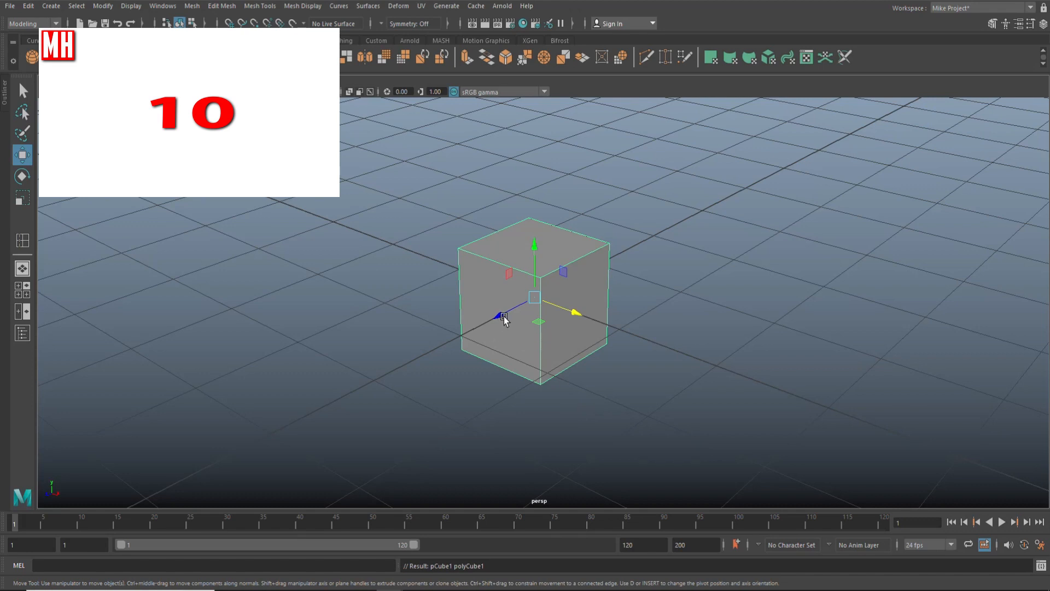
left_click(21, 176)
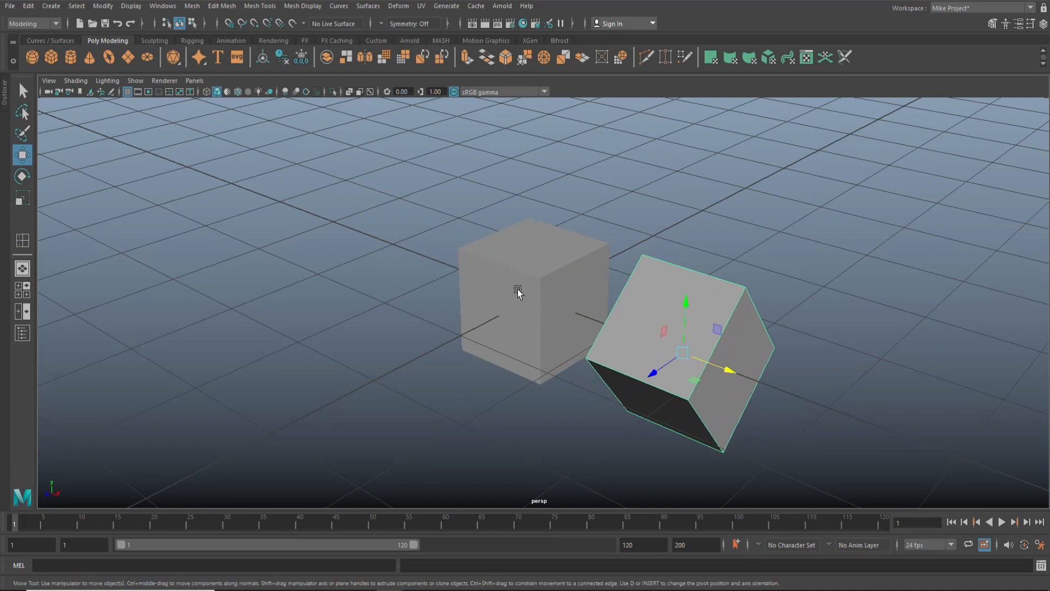
mouse_move(815, 393)
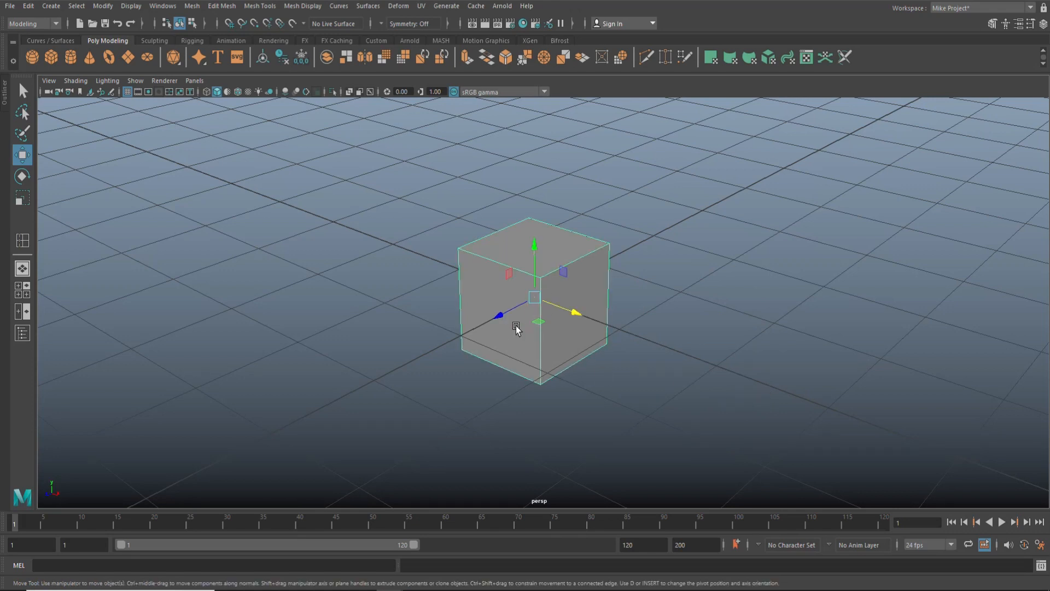
With the Scale tool, Shift-drag a copy of the cube and resize it
left_click(22, 197)
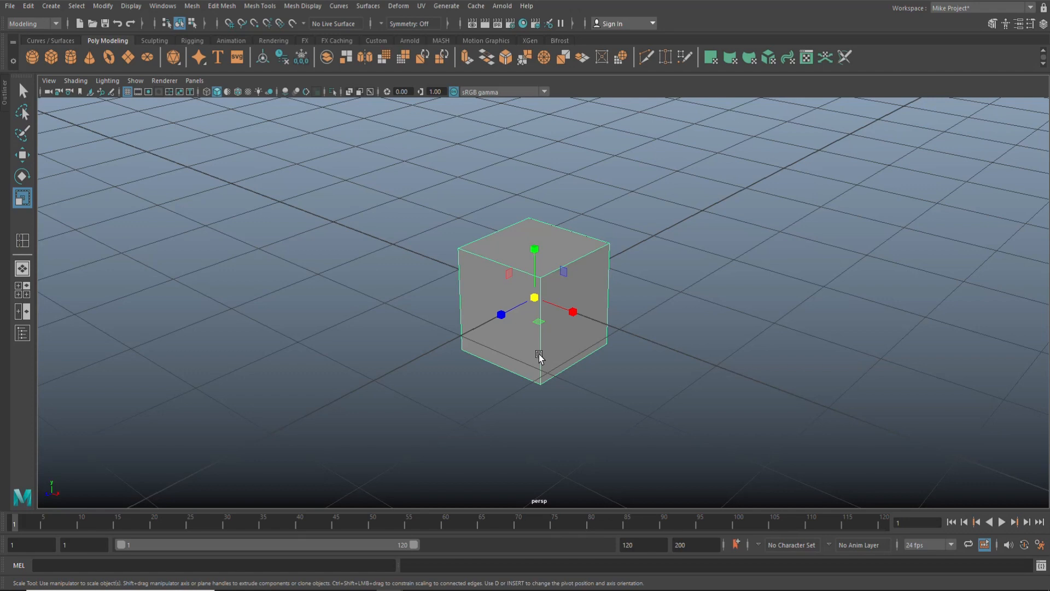
mouse_move(535, 299)
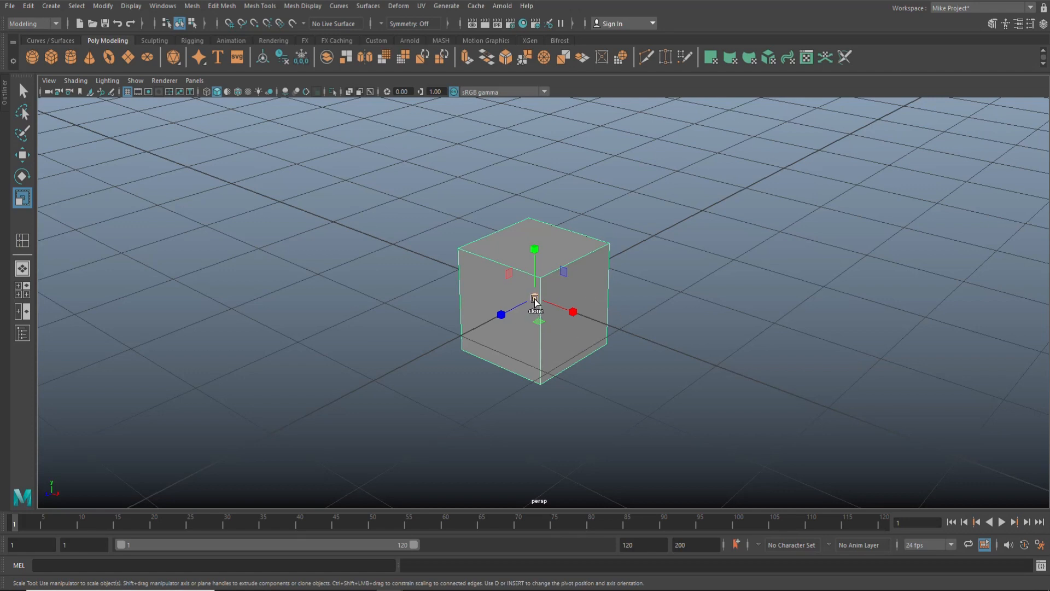
left_click_drag(535, 299, 635, 335)
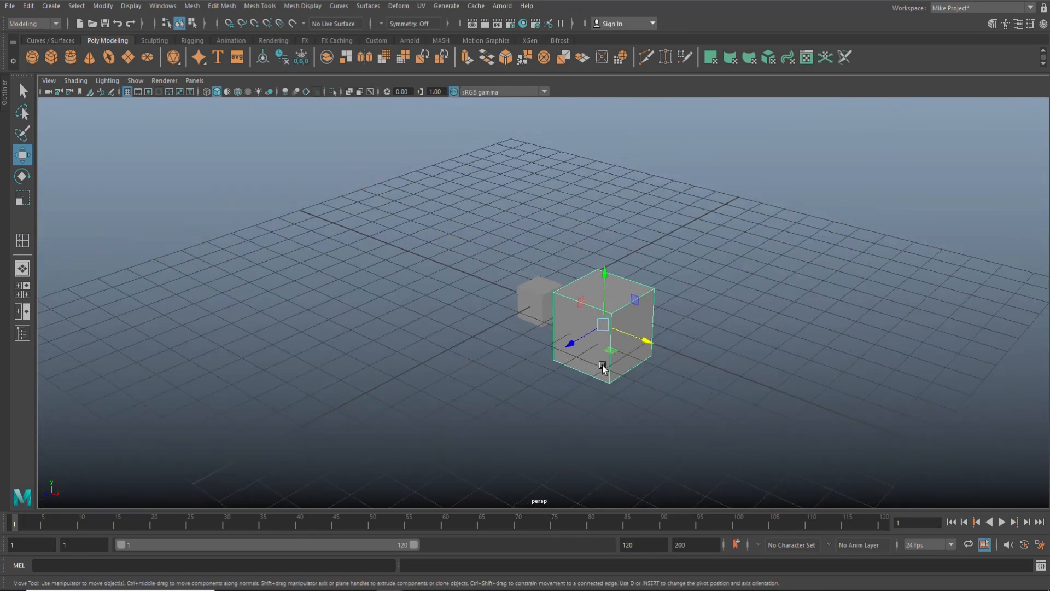
left_click(22, 197)
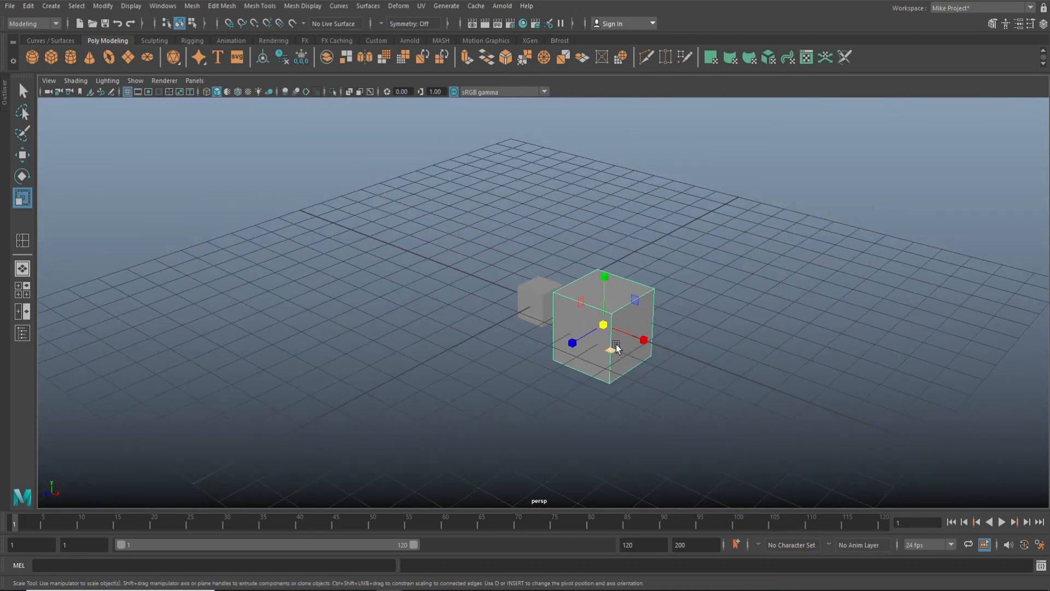
left_click_drag(615, 346, 672, 380)
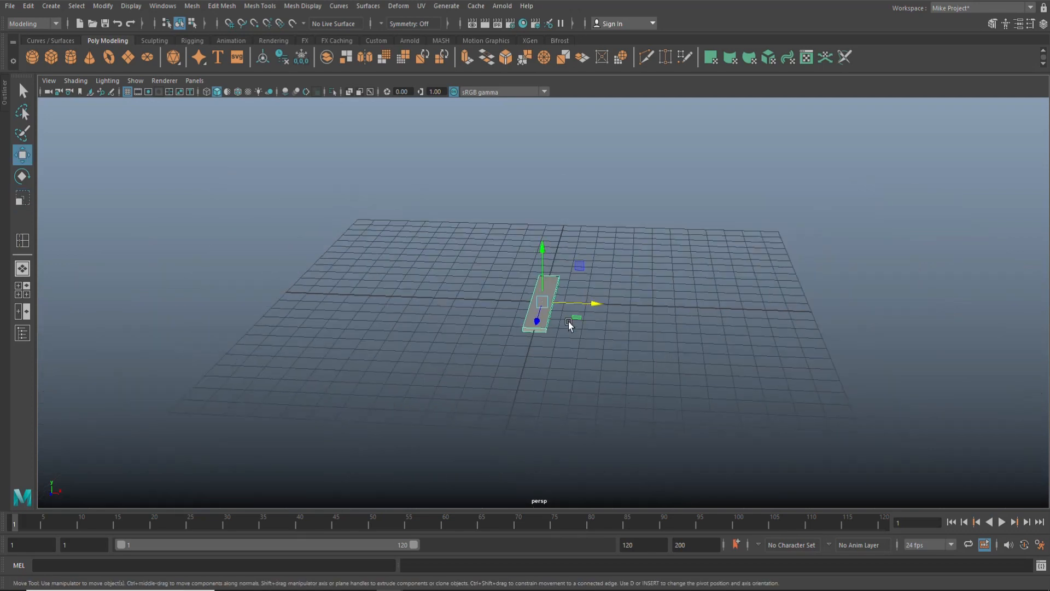
Raise the flat slab above the grid and Shift-drag two copies down and right
left_click_drag(568, 326, 551, 157)
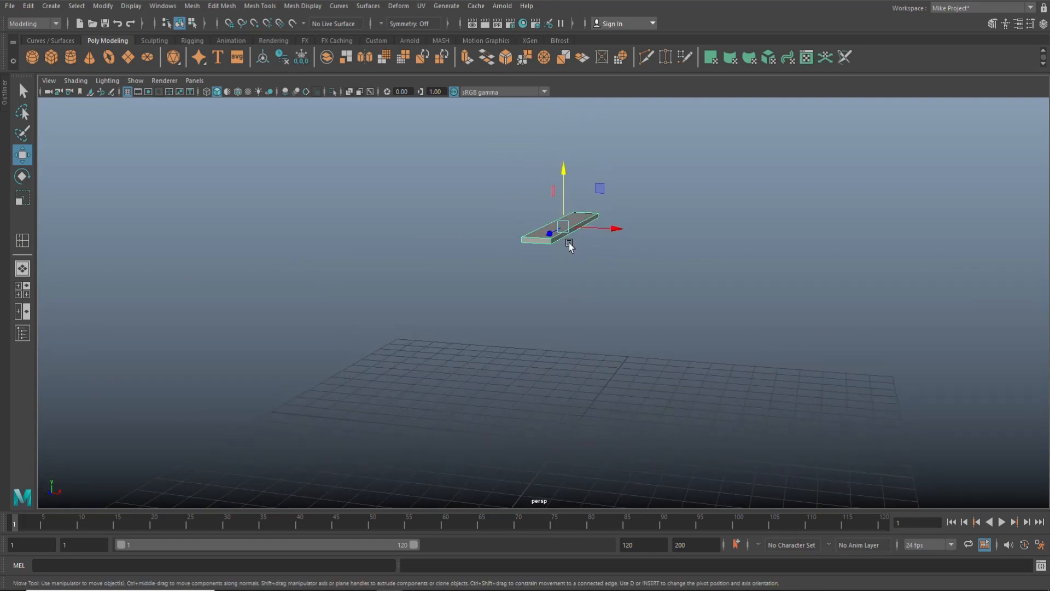
mouse_move(788, 409)
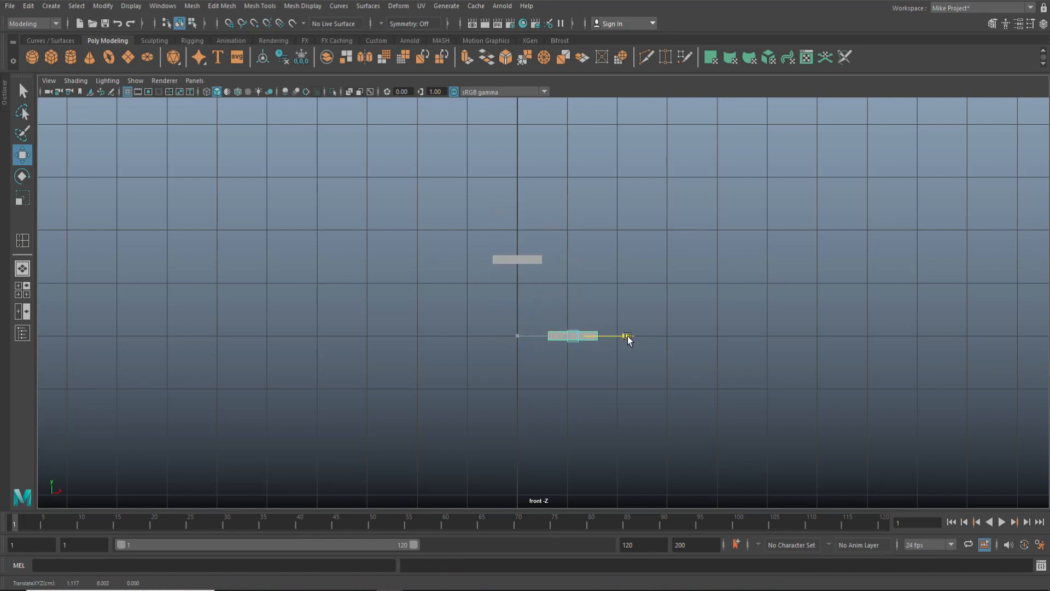
left_click_drag(626, 335, 648, 337)
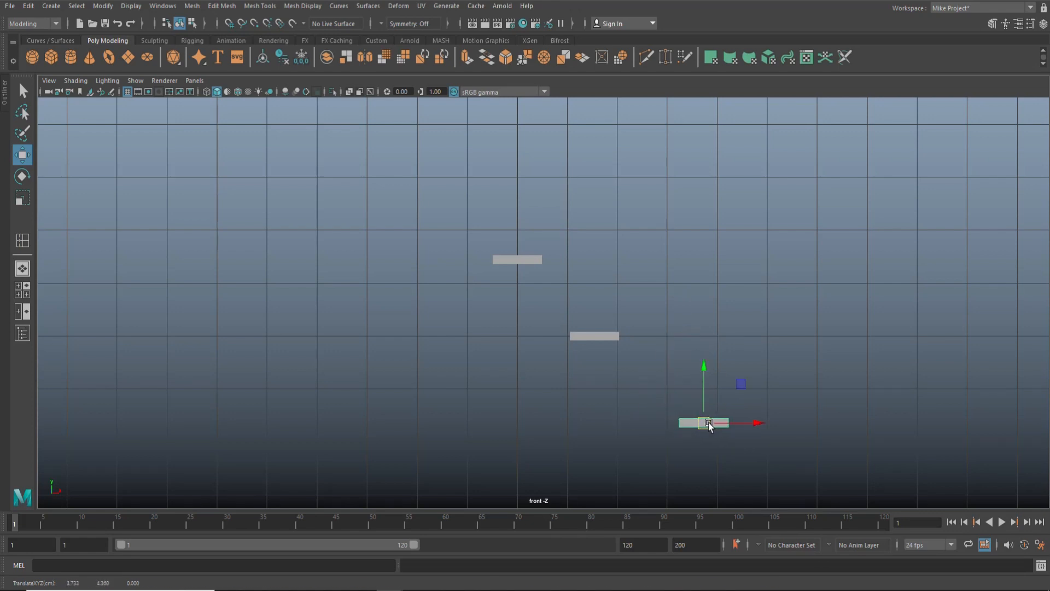
left_click_drag(703, 422, 593, 400)
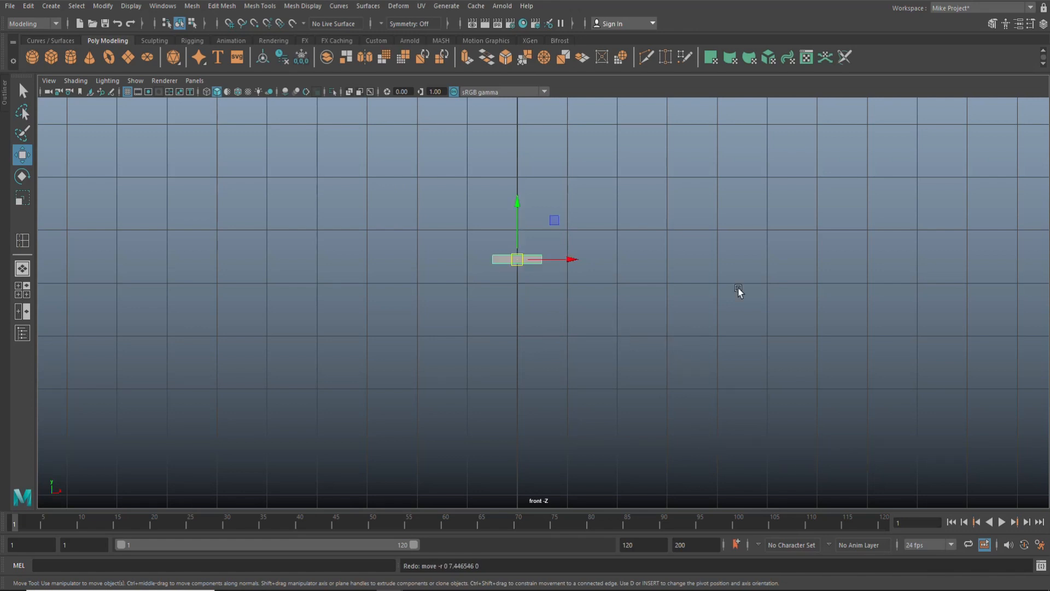
mouse_move(634, 361)
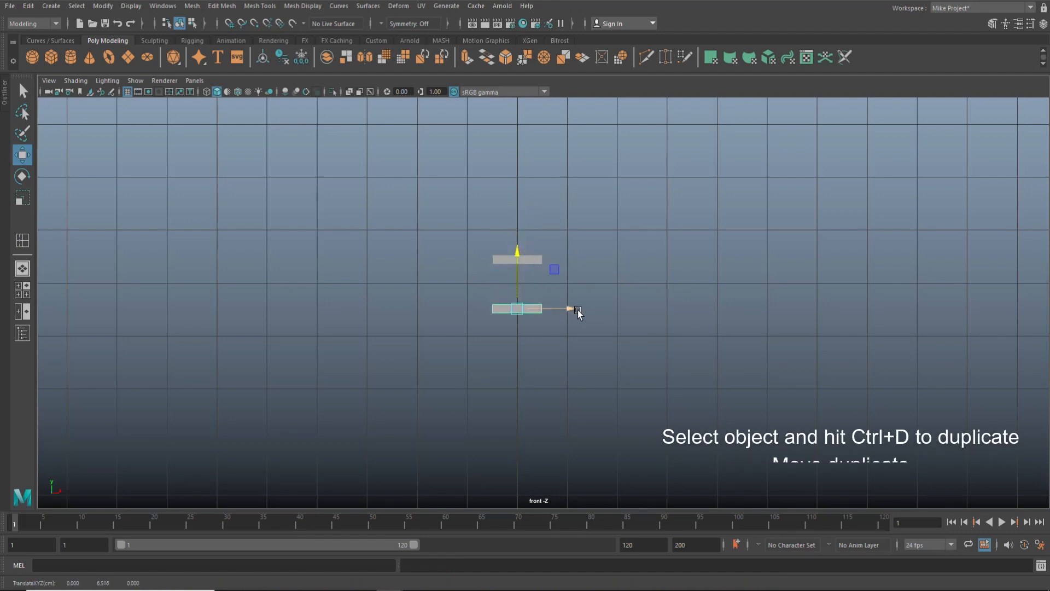
Move the duplicated slab down-right, then repeat that offset duplicate with Shift+D
left_click_drag(578, 310, 626, 315)
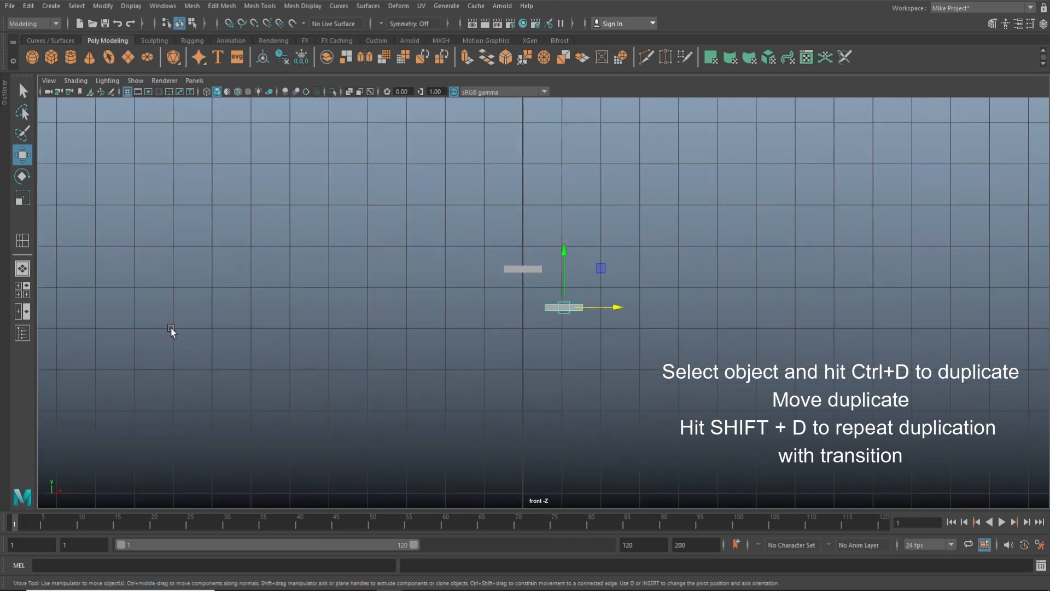
mouse_move(195, 338)
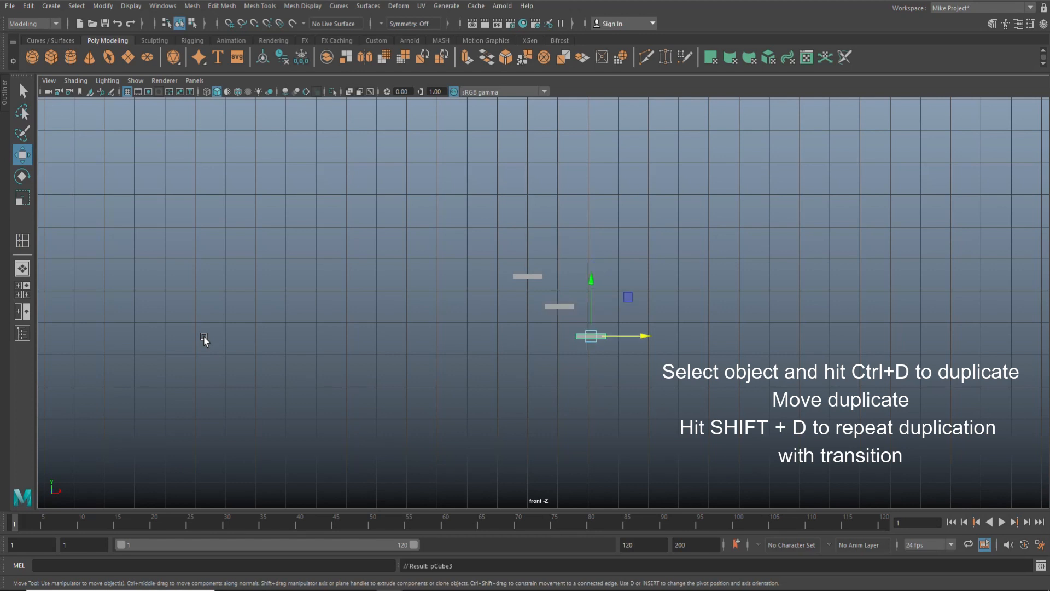
key("shift+d")
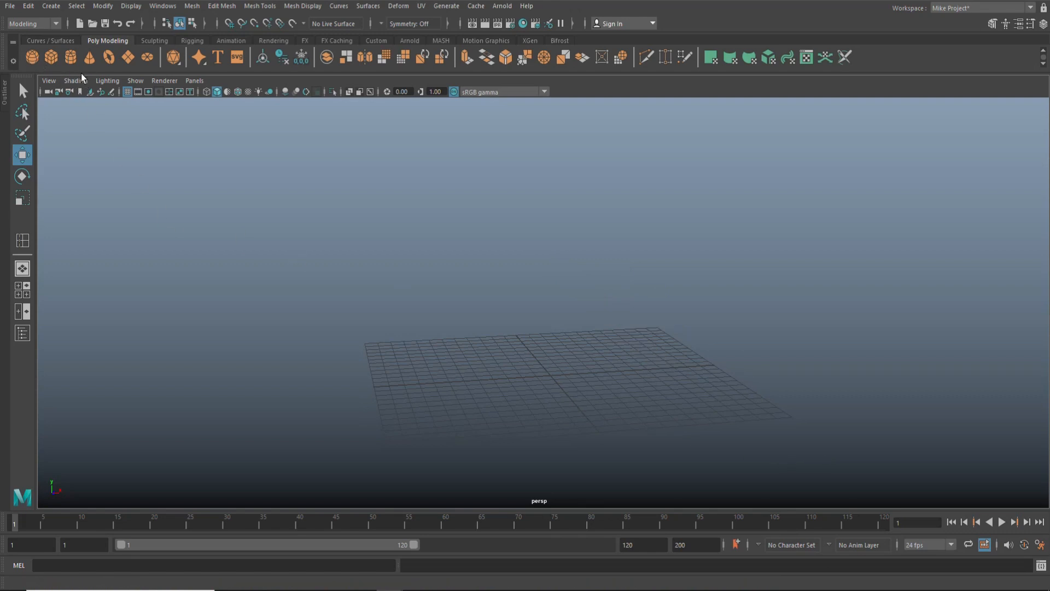
mouse_move(77, 72)
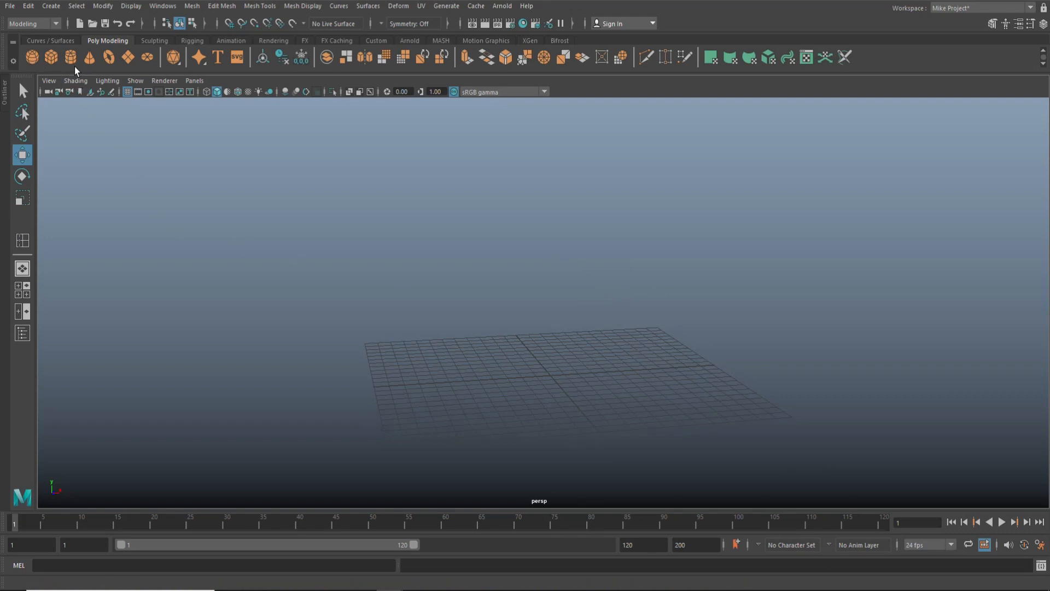
Create a polygon cylinder and move it left of the grid centre
left_click(69, 57)
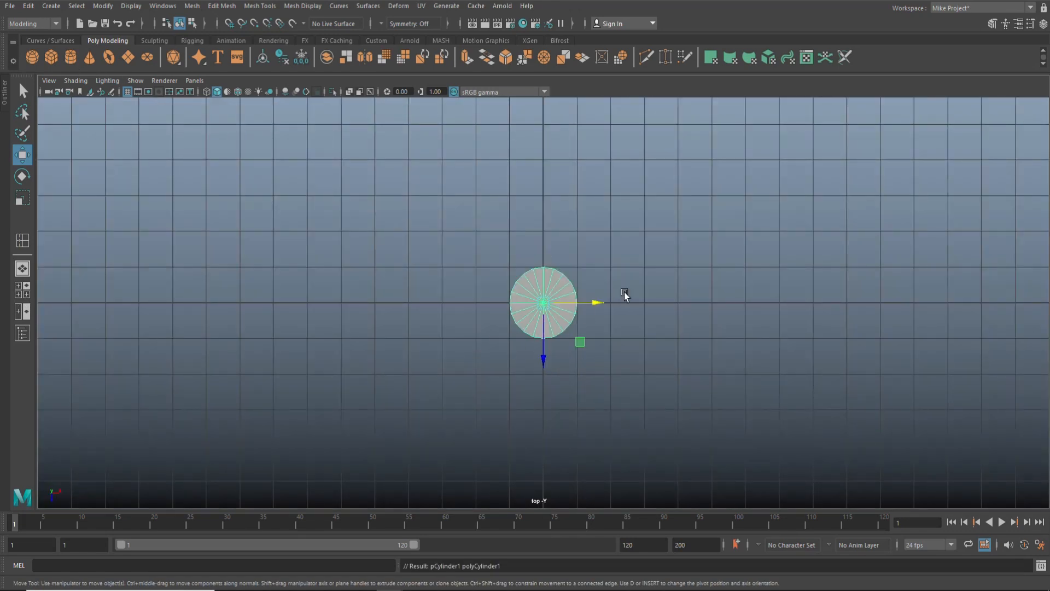
left_click_drag(596, 301, 355, 316)
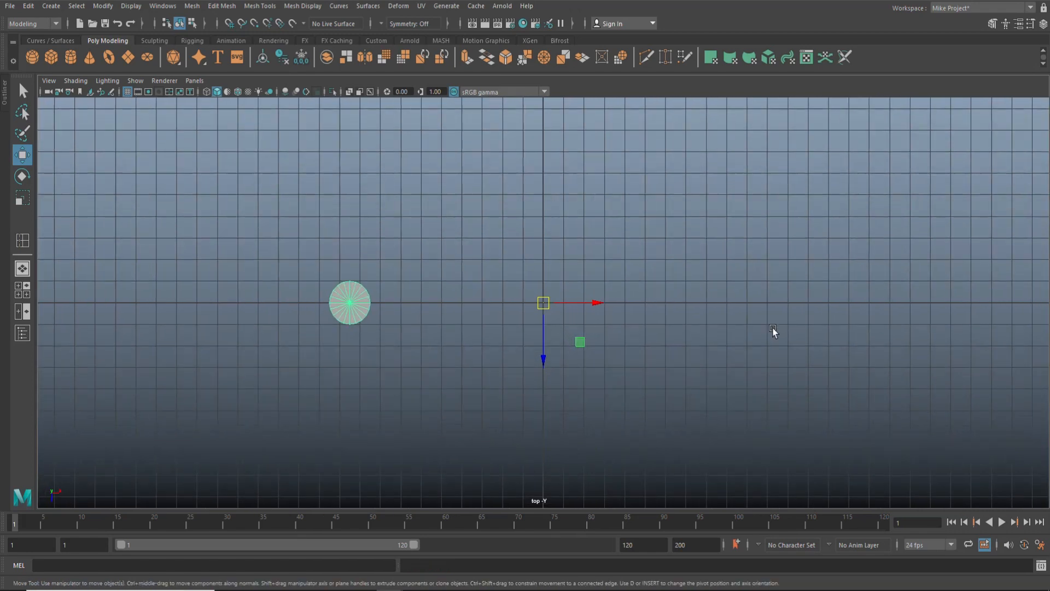
left_click(21, 176)
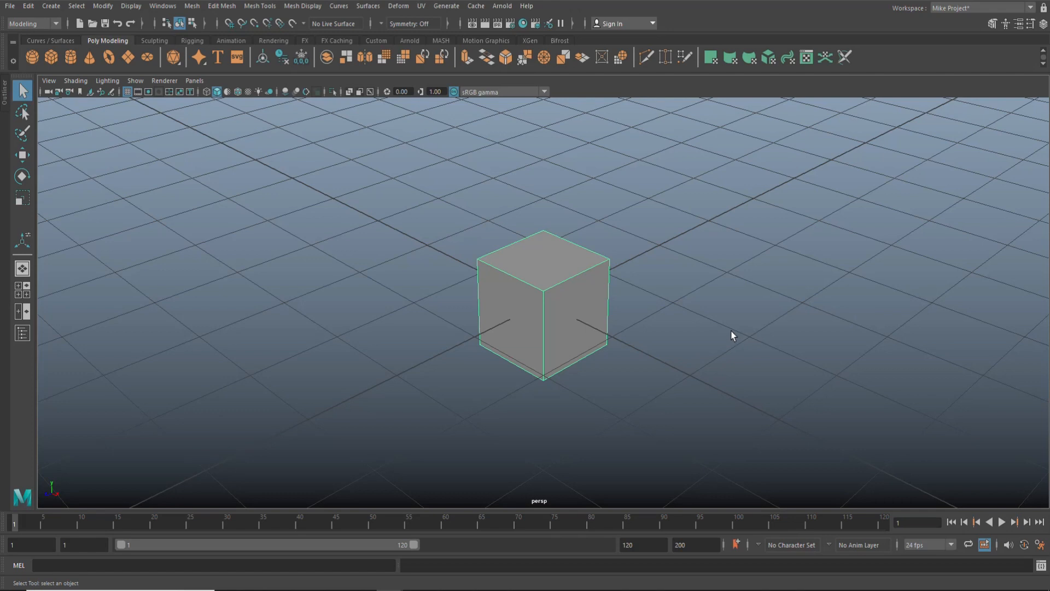
mouse_move(728, 326)
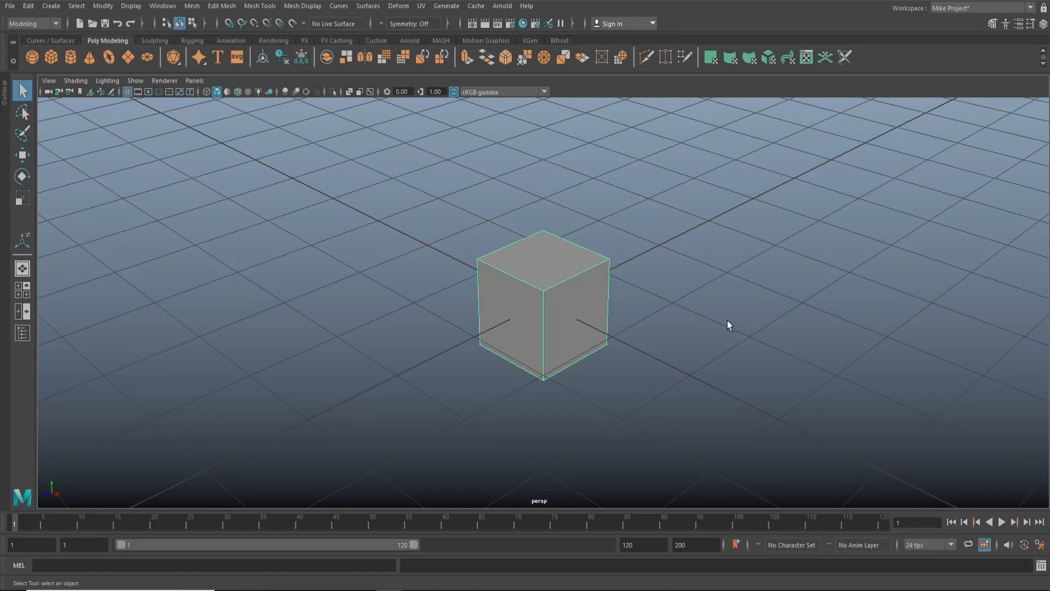
left_click(542, 264)
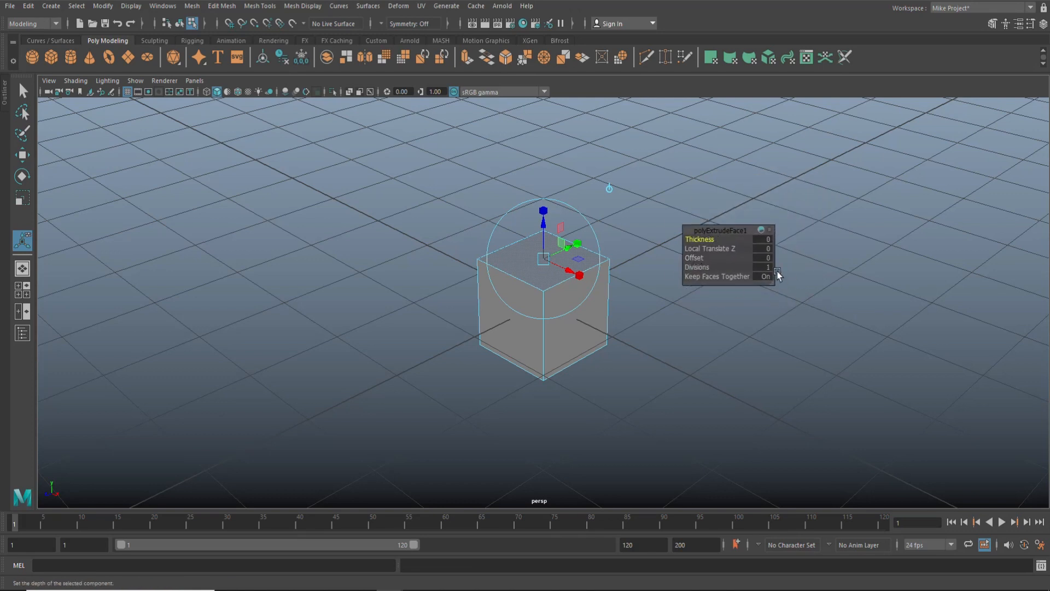
mouse_move(754, 243)
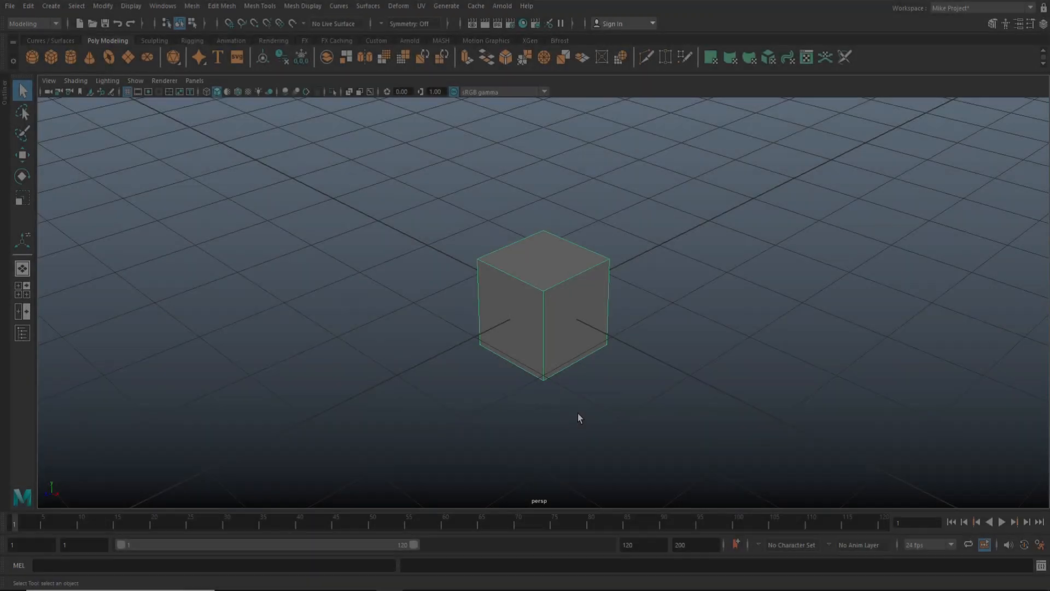
Preview the cube smoothed with key 3 and lower its subdivisions with PageDown
left_click_drag(579, 418, 629, 422)
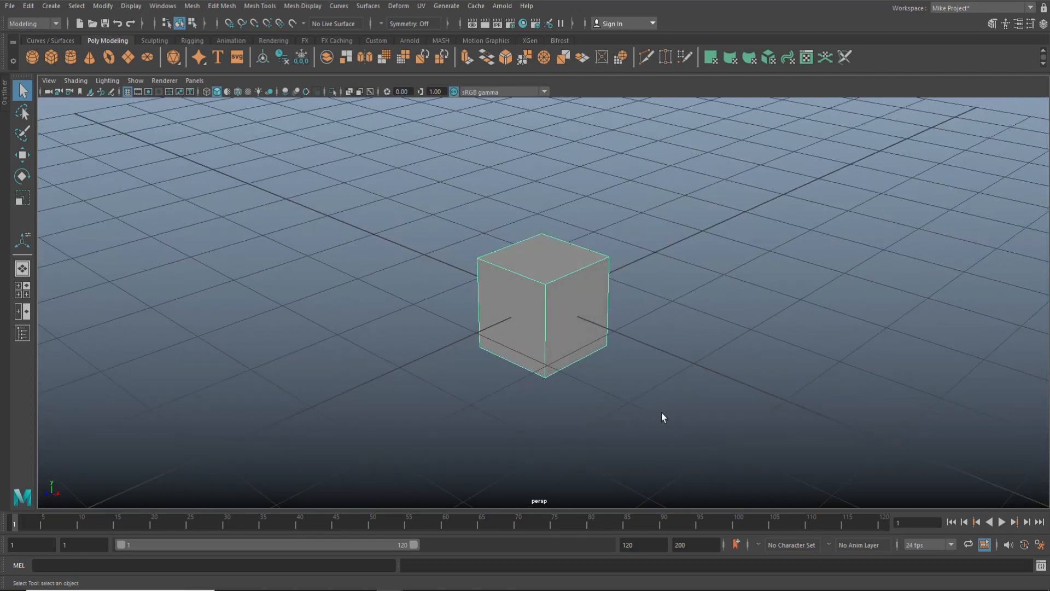
key("3")
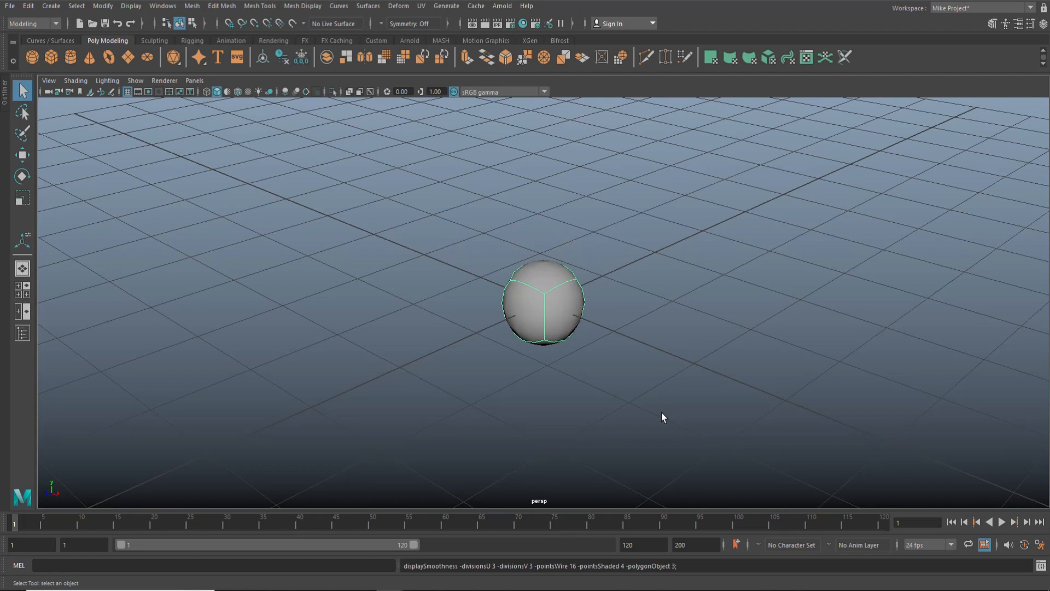
left_click(50, 57)
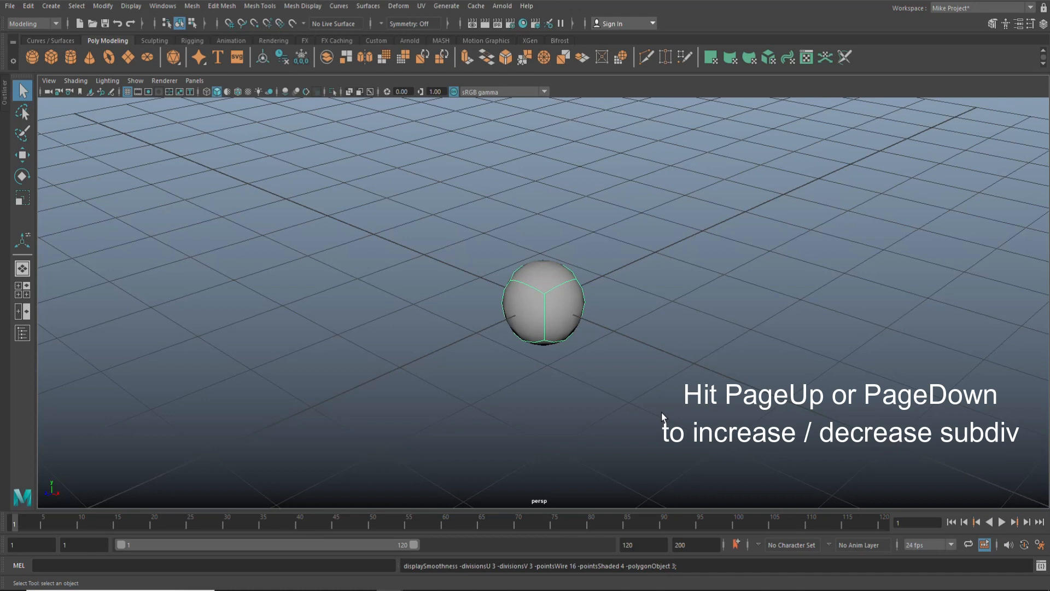
key("pagedown")
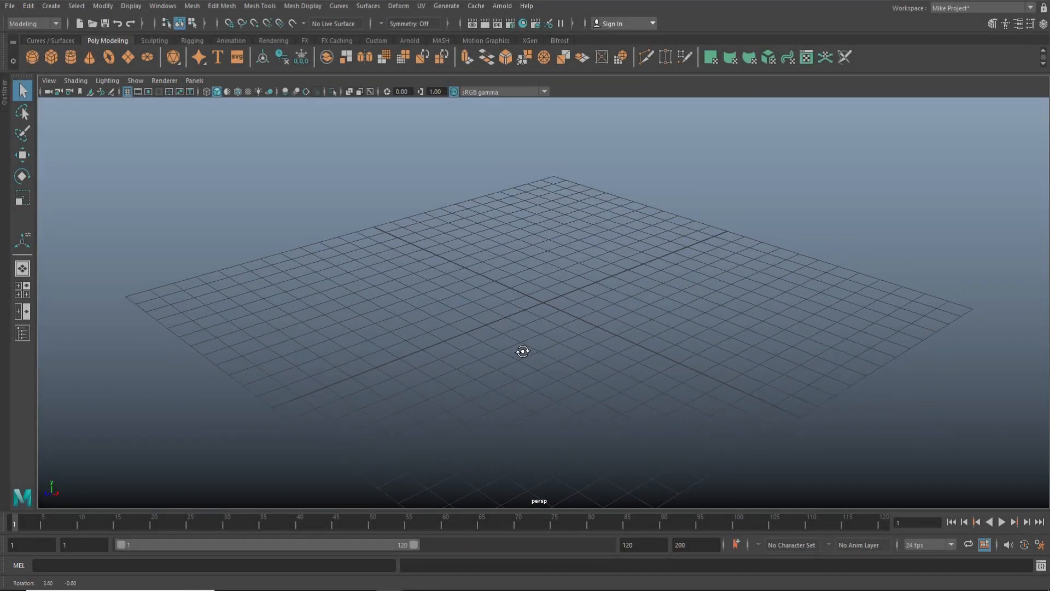
left_click_drag(536, 349, 543, 341)
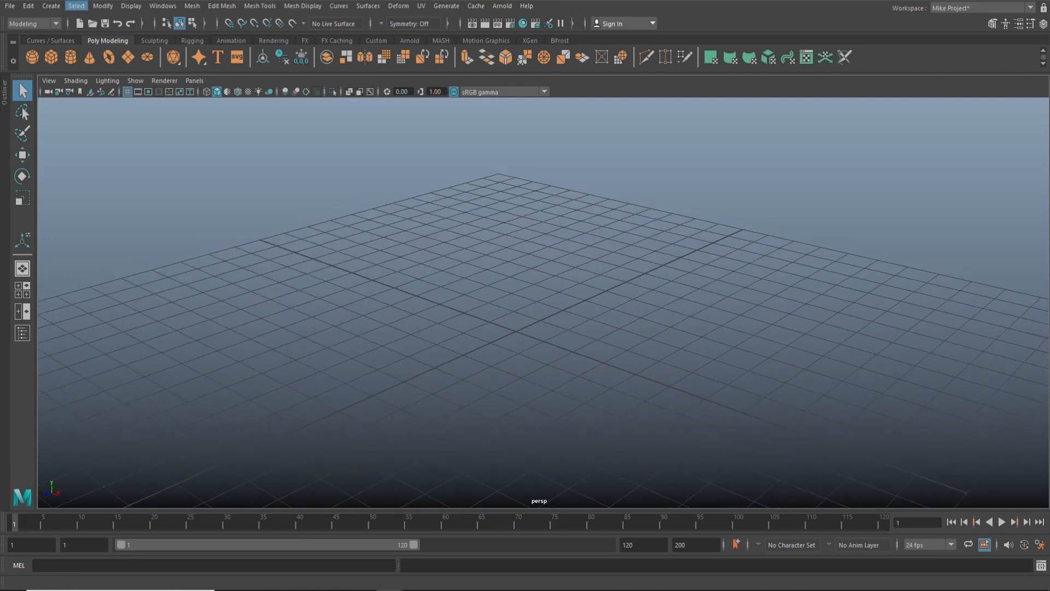
left_click(50, 6)
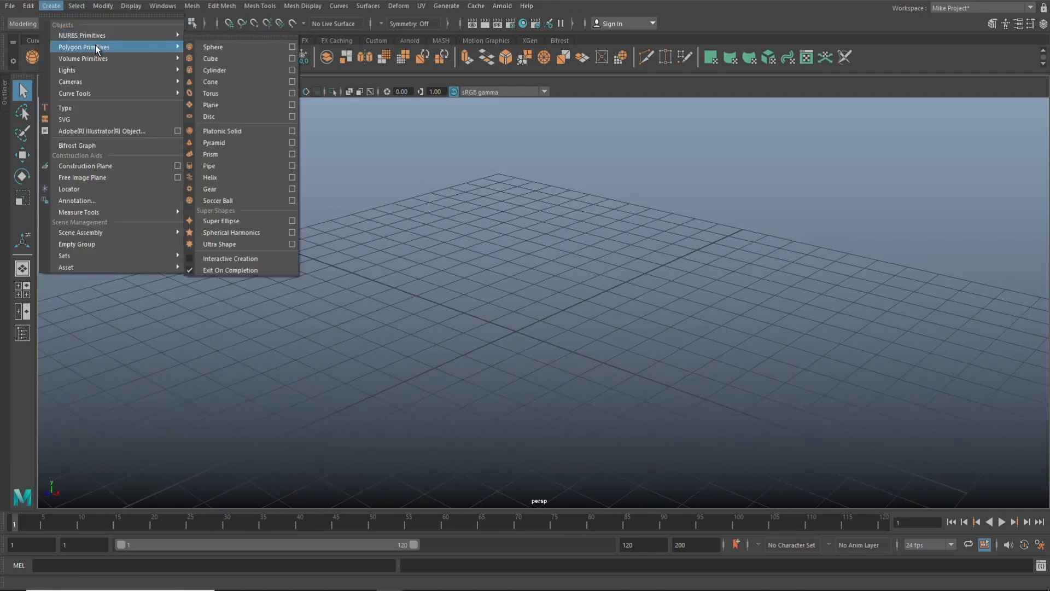
left_click(210, 58)
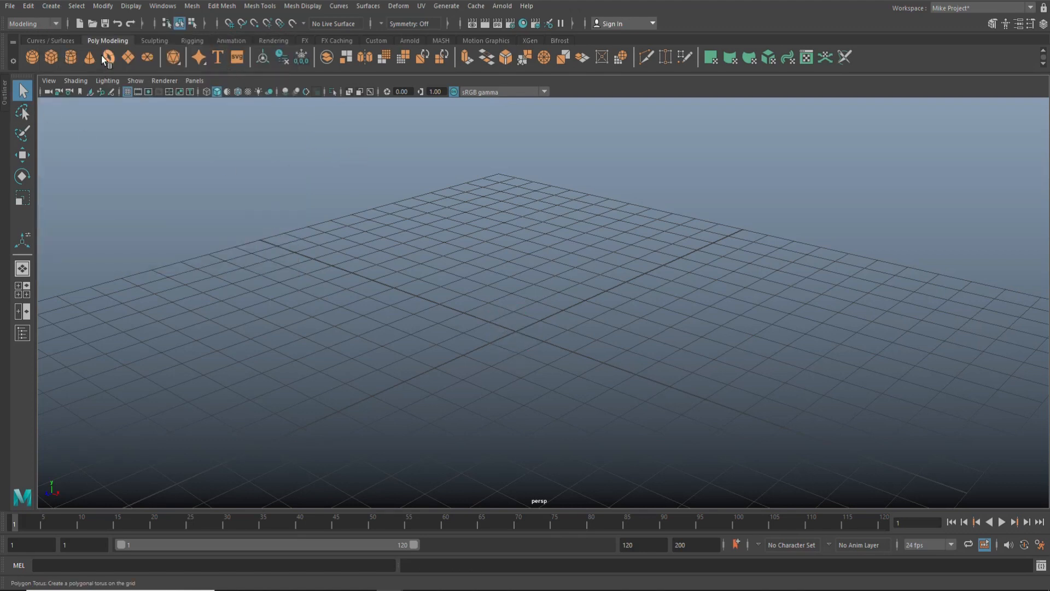
mouse_move(51, 57)
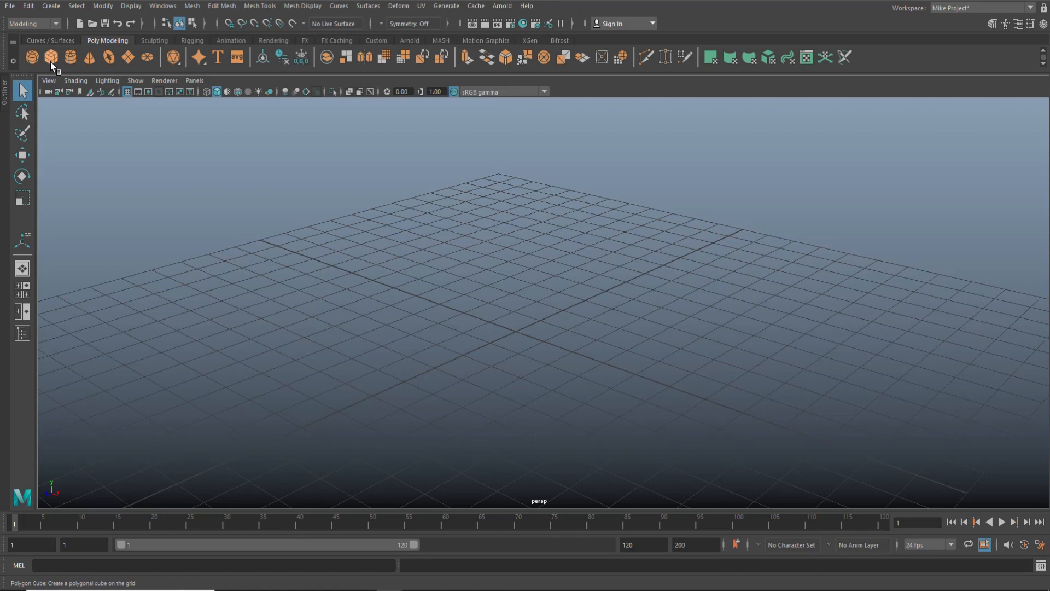
left_click(50, 57)
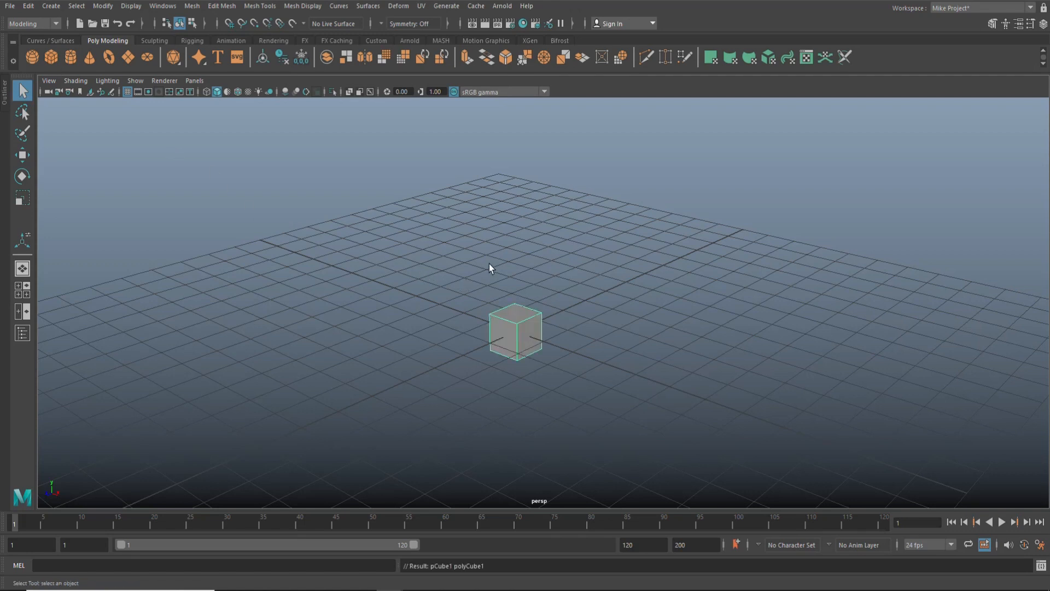
key("Delete")
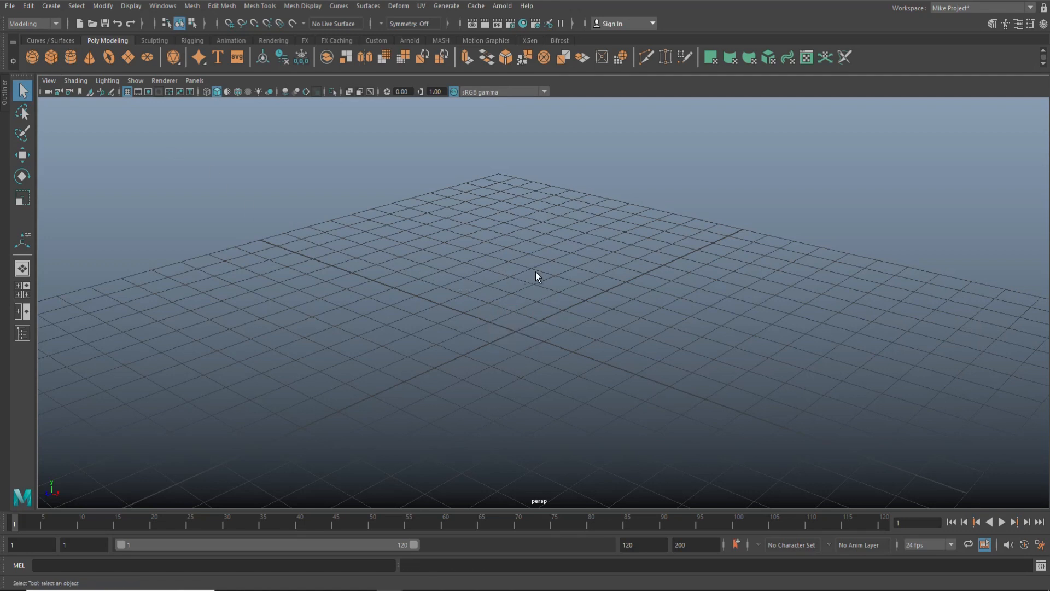
left_click(536, 275)
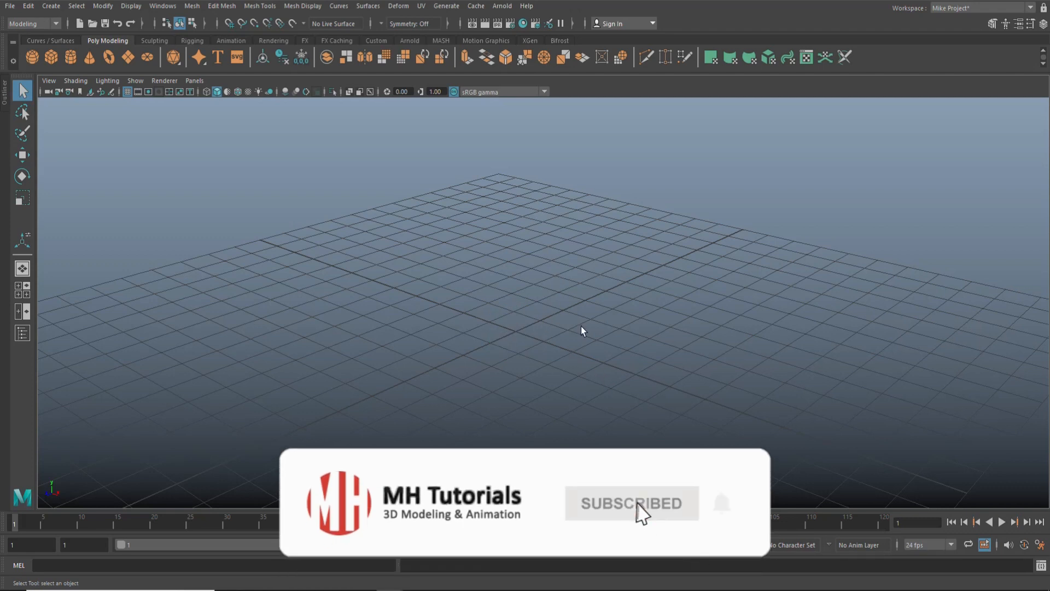
mouse_move(711, 513)
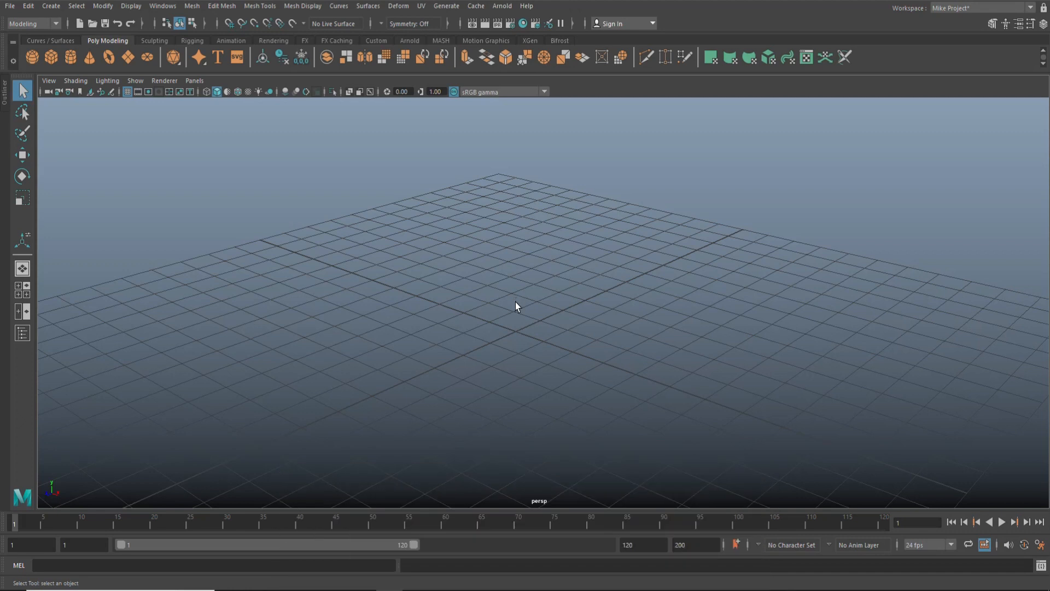
mouse_move(514, 329)
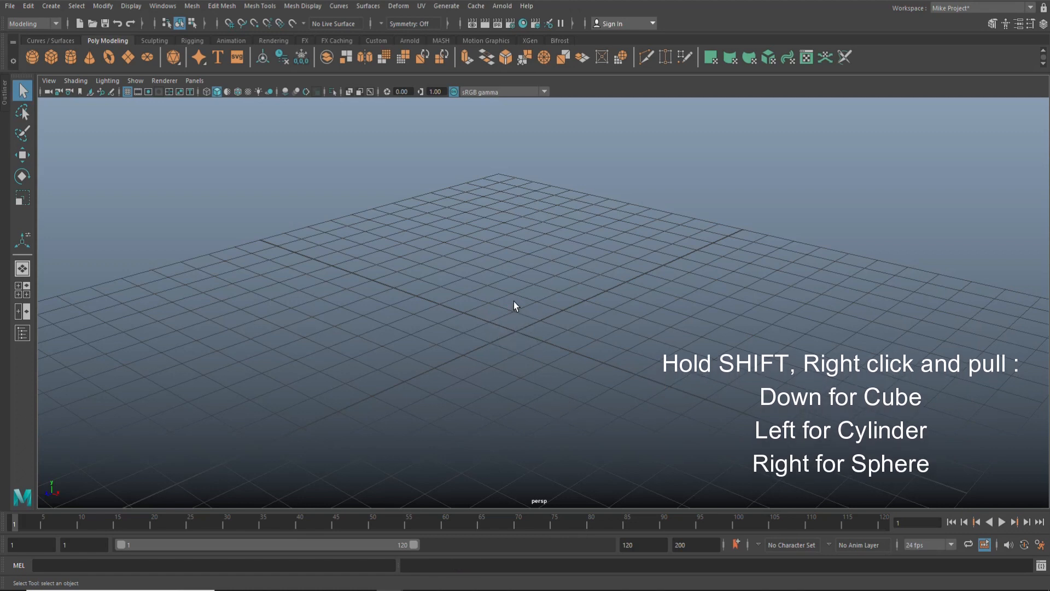
mouse_move(505, 319)
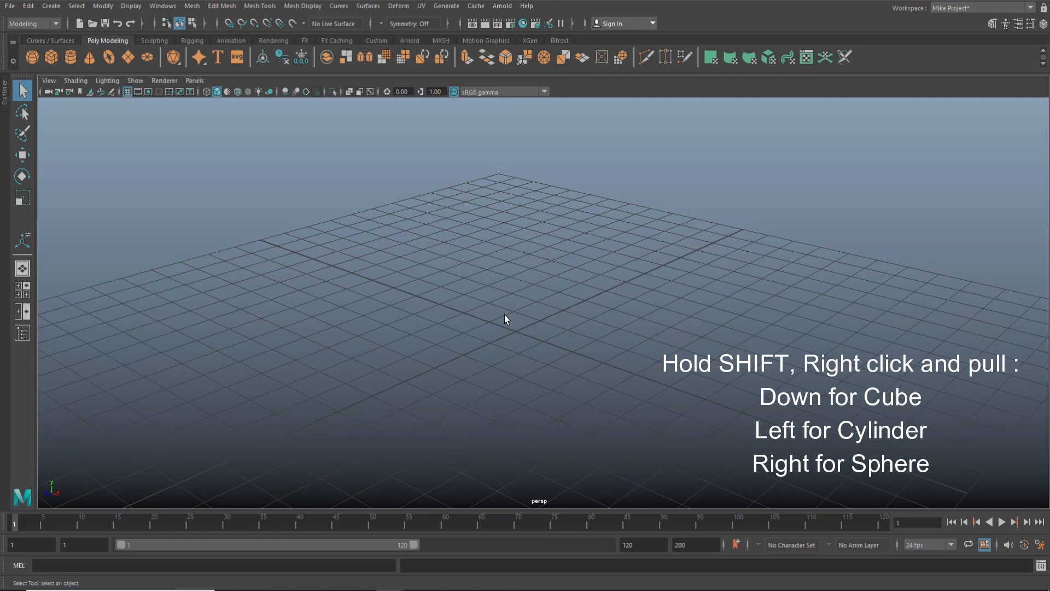
left_click_drag(527, 323, 499, 439)
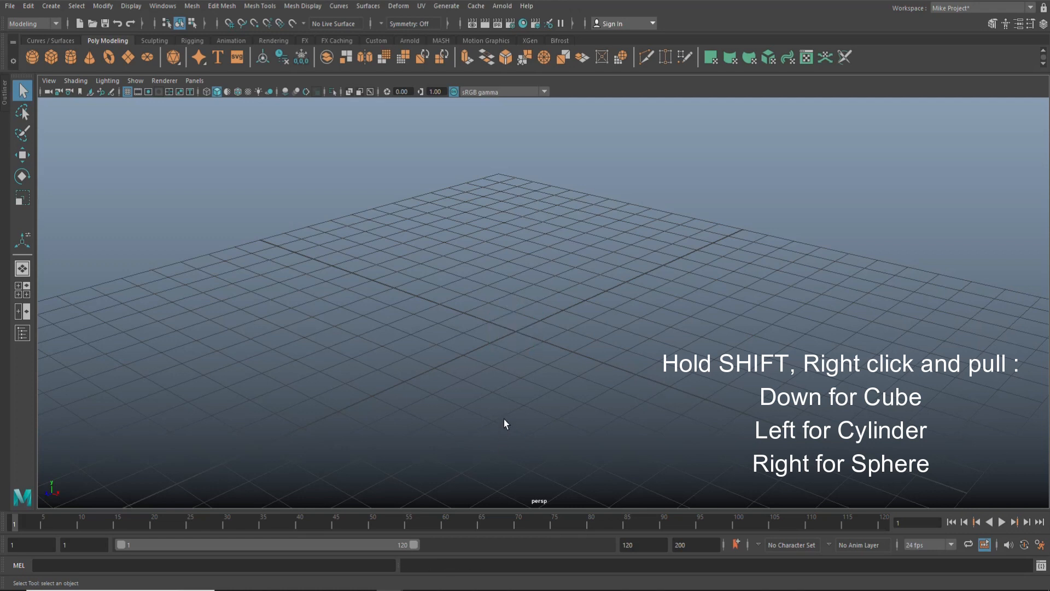
mouse_move(534, 343)
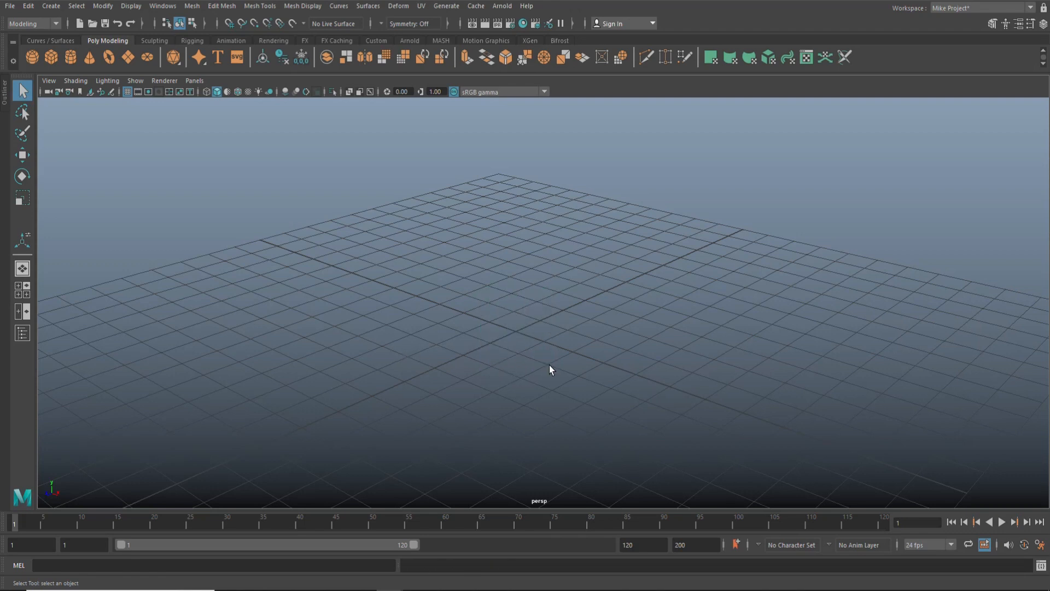
mouse_move(504, 343)
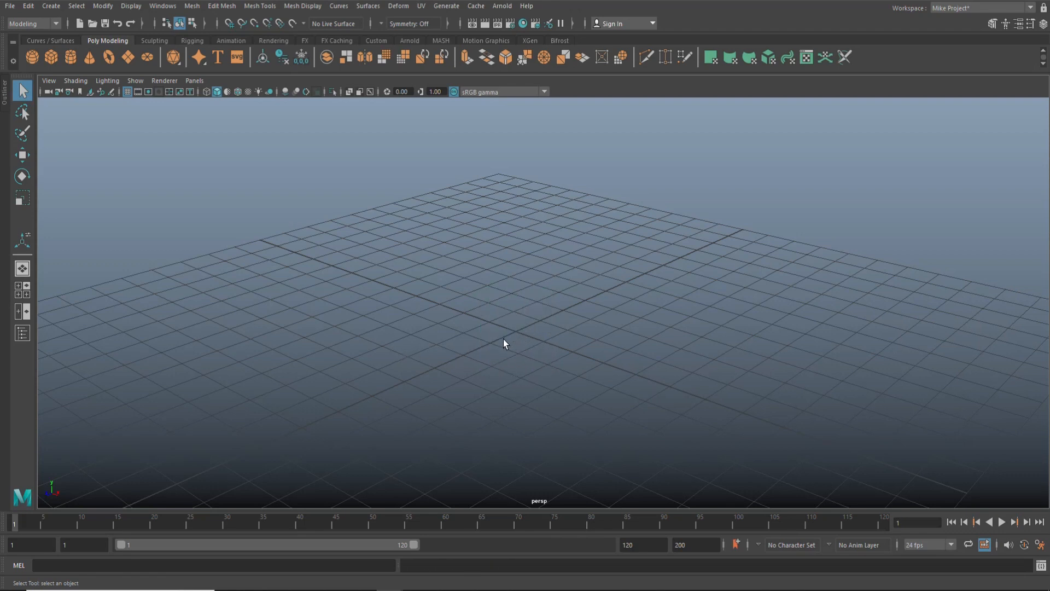
left_click(31, 57)
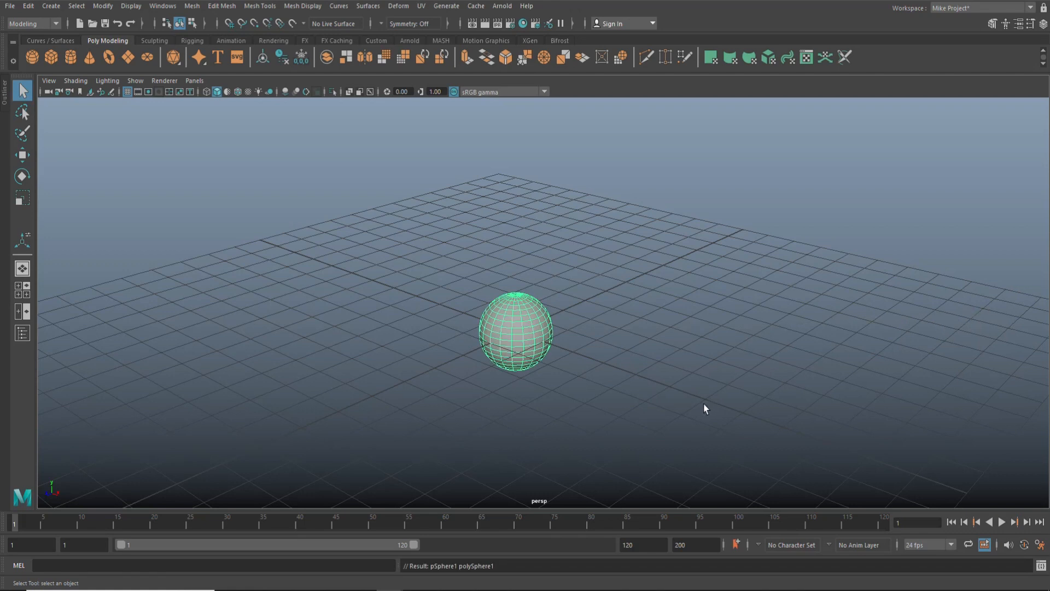
key("ctrl+z")
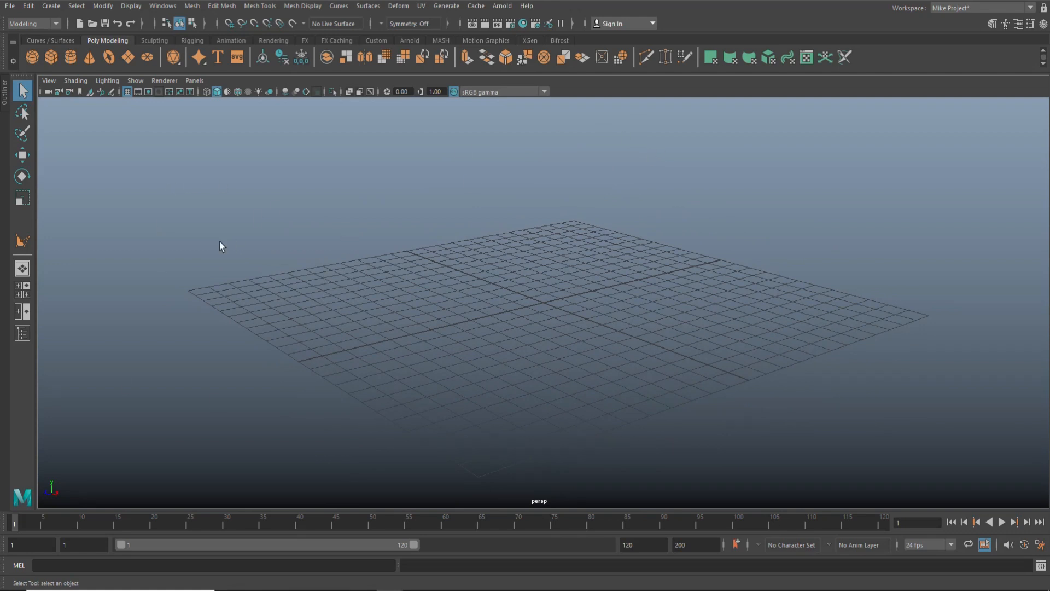
mouse_move(464, 185)
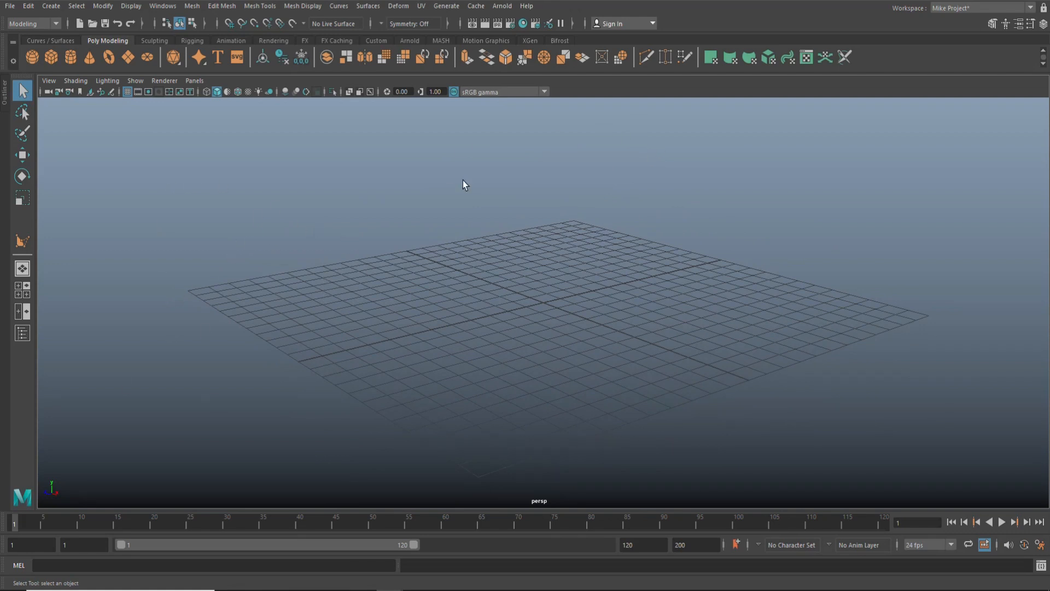